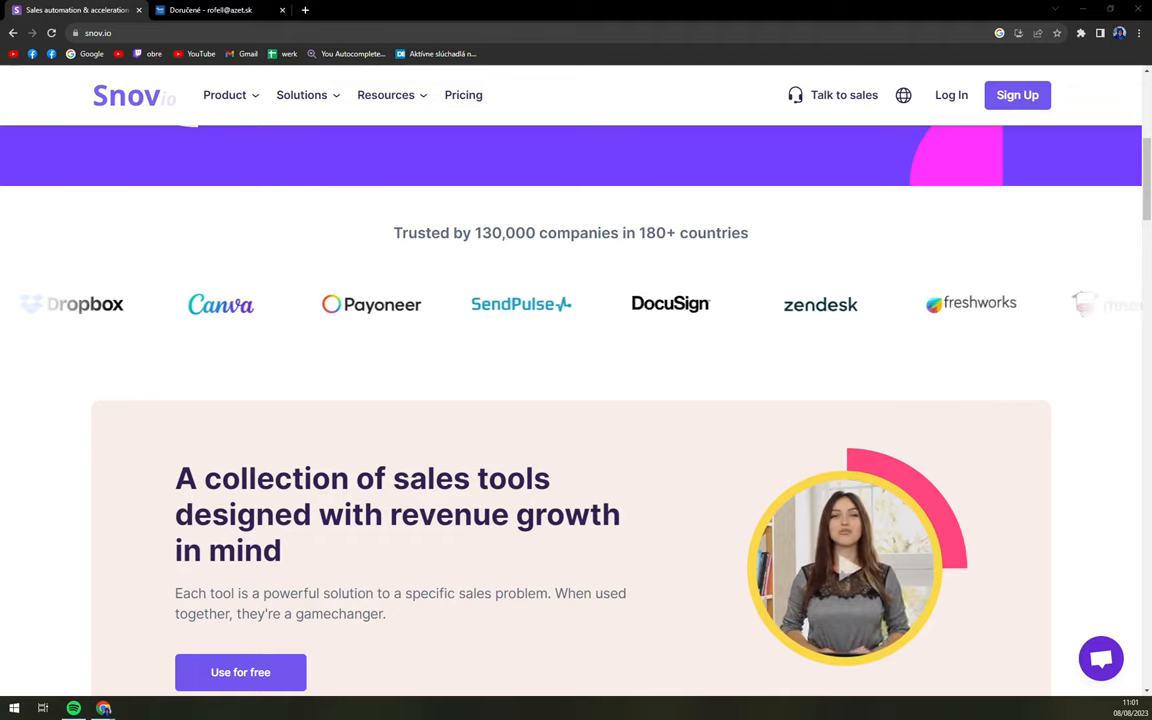
- Confirm the Snov.io account from the Azet Mail email and follow the redirect to the company-details form
{"action": "left_click", "coordinate": [210, 10]}
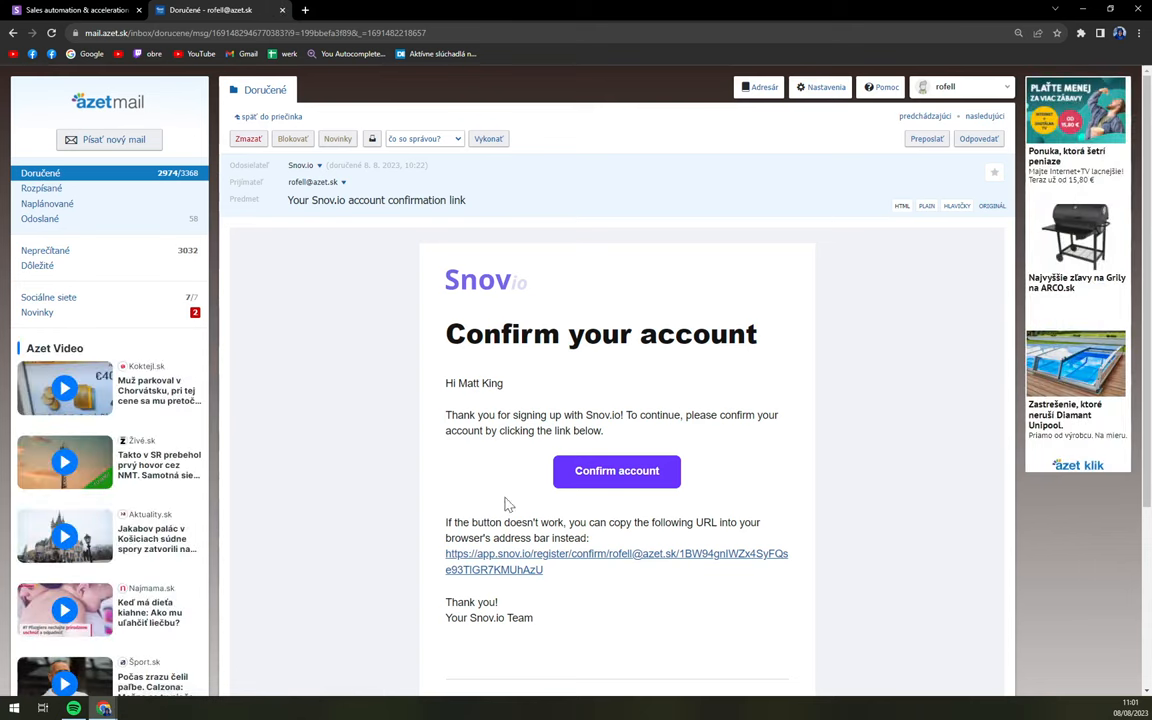
{"action": "mouse_move", "coordinate": [616, 472]}
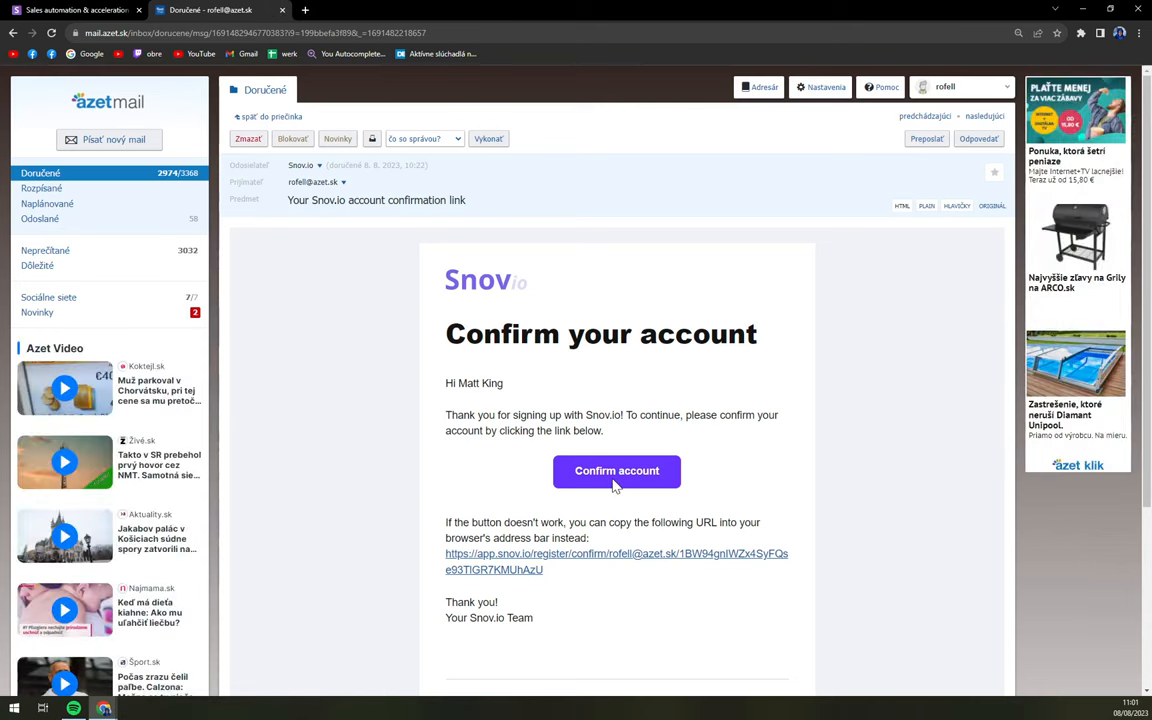
{"action": "left_click", "coordinate": [616, 470]}
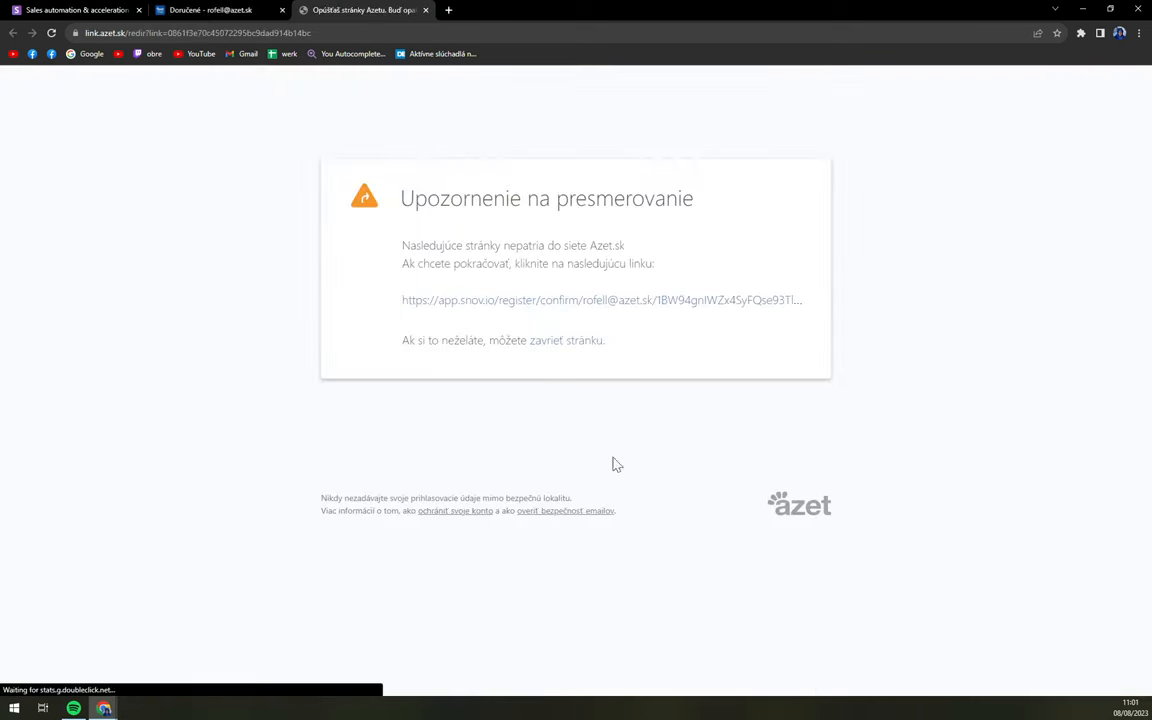
{"action": "left_click", "coordinate": [600, 300]}
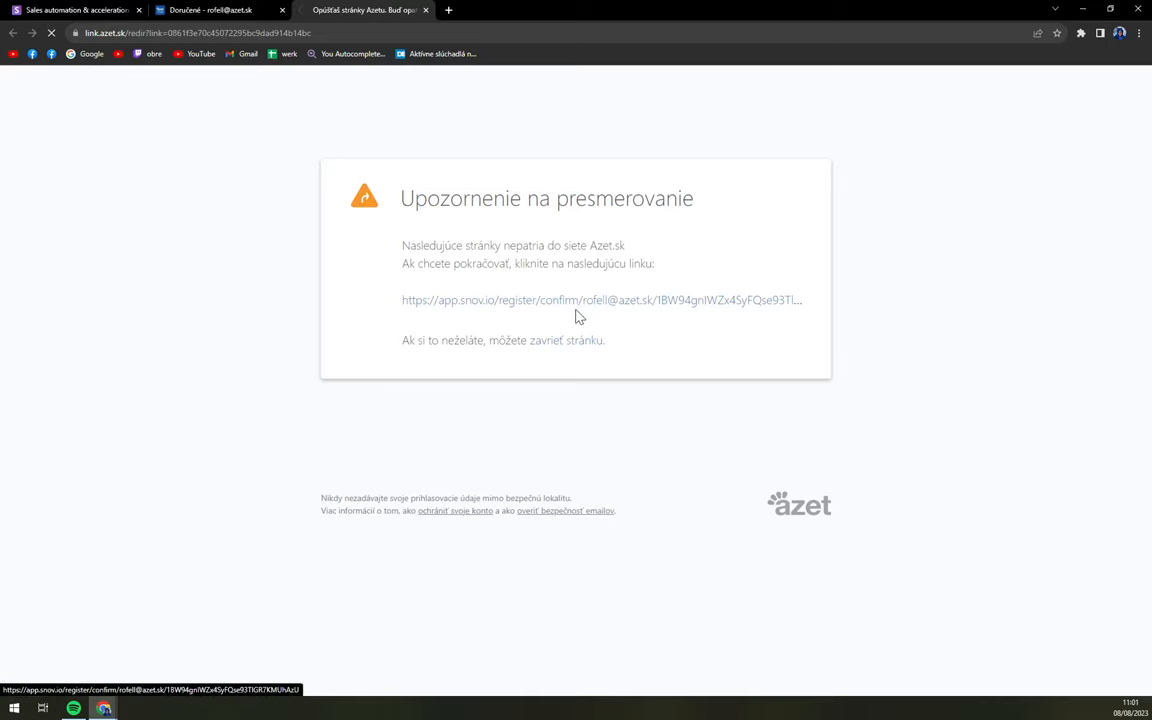
{"action": "left_click", "coordinate": [600, 300]}
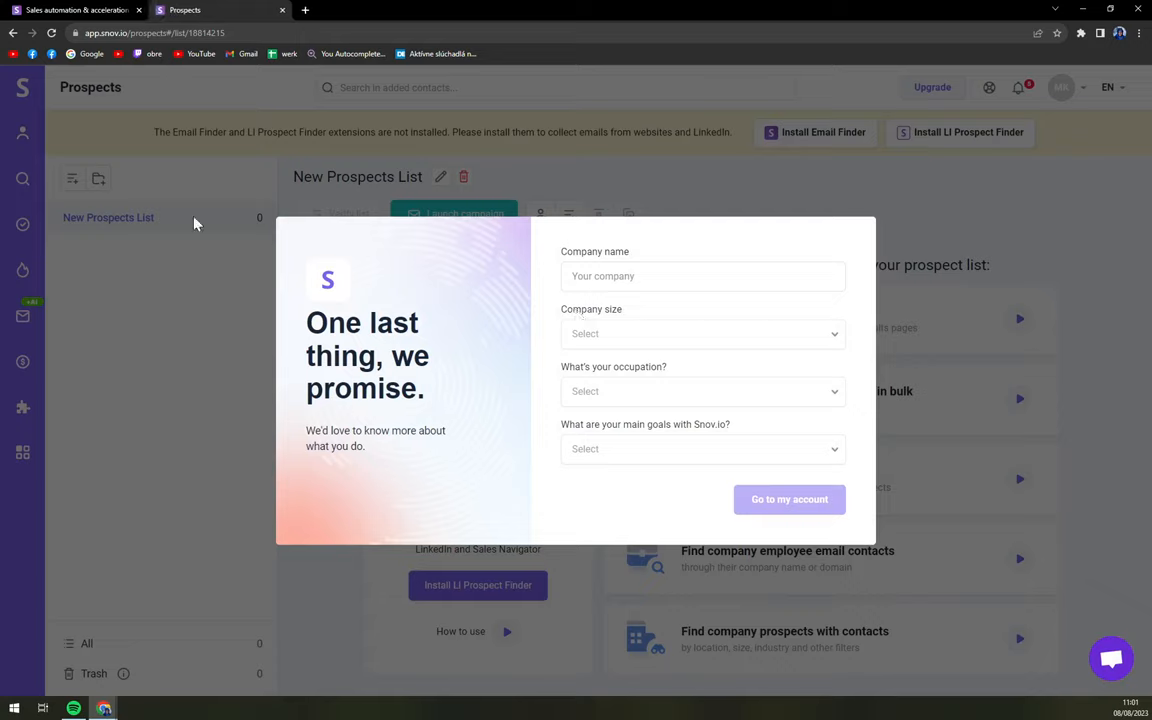
{"action": "mouse_move", "coordinate": [248, 324]}
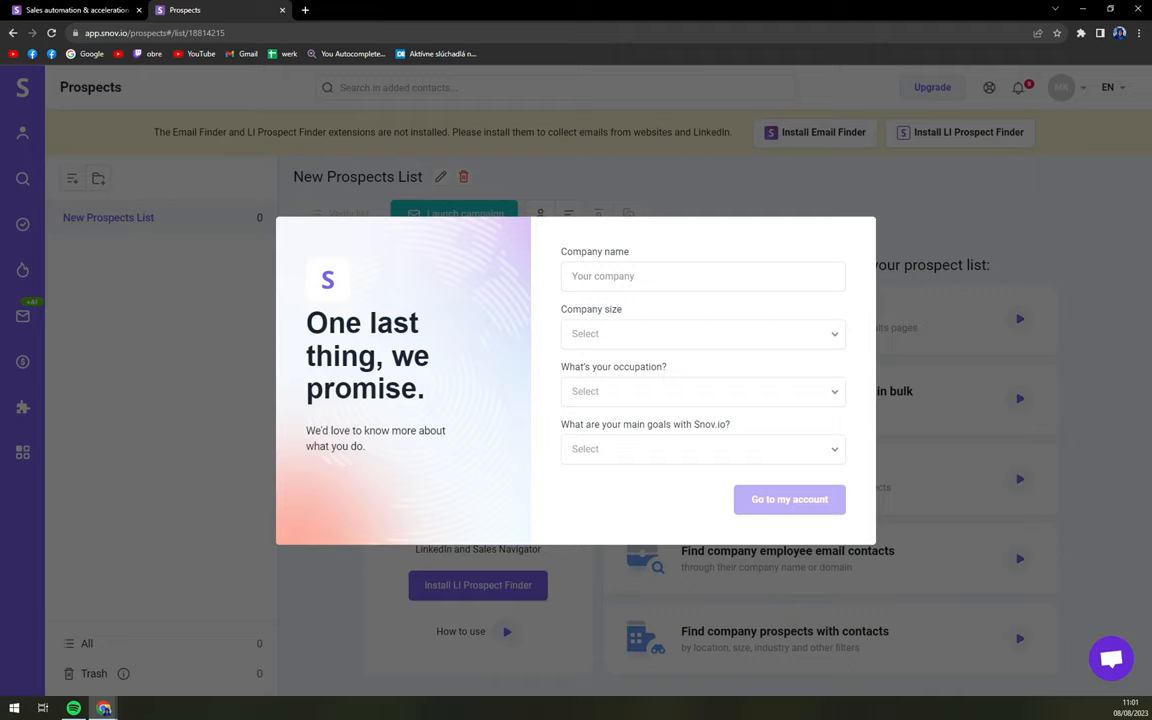
- Enter company name TaoCommerce, size 1-10 and occupation Inbound email marketing
{"action": "left_click", "coordinate": [702, 276]}
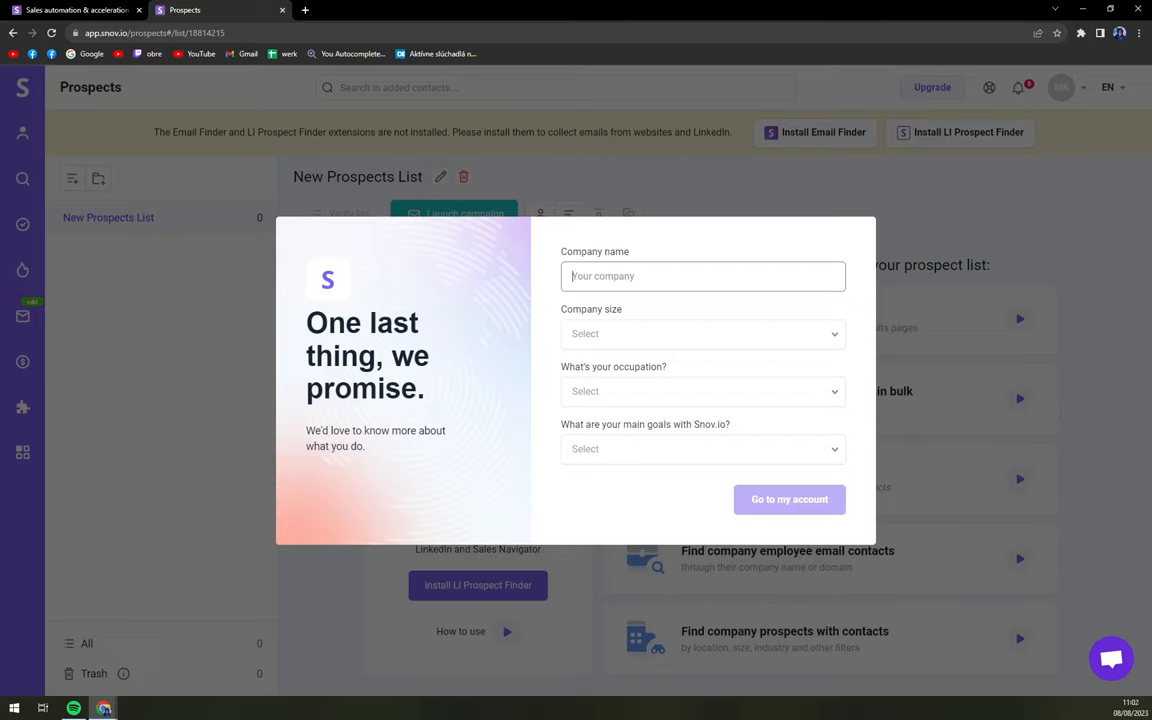
{"action": "type", "text": "TaoCommer"}
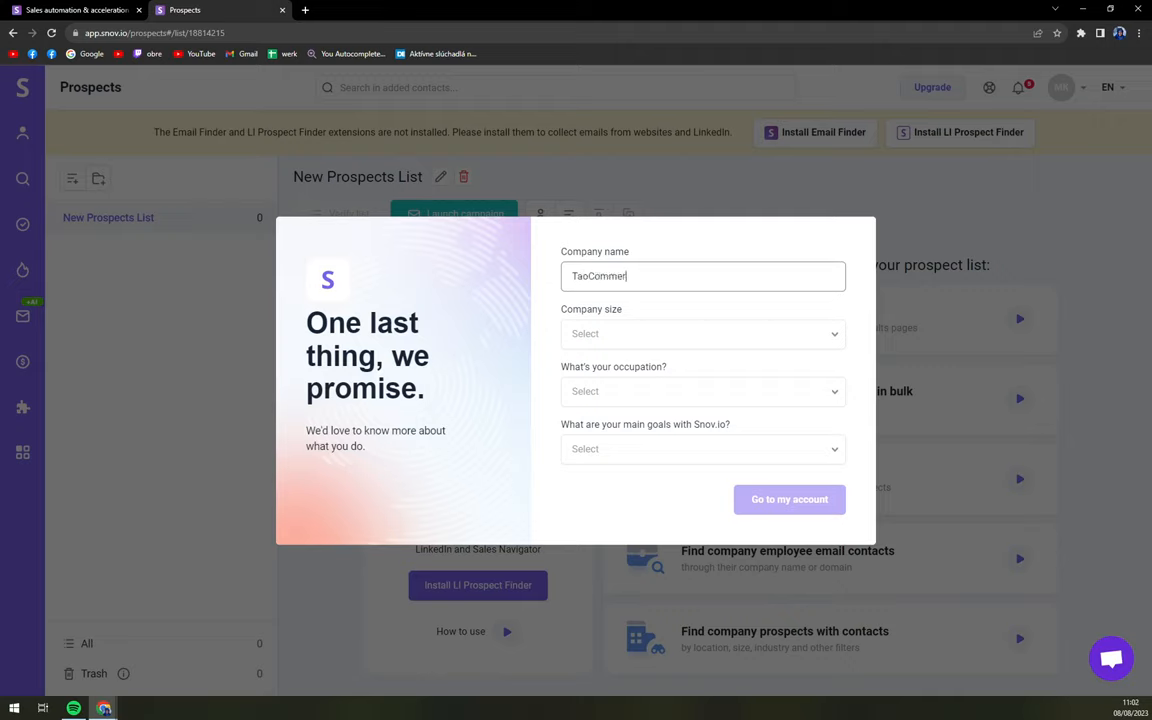
{"action": "left_click", "coordinate": [702, 332]}
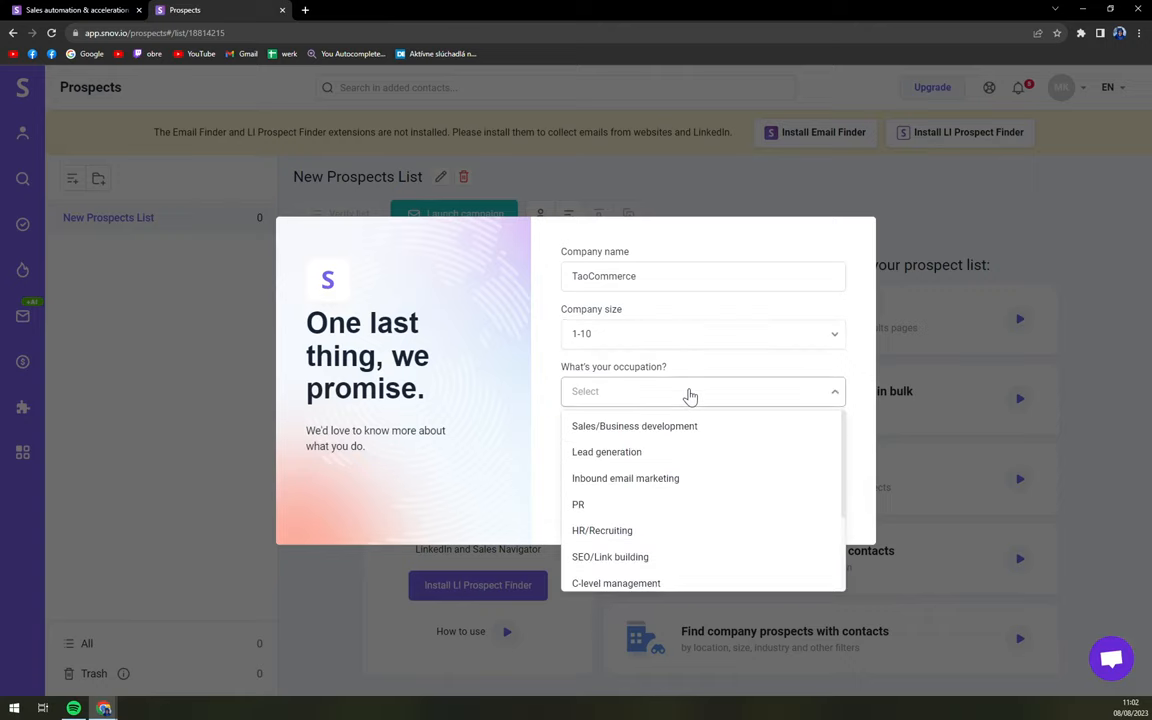
{"action": "mouse_move", "coordinate": [696, 446]}
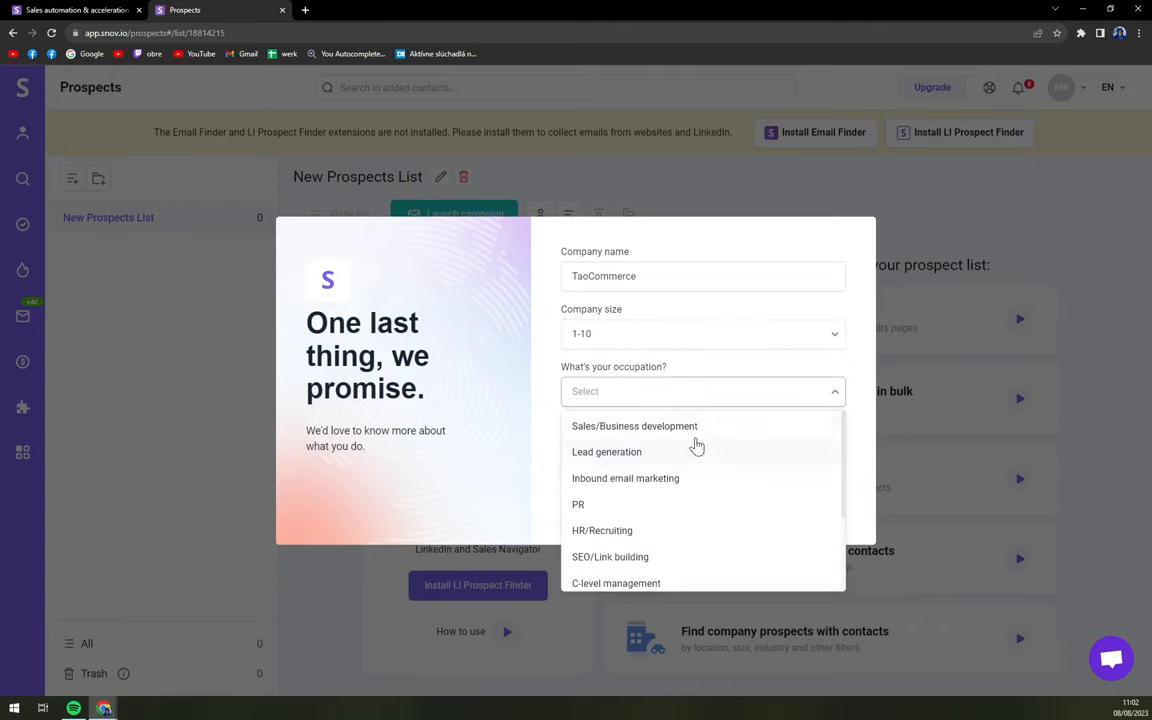
{"action": "scroll", "scroll_direction": "down", "scroll_amount": 3}
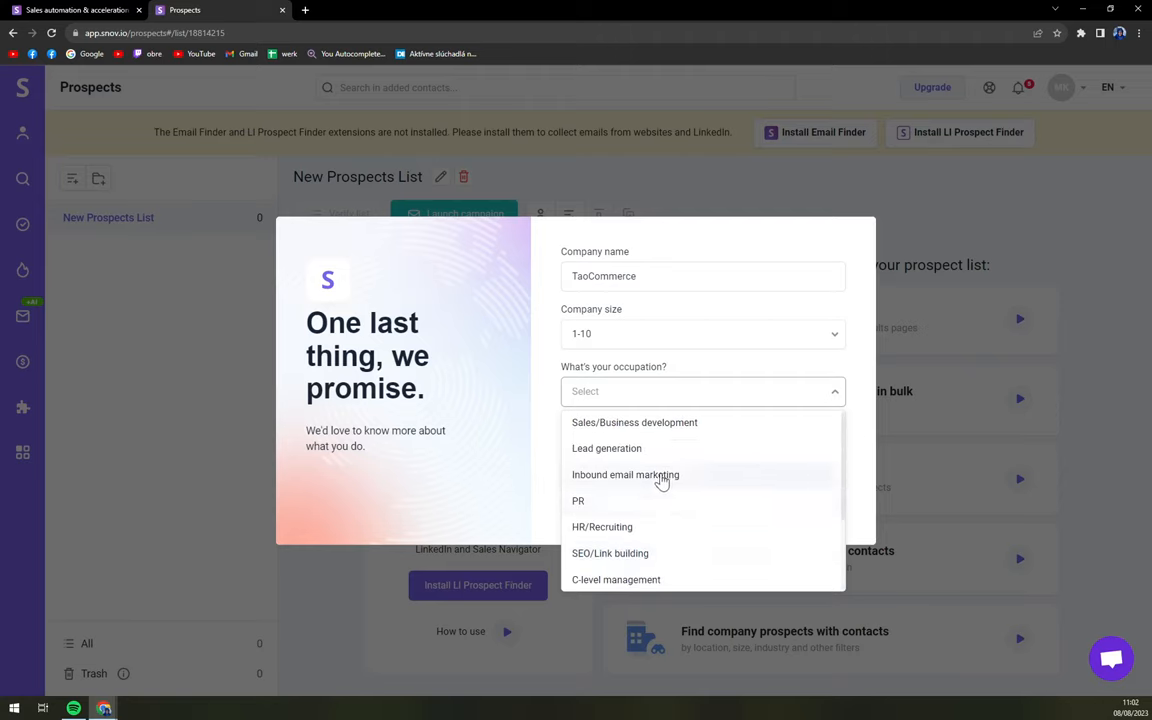
{"action": "left_click", "coordinate": [624, 474]}
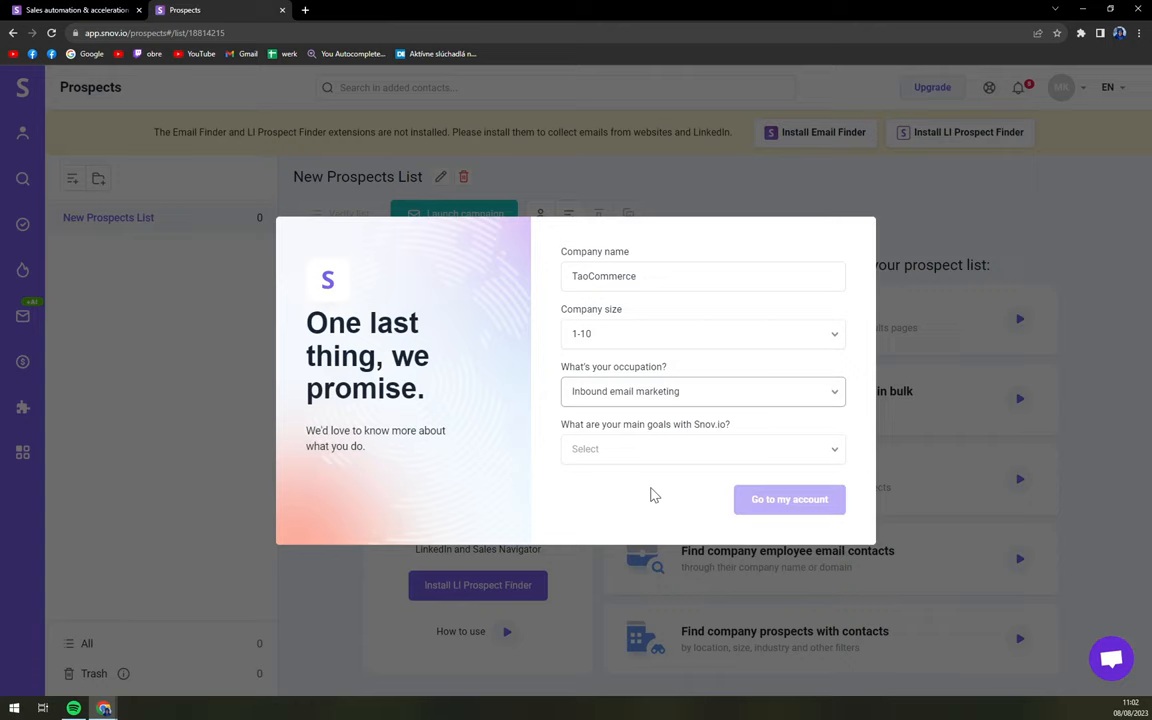
- Select several main goals including outbound email campaigns and enter the account
{"action": "left_click", "coordinate": [702, 448]}
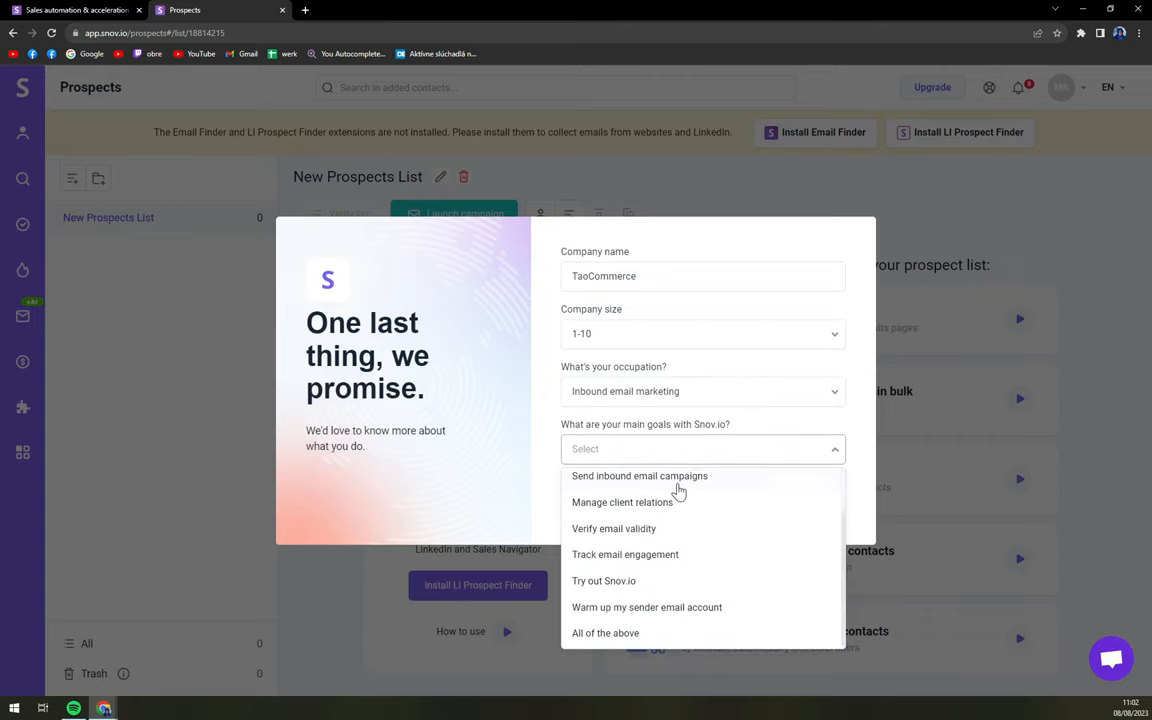
{"action": "left_click", "coordinate": [642, 510]}
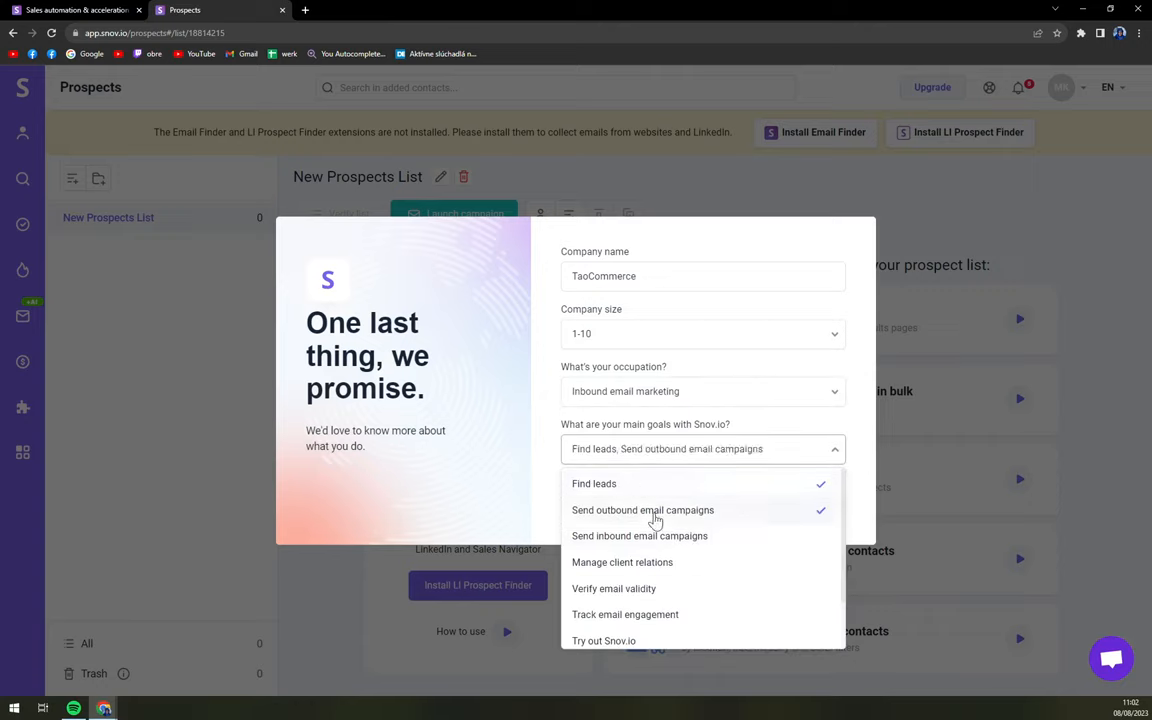
{"action": "left_click", "coordinate": [642, 510]}
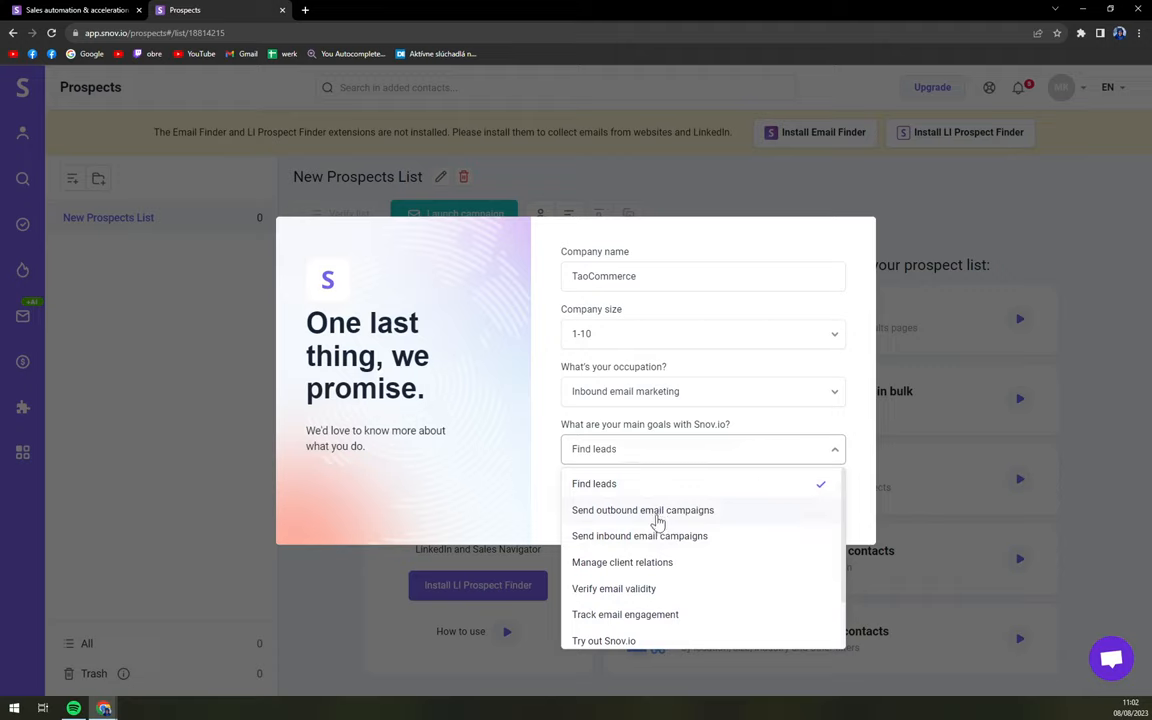
{"action": "mouse_move", "coordinate": [680, 522]}
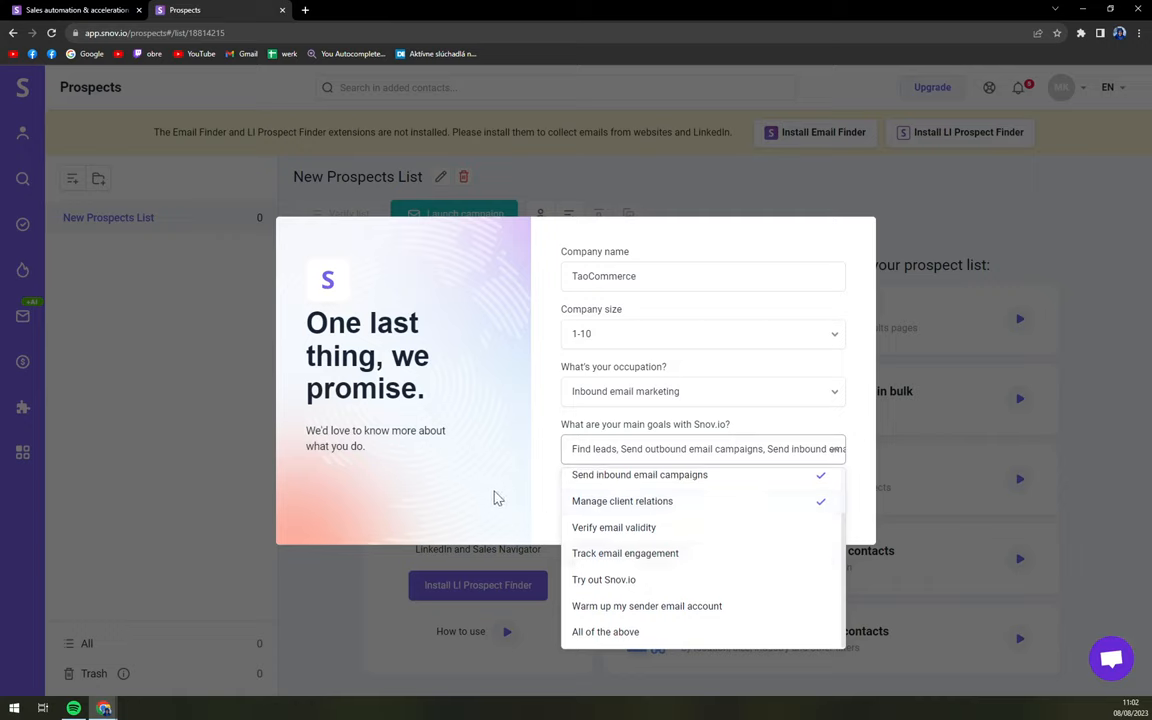
{"action": "left_click", "coordinate": [704, 448]}
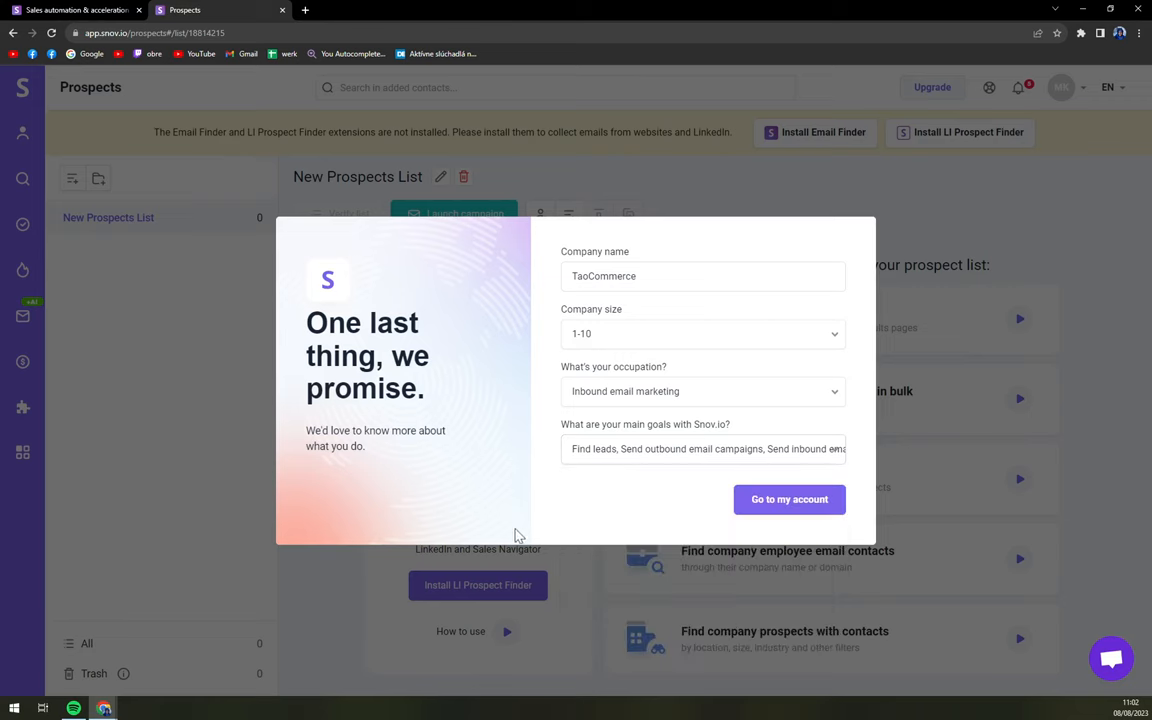
{"action": "left_click", "coordinate": [788, 500]}
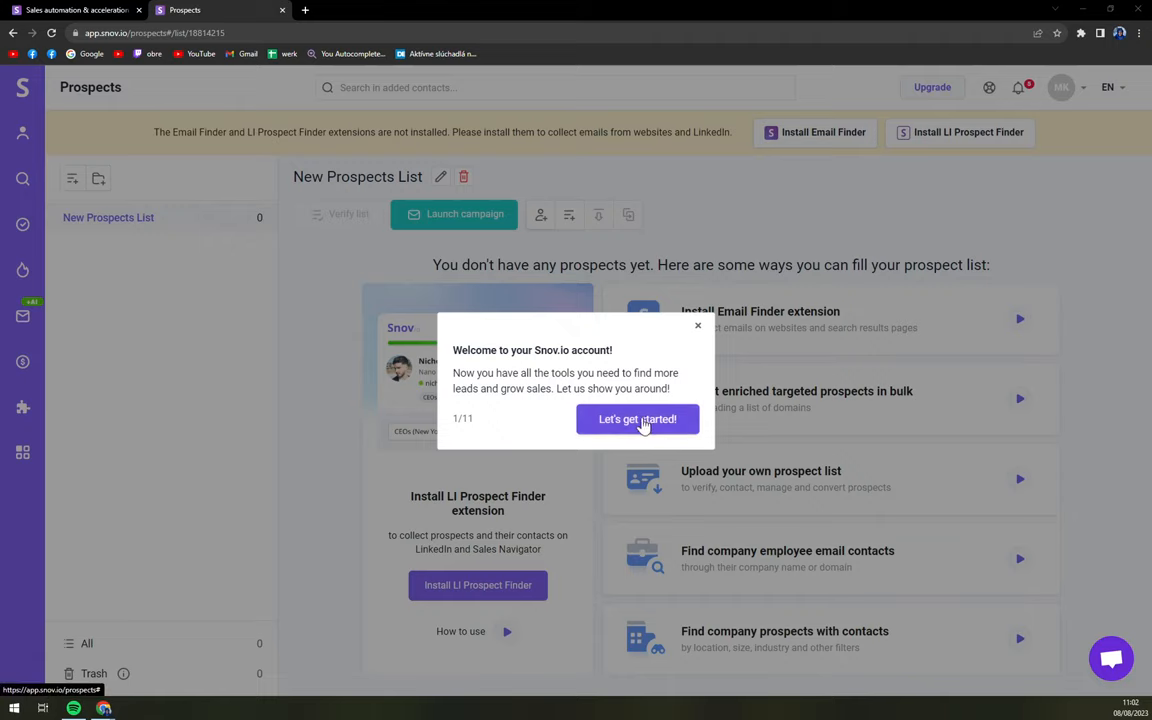
- Step through every welcome tour tooltip from prospects to account until the empty prospects list shows
{"action": "left_click", "coordinate": [636, 420]}
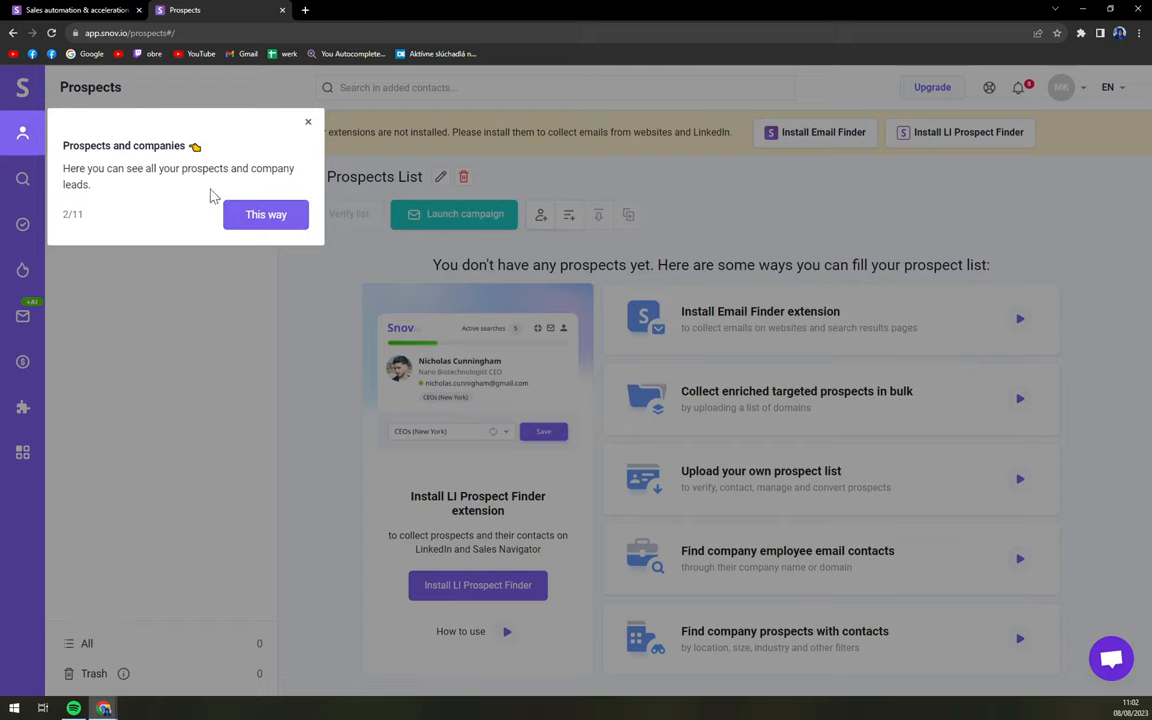
{"action": "left_click", "coordinate": [266, 214]}
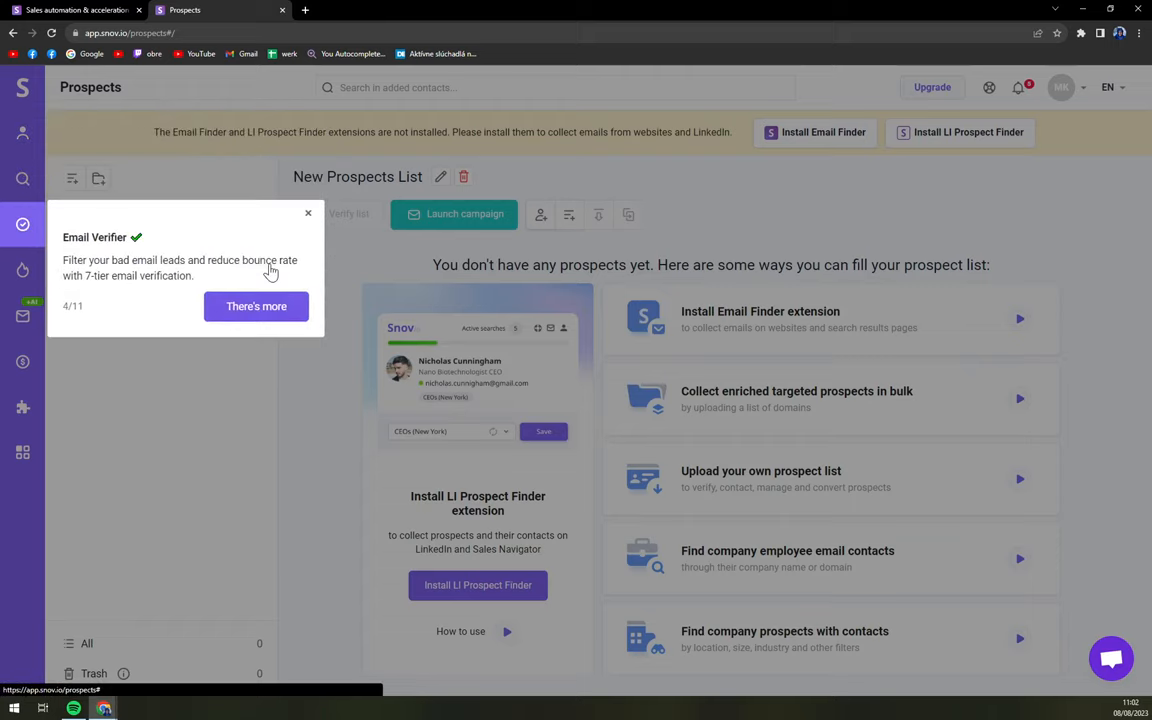
{"action": "left_click", "coordinate": [256, 306]}
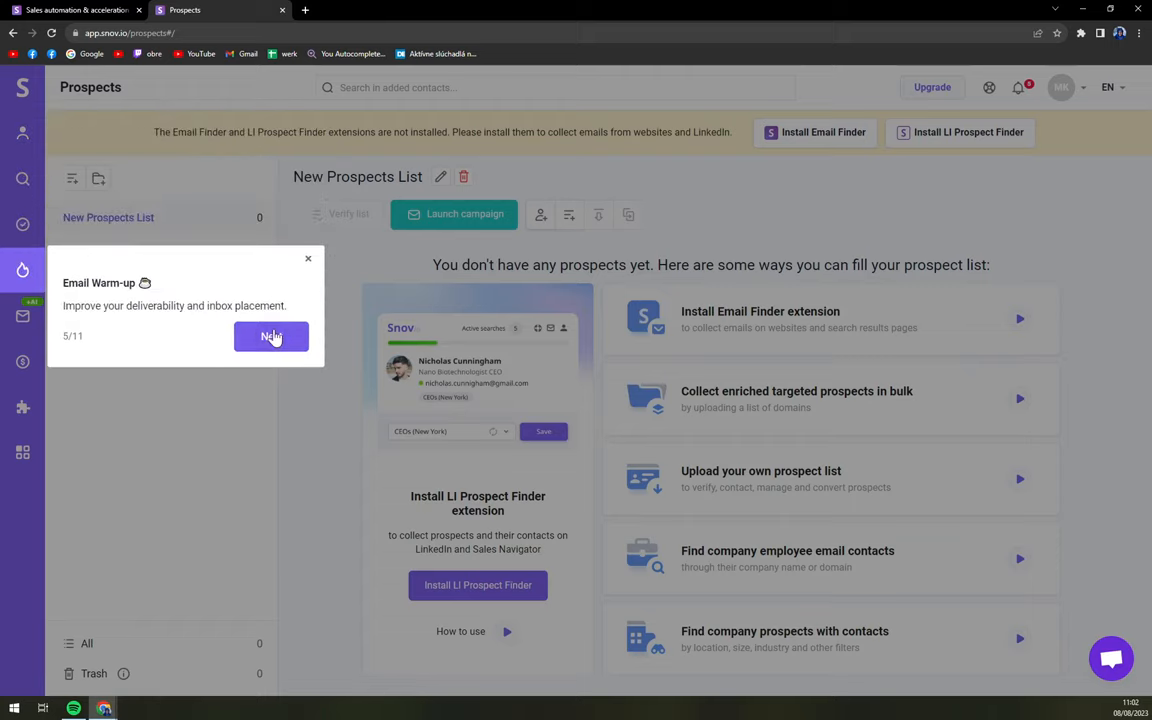
{"action": "left_click", "coordinate": [272, 336]}
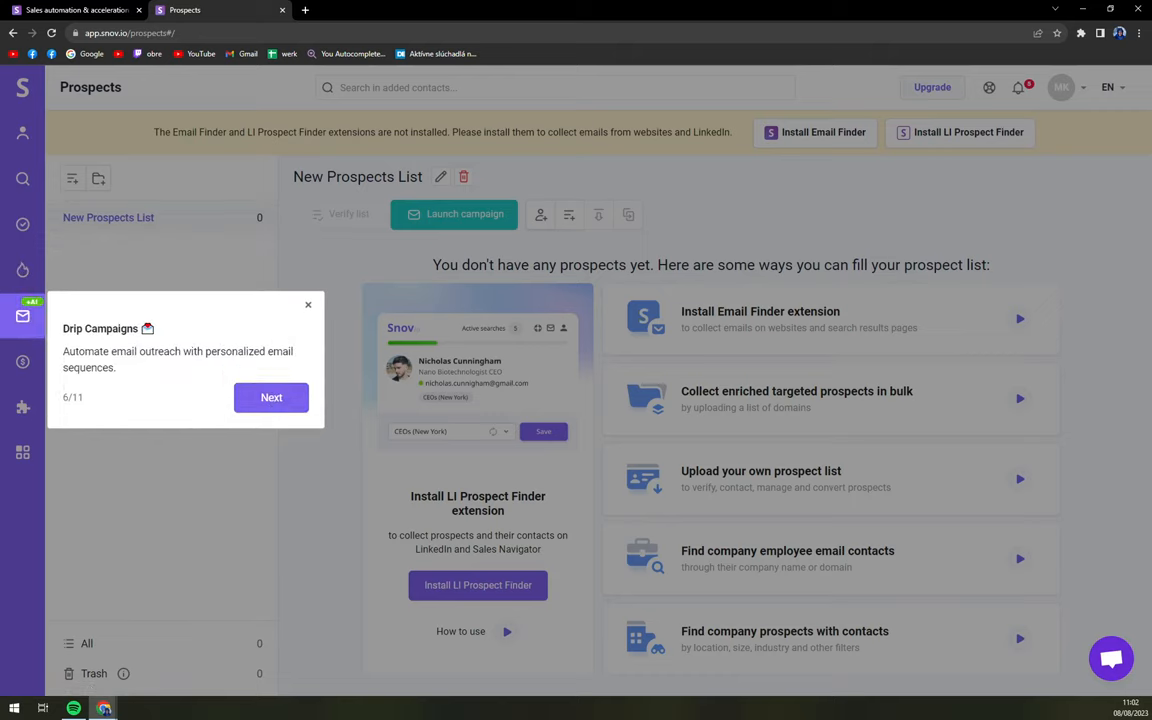
{"action": "left_click", "coordinate": [272, 396]}
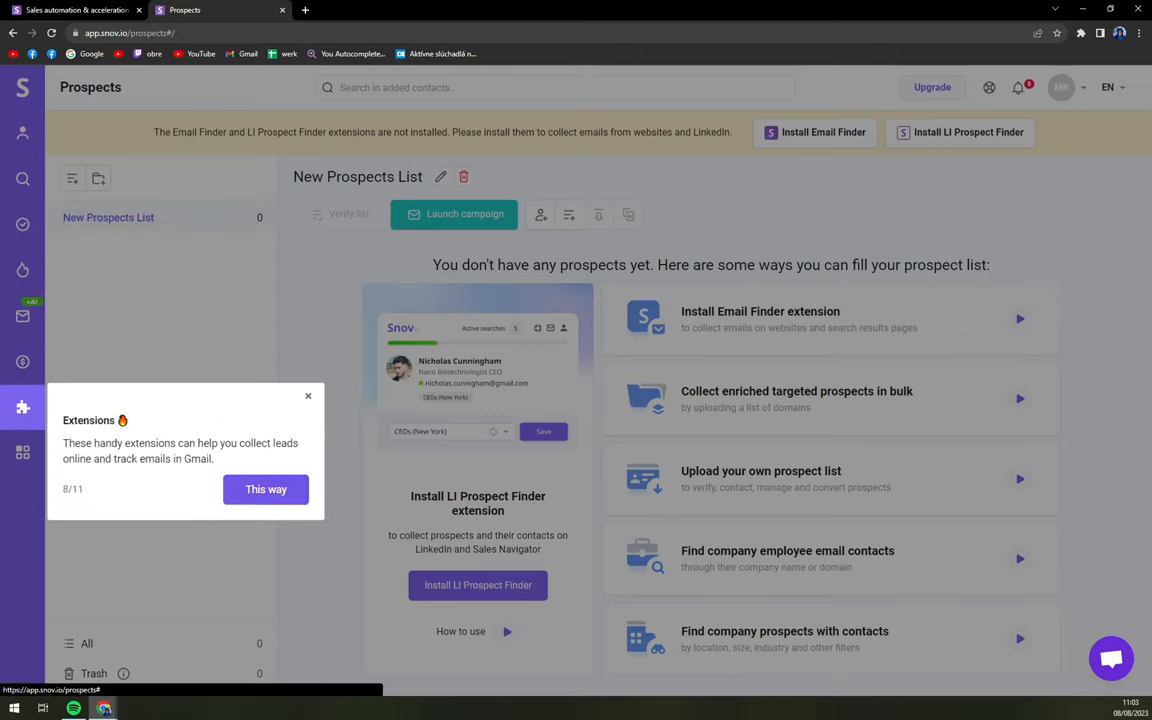
{"action": "left_click", "coordinate": [264, 488]}
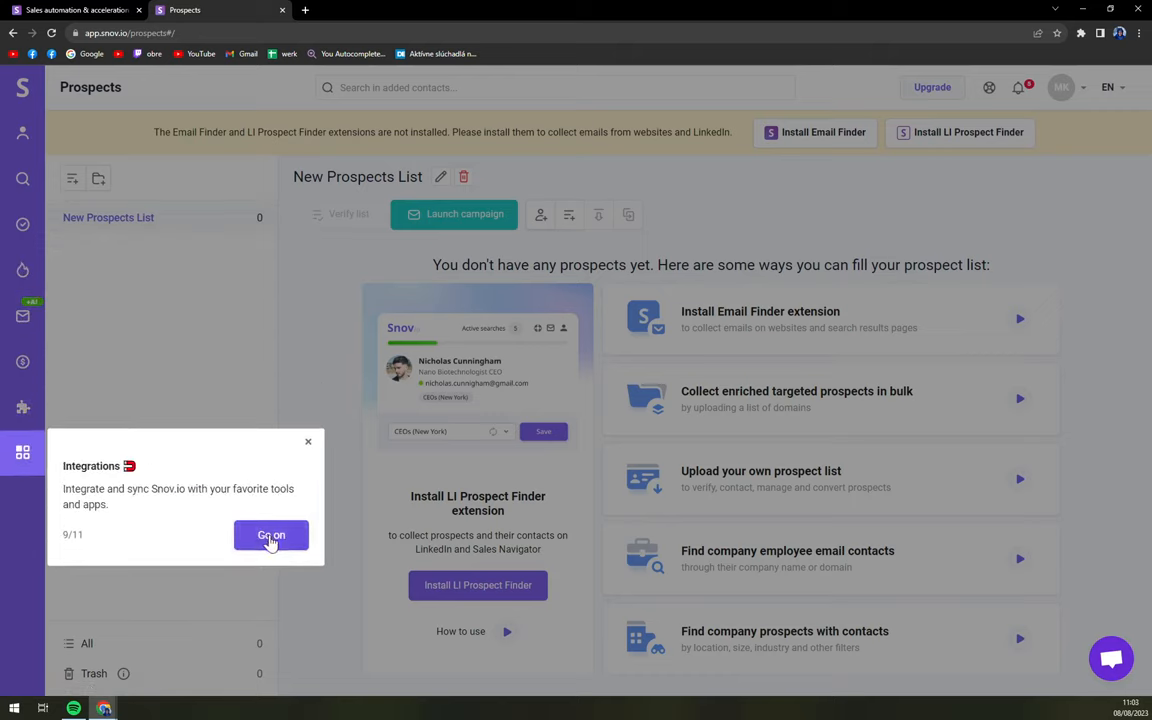
{"action": "left_click", "coordinate": [272, 536]}
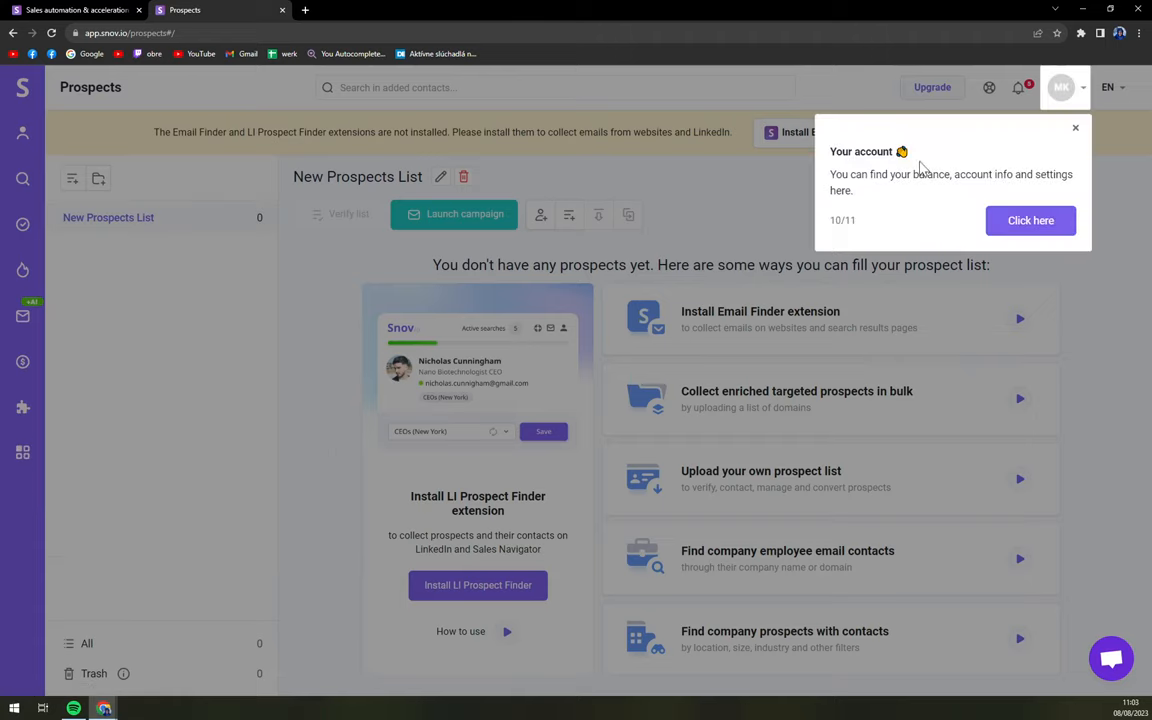
{"action": "left_click", "coordinate": [1030, 220]}
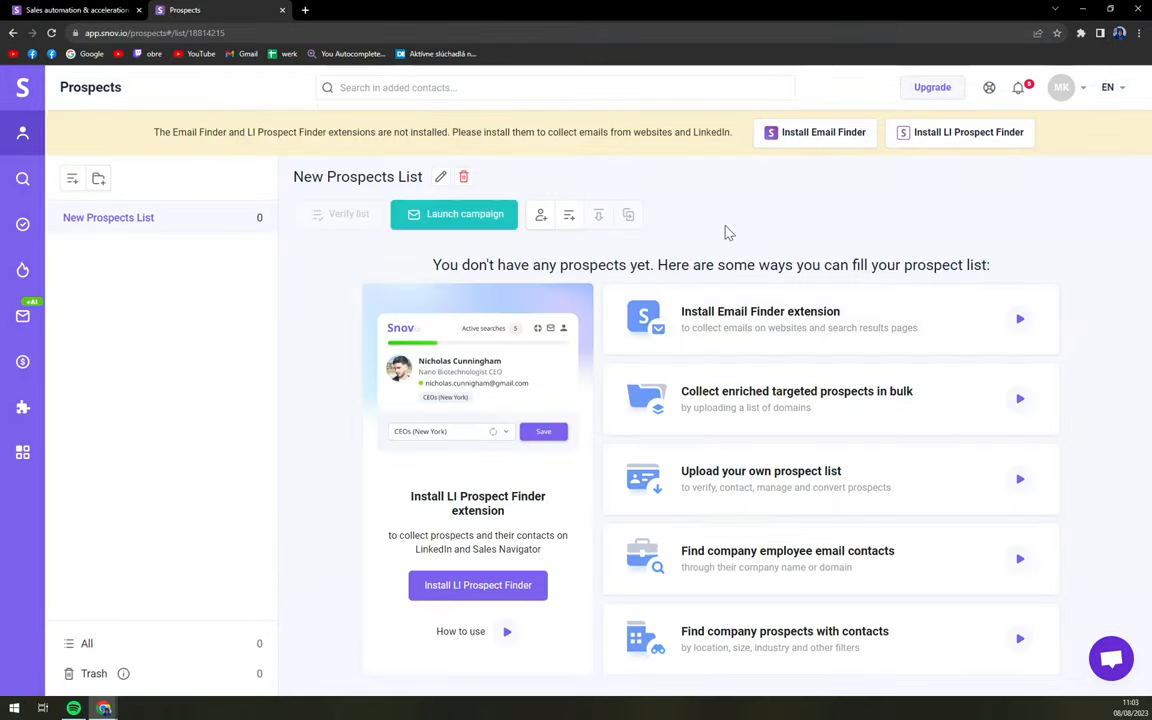
{"action": "mouse_move", "coordinate": [844, 340]}
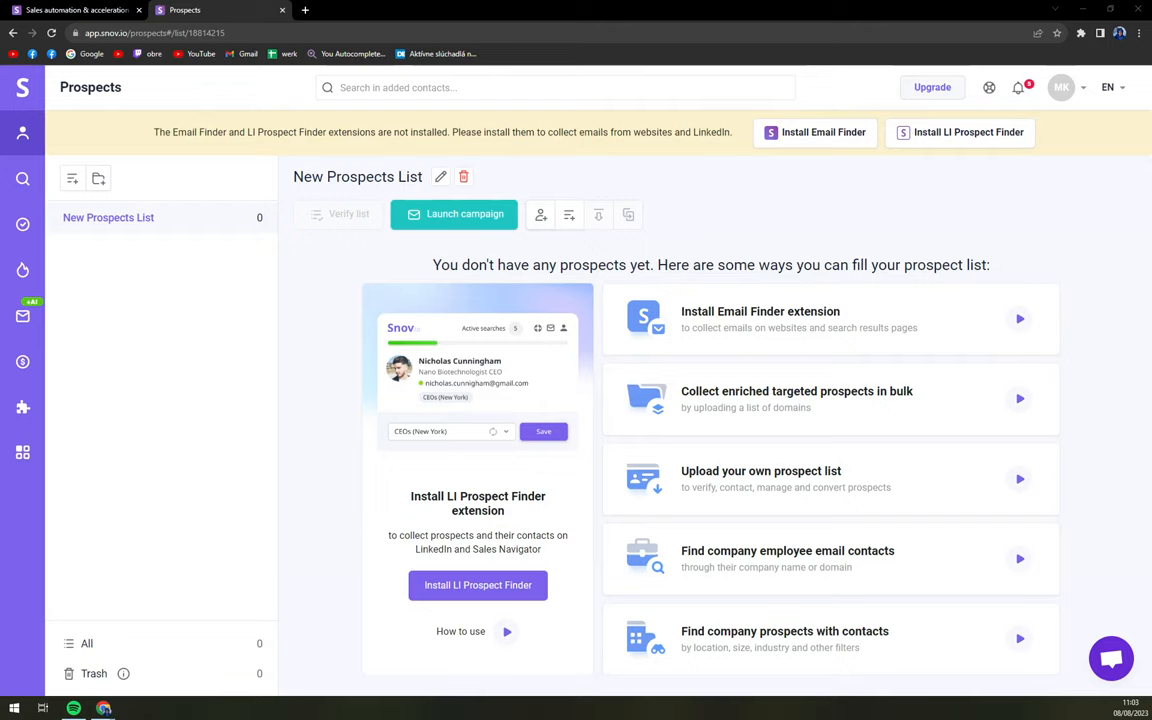
{"action": "mouse_move", "coordinate": [862, 238]}
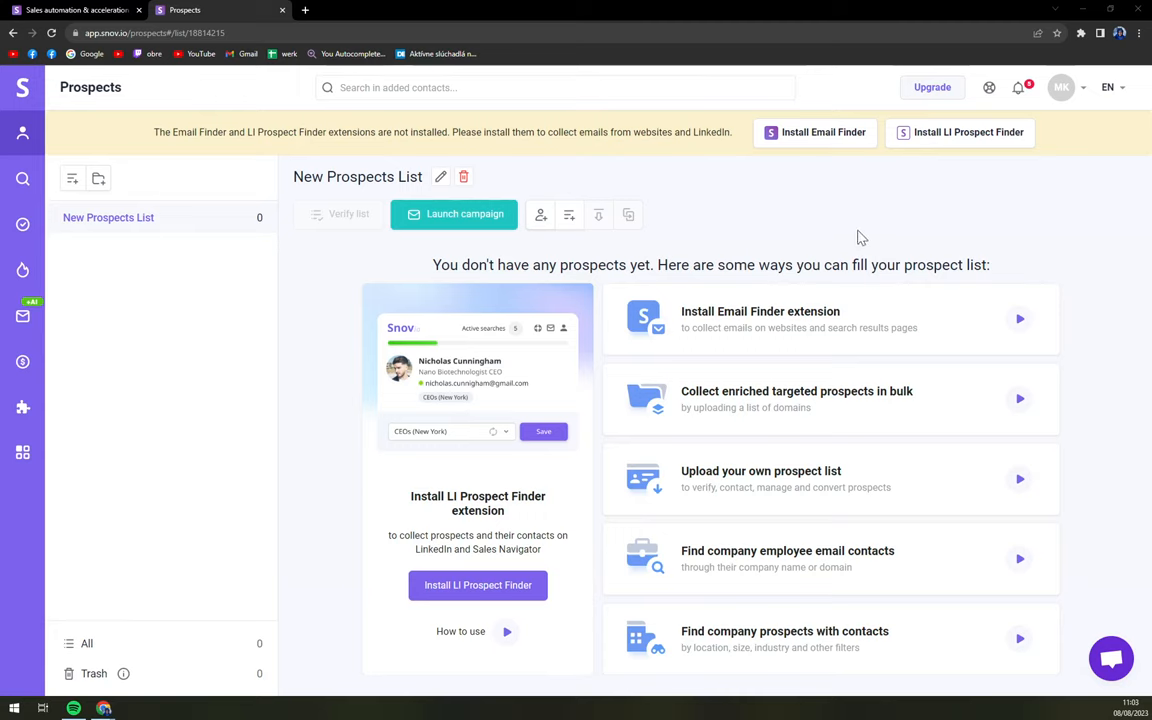
- Follow the 'Install Email Finder' banner to the extension's Chrome Web Store page
{"action": "left_click", "coordinate": [814, 132]}
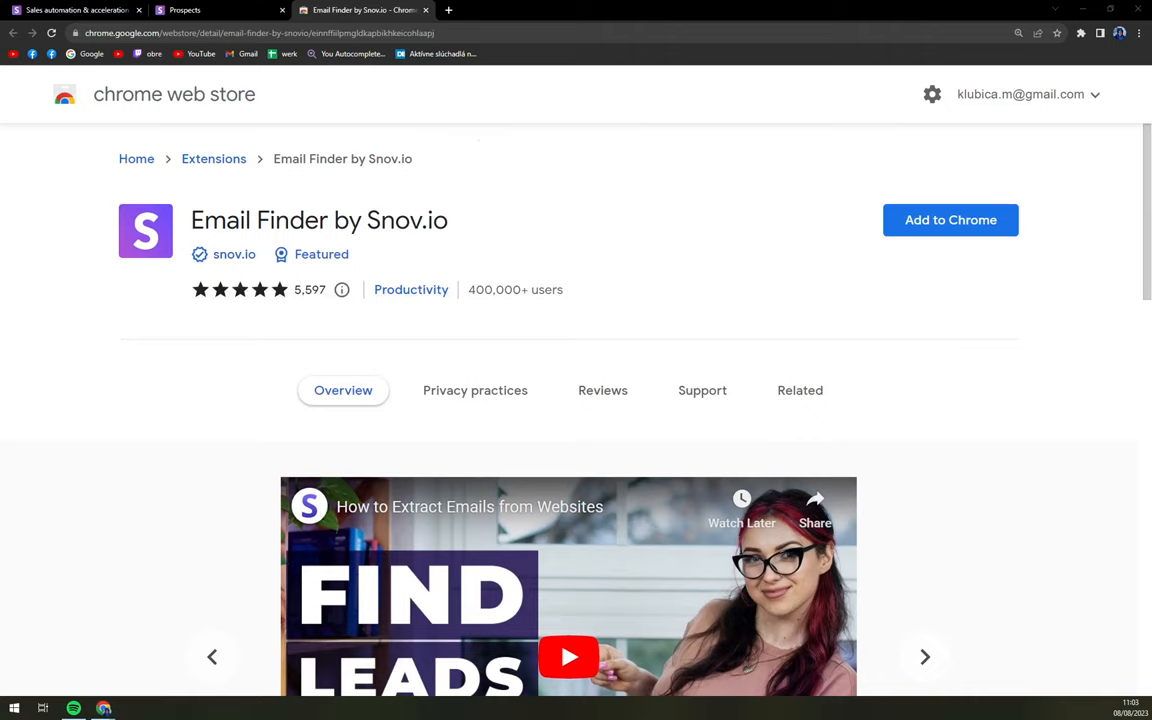
{"action": "mouse_move", "coordinate": [132, 108]}
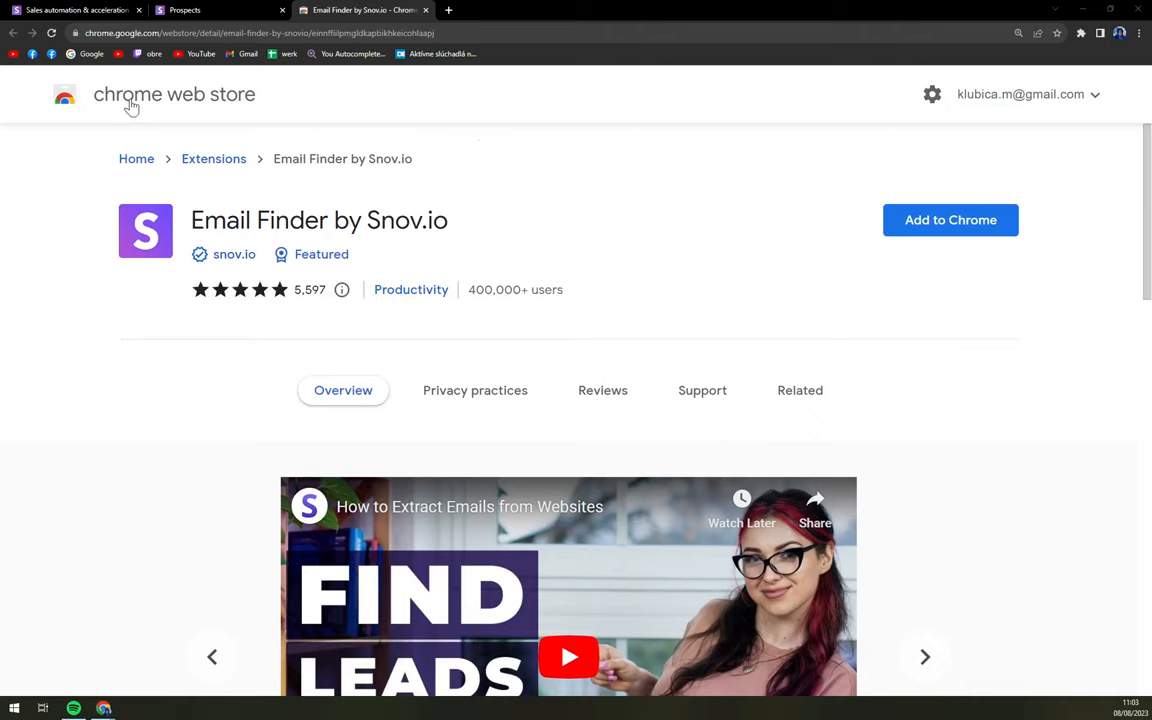
- Add the Email Finder by Snov.io extension to Chrome
{"action": "left_click", "coordinate": [948, 220]}
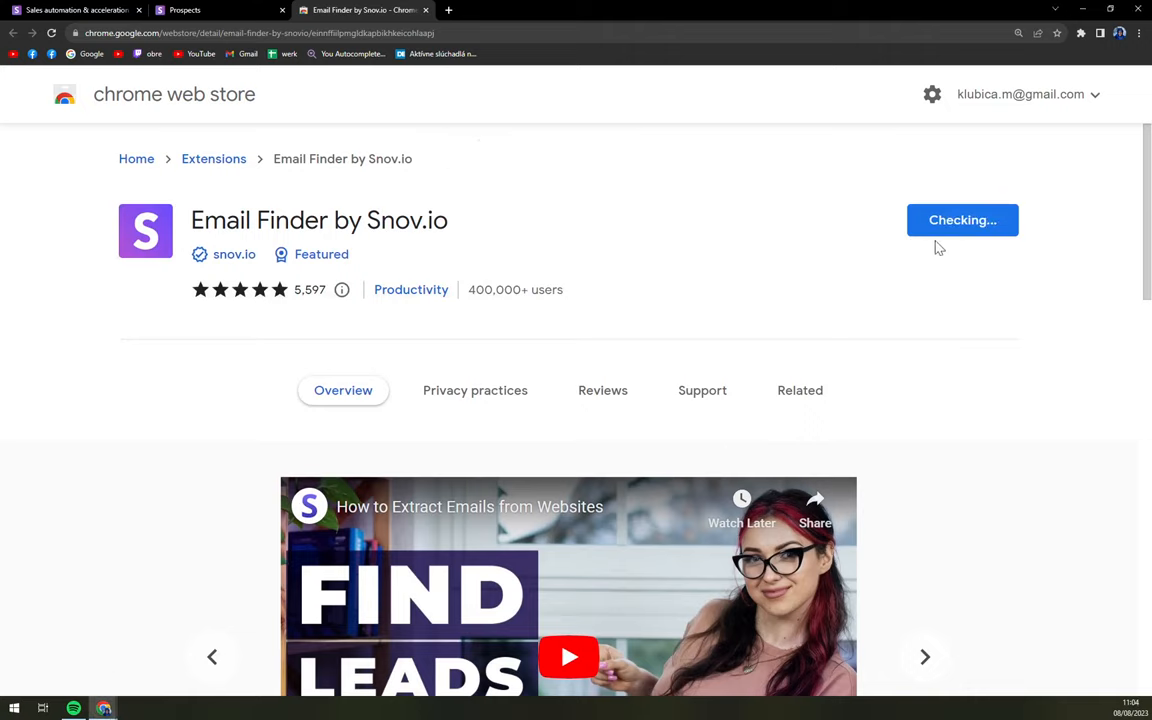
{"action": "mouse_move", "coordinate": [644, 224]}
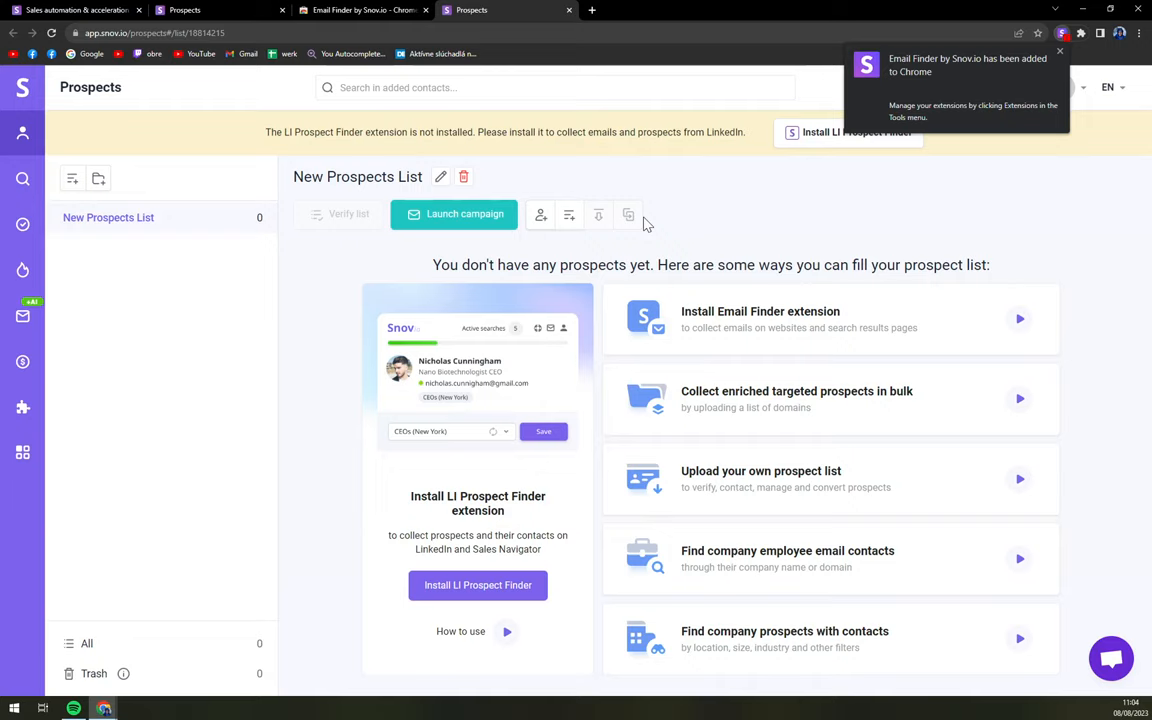
{"action": "mouse_move", "coordinate": [944, 94]}
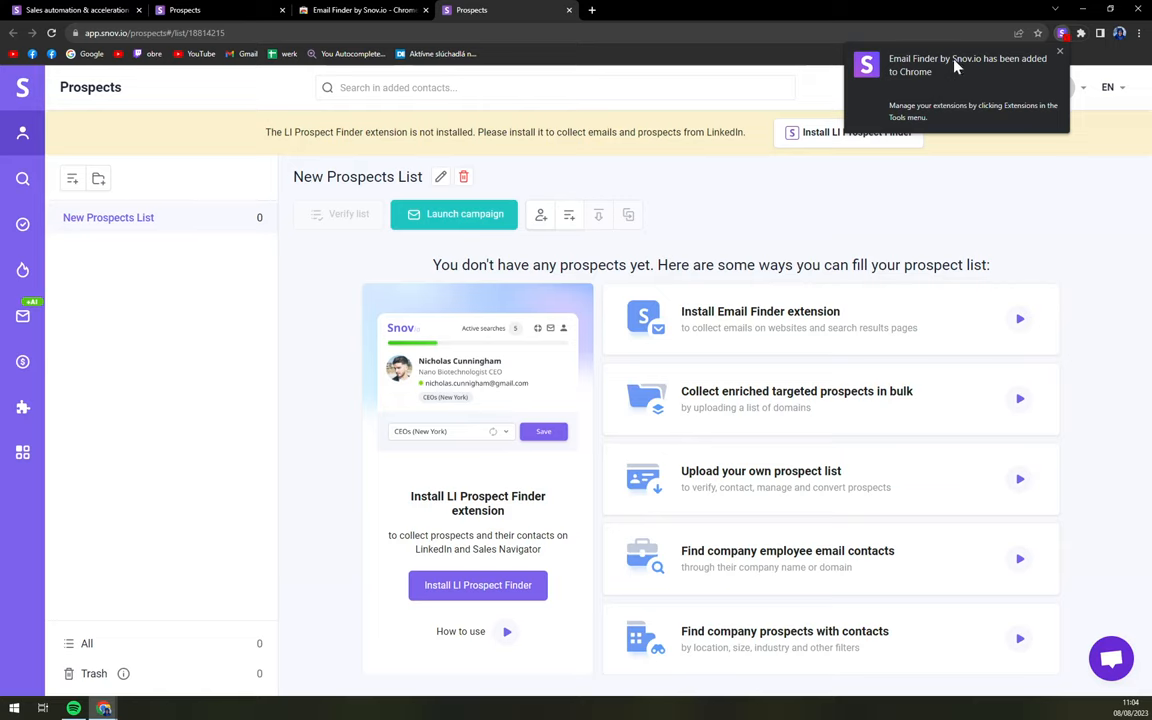
{"action": "mouse_move", "coordinate": [934, 100]}
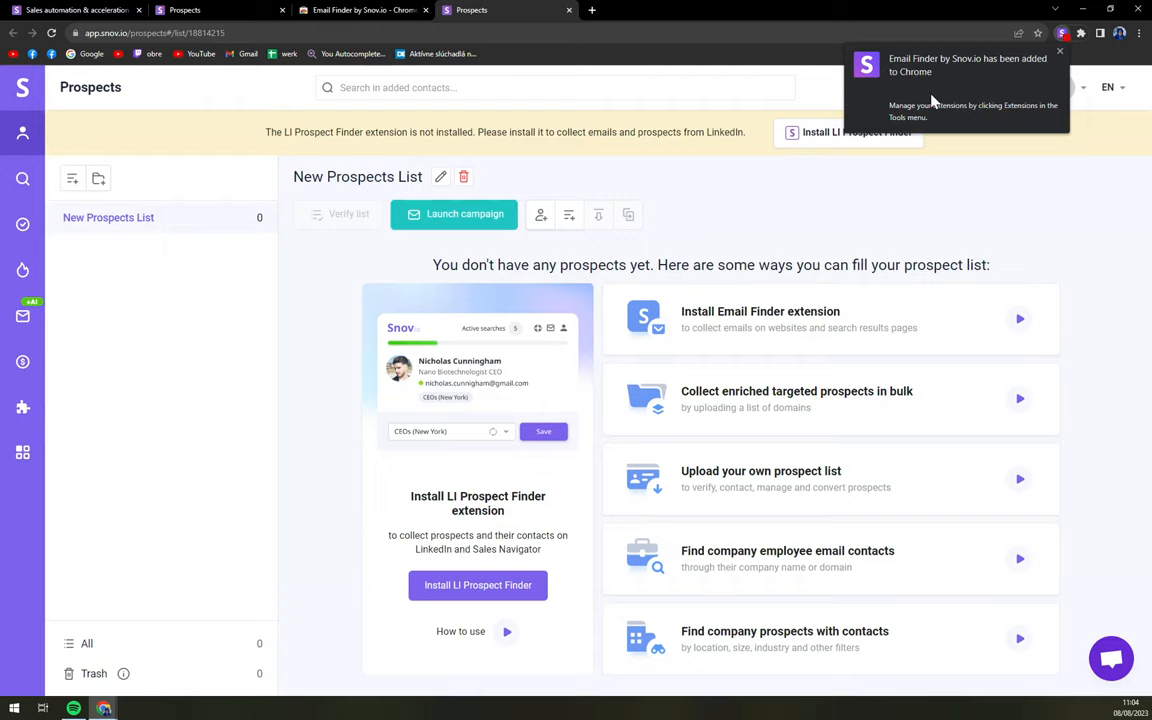
{"action": "mouse_move", "coordinate": [1056, 56]}
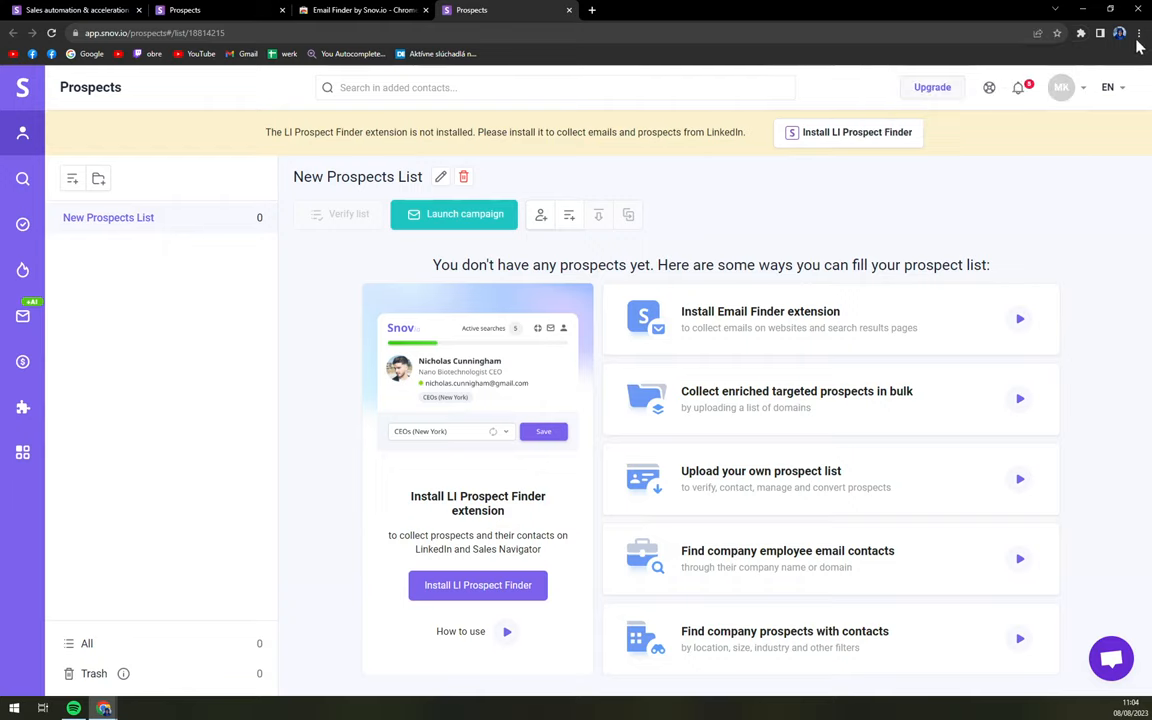
- Dismiss the 'Email Finder added to Chrome' popup to return to the prospects list
{"action": "left_click", "coordinate": [1138, 32]}
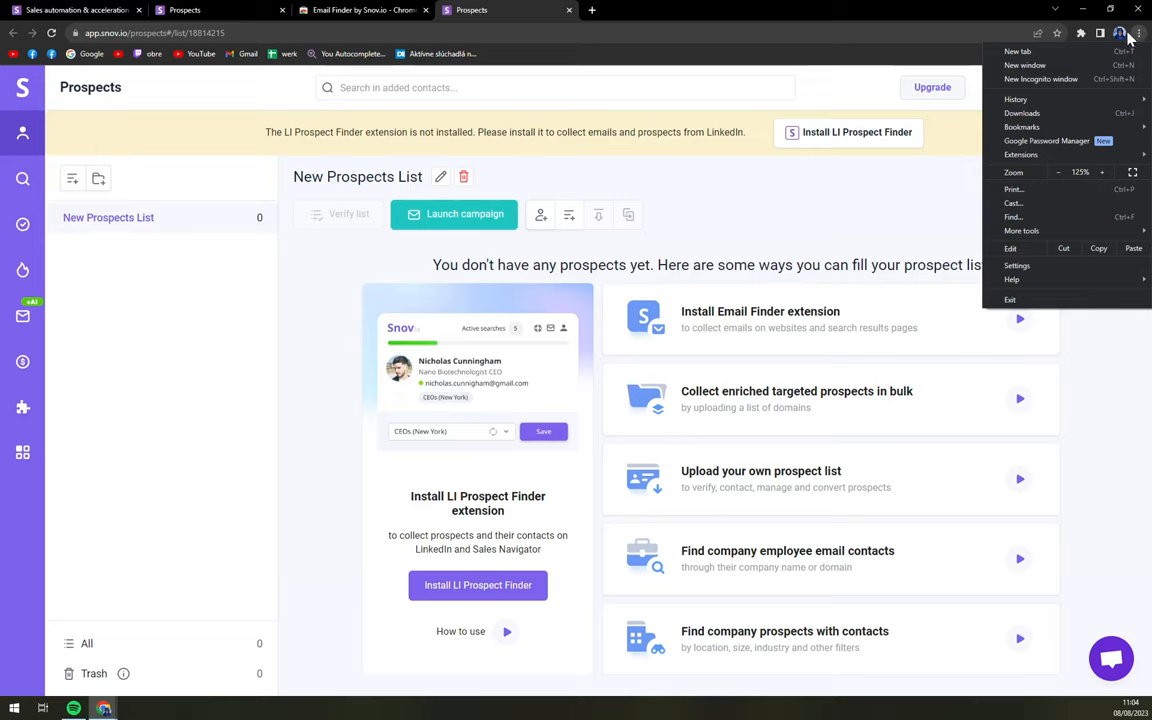
- Run Email Finder by Snov.io on the Snov.io site and review its ten domain emails
{"action": "left_click", "coordinate": [1138, 32]}
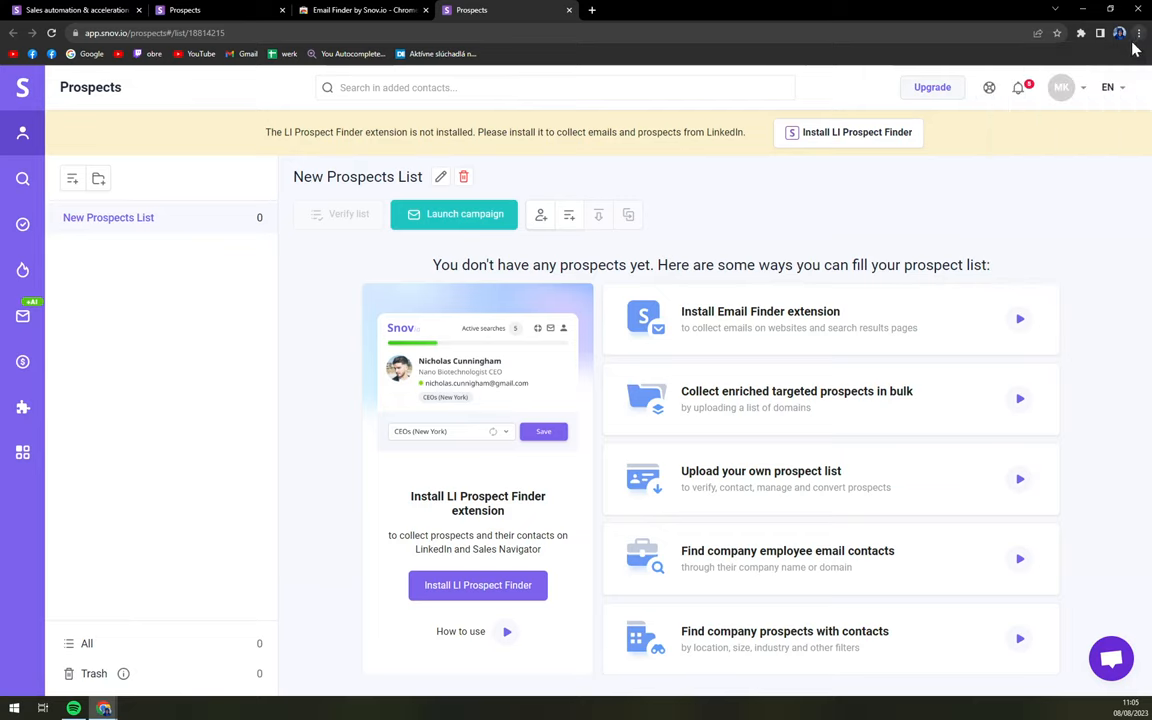
{"action": "mouse_move", "coordinate": [1122, 44]}
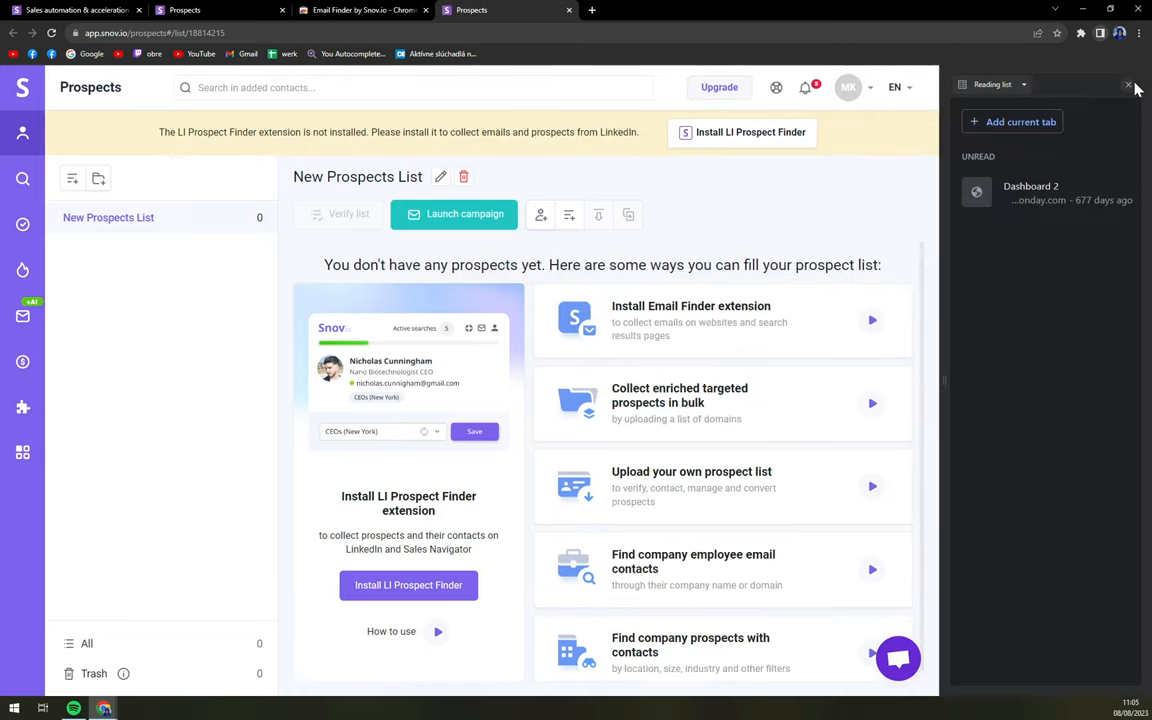
{"action": "left_click", "coordinate": [1080, 32]}
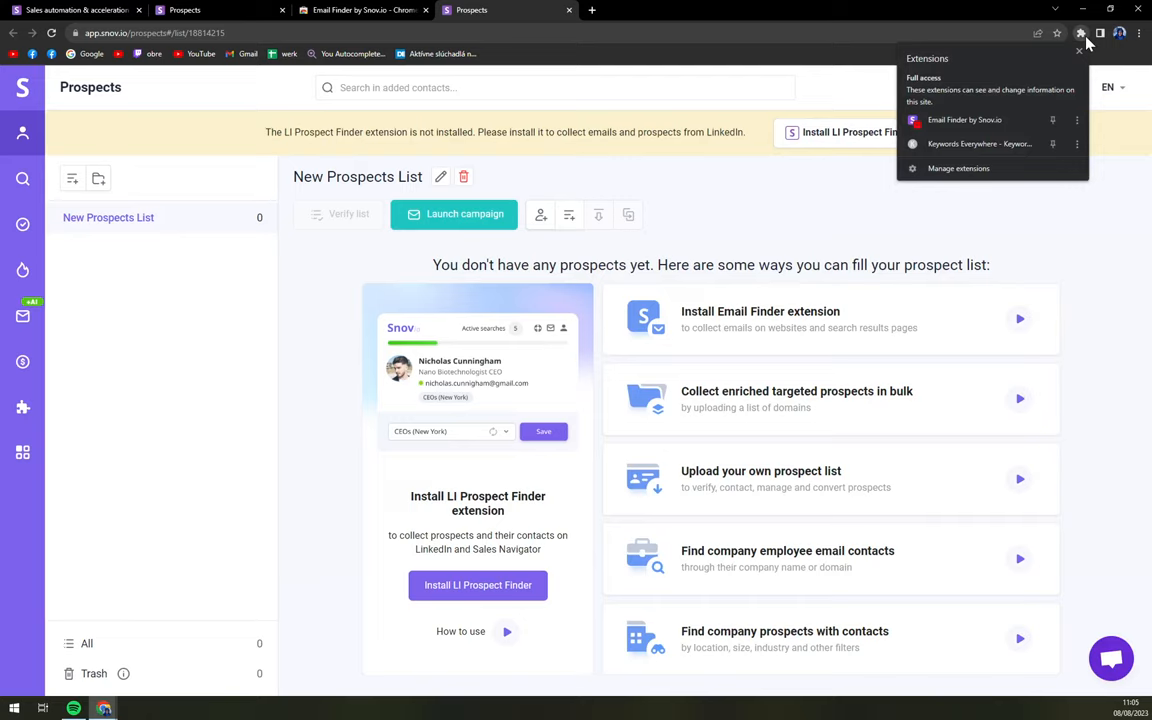
{"action": "mouse_move", "coordinate": [976, 120]}
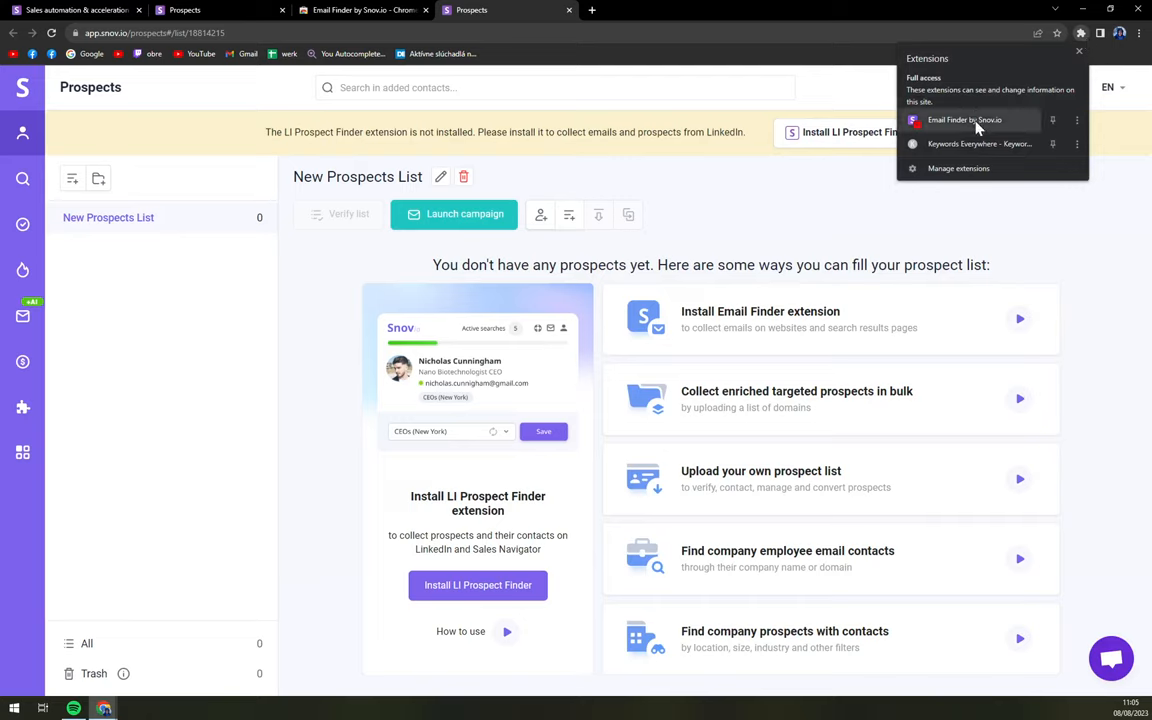
{"action": "left_click", "coordinate": [874, 224]}
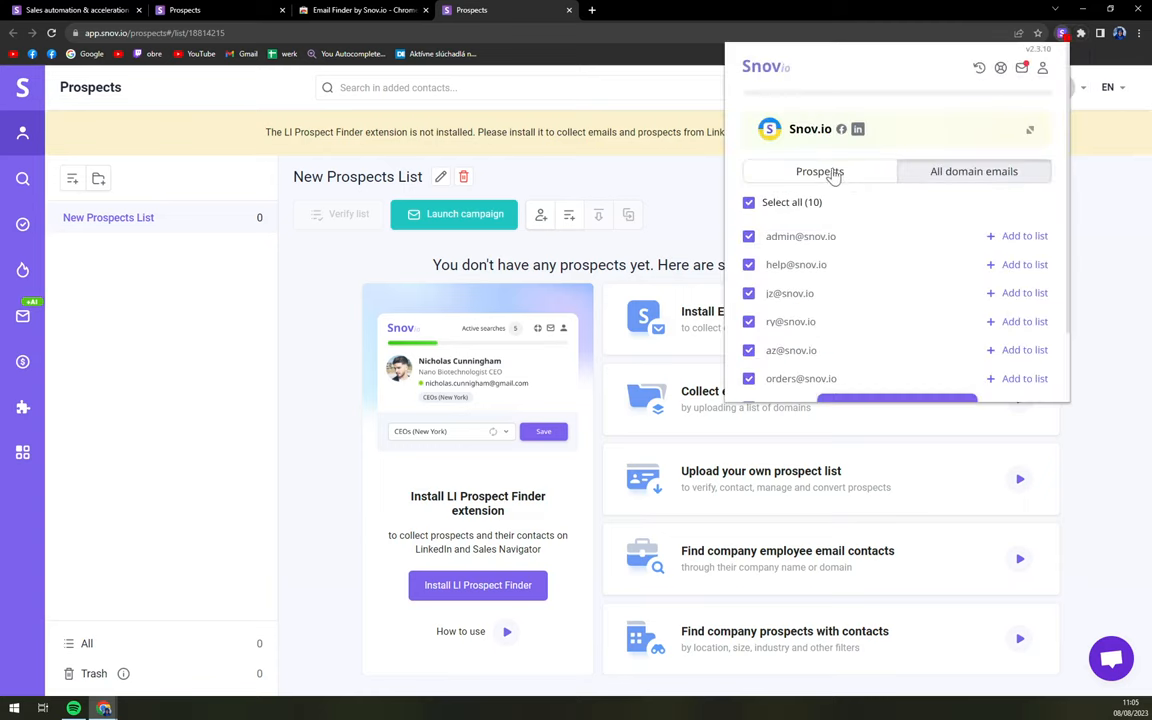
{"action": "scroll", "scroll_direction": "down", "scroll_amount": 3}
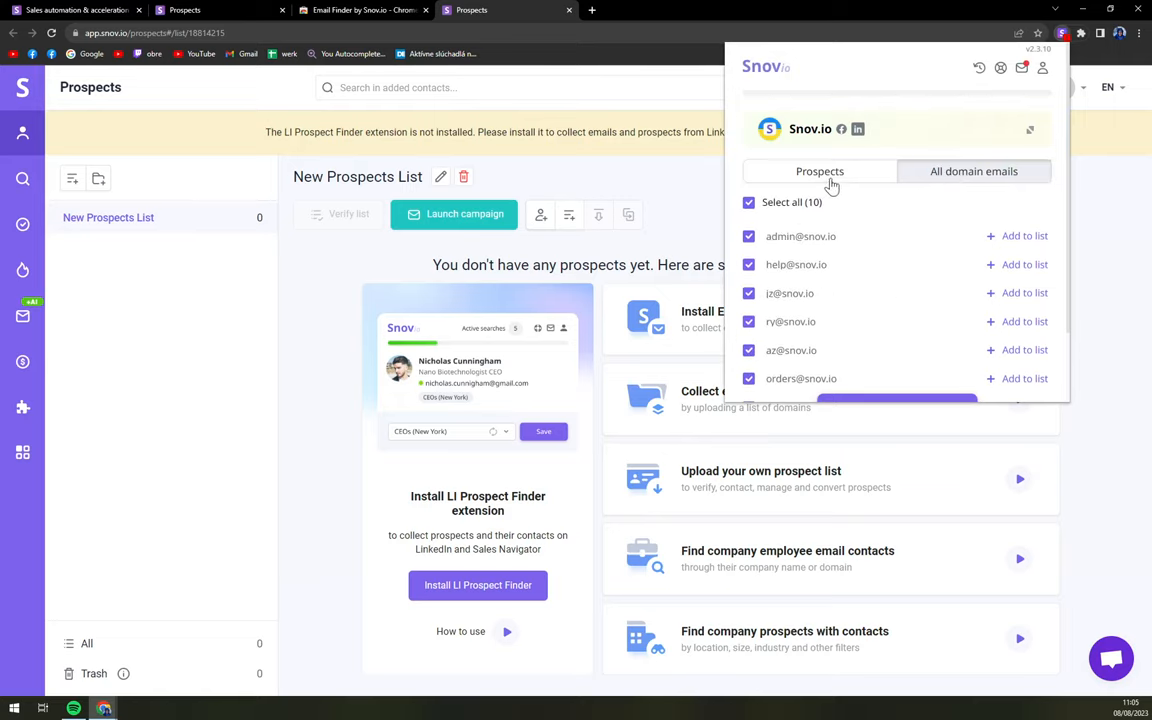
{"action": "scroll", "scroll_direction": "down", "scroll_amount": 3}
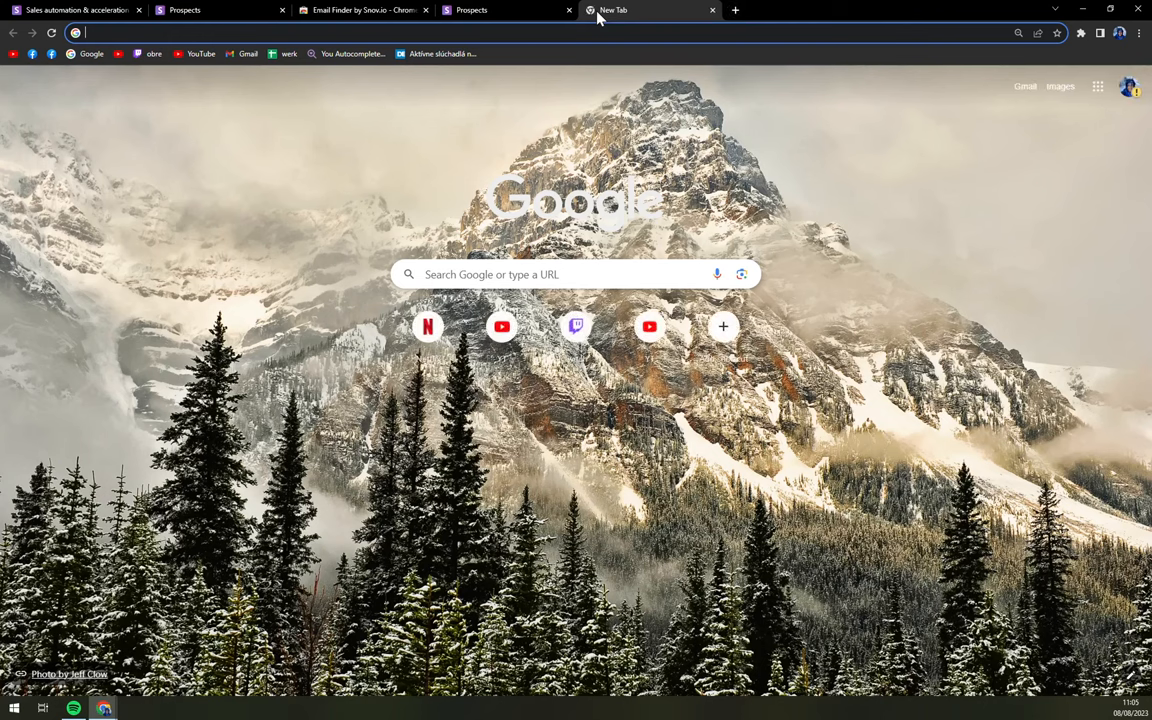
{"action": "mouse_move", "coordinate": [612, 10]}
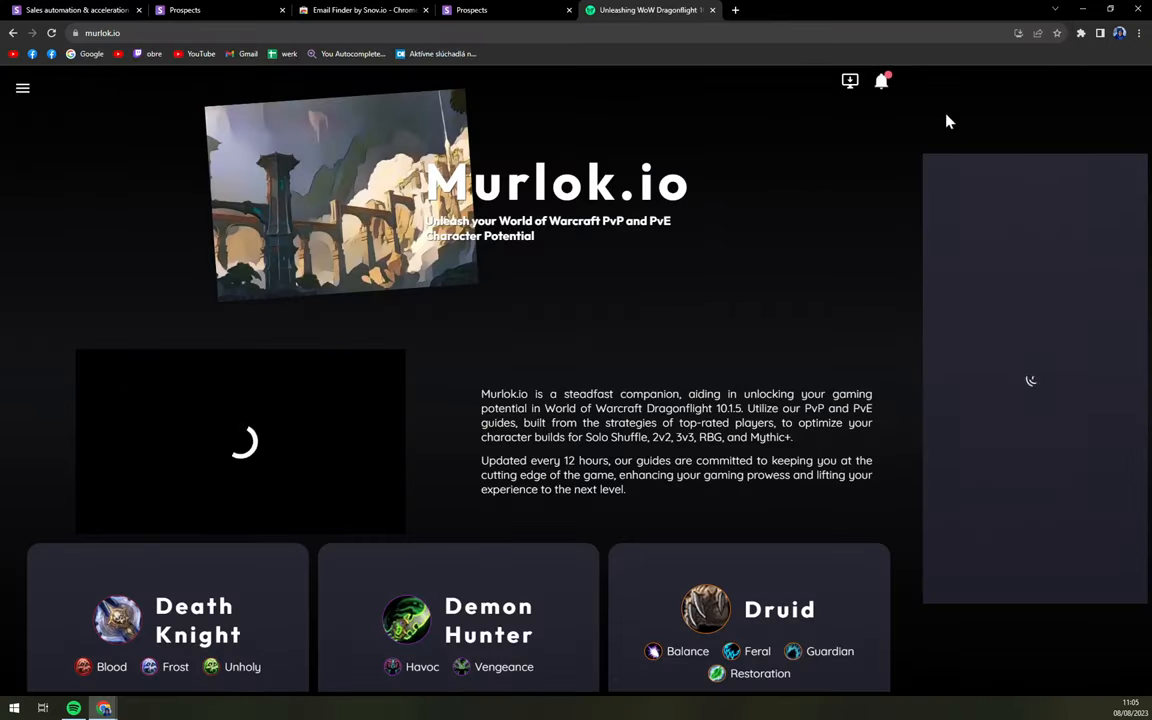
- Run Email Finder on murlok.io, finding no emails or prospects, then enter netflix.com/browse as the next address
{"action": "left_click", "coordinate": [1080, 32]}
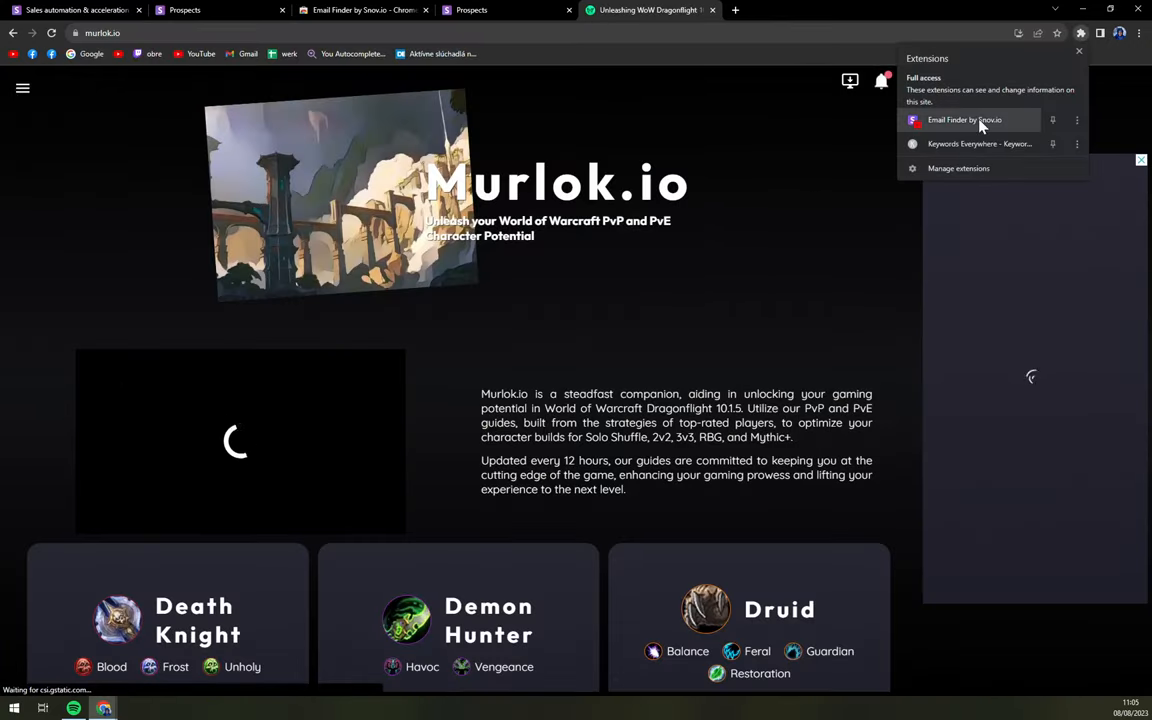
{"action": "left_click", "coordinate": [960, 120]}
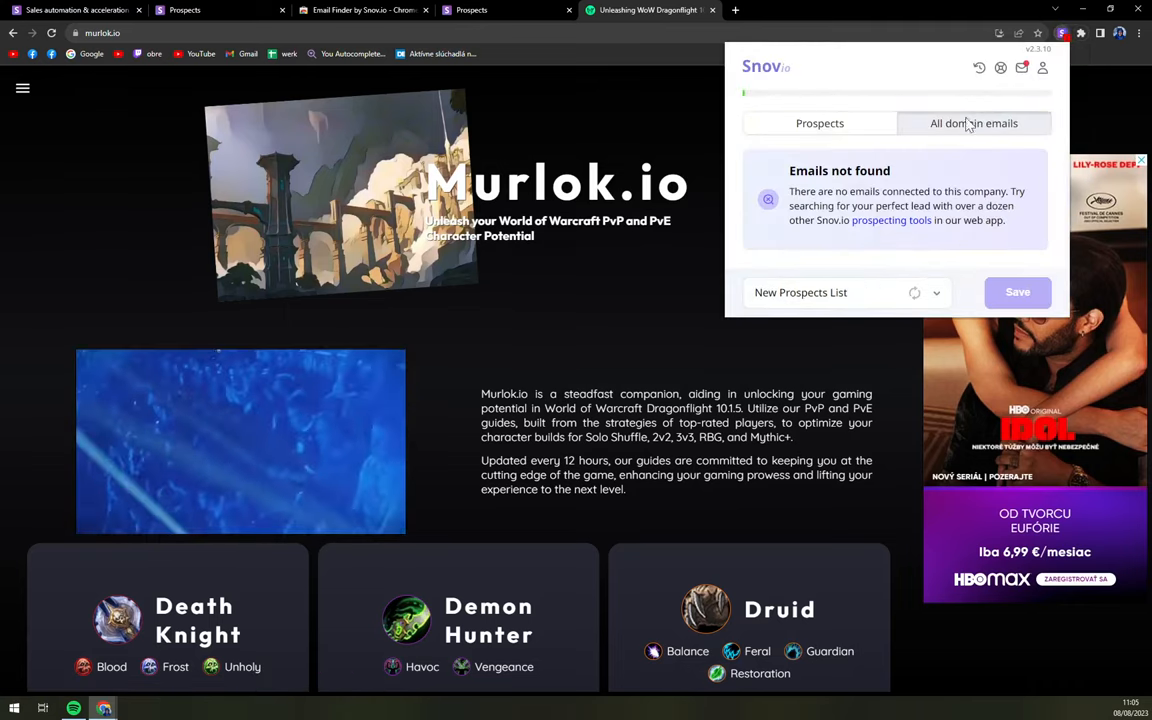
{"action": "left_click", "coordinate": [820, 124]}
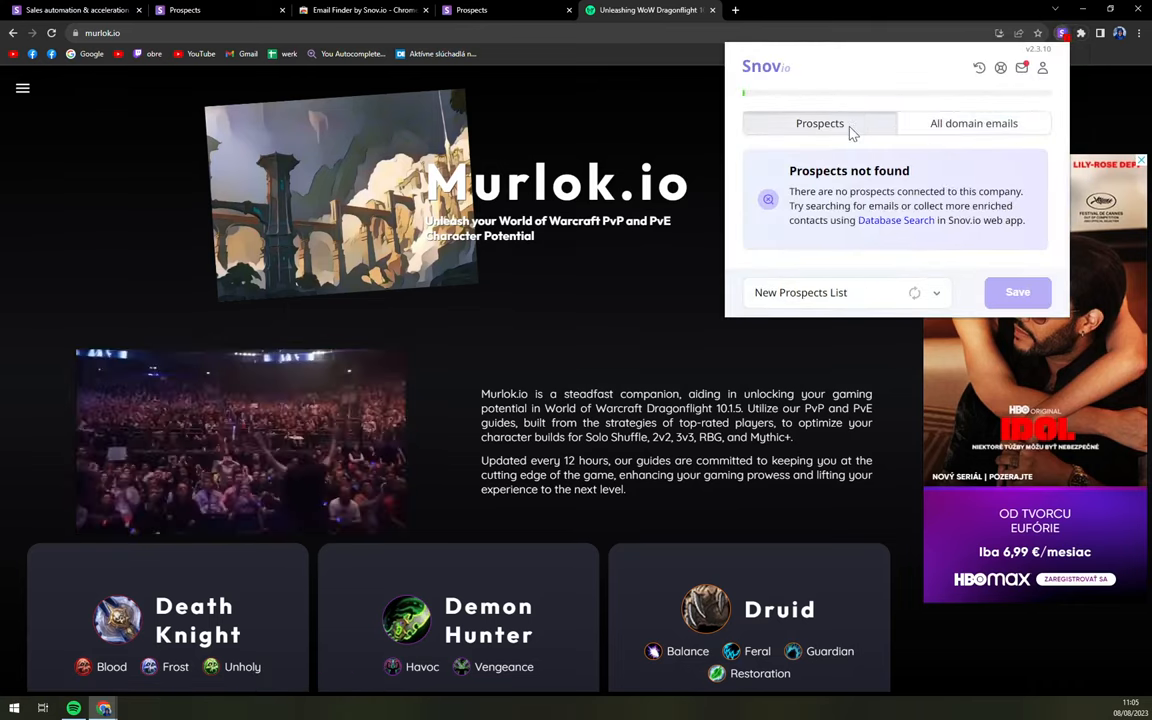
{"action": "left_click", "coordinate": [972, 124]}
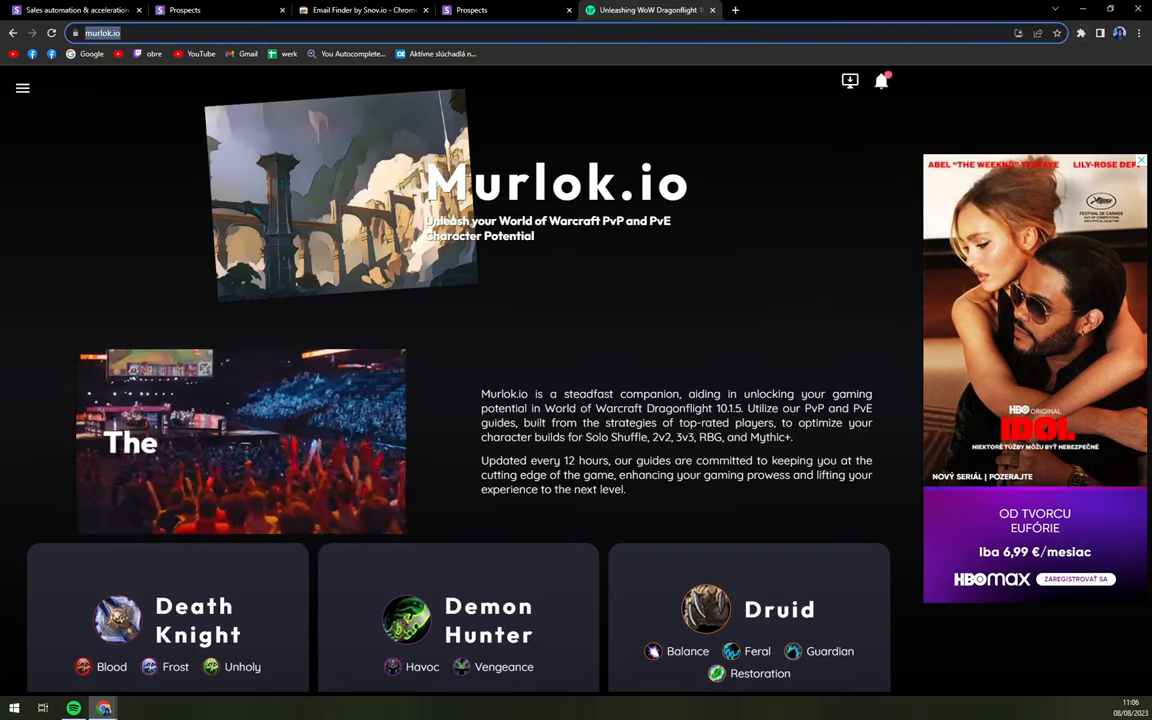
{"action": "type", "text": "netflix.com/browse"}
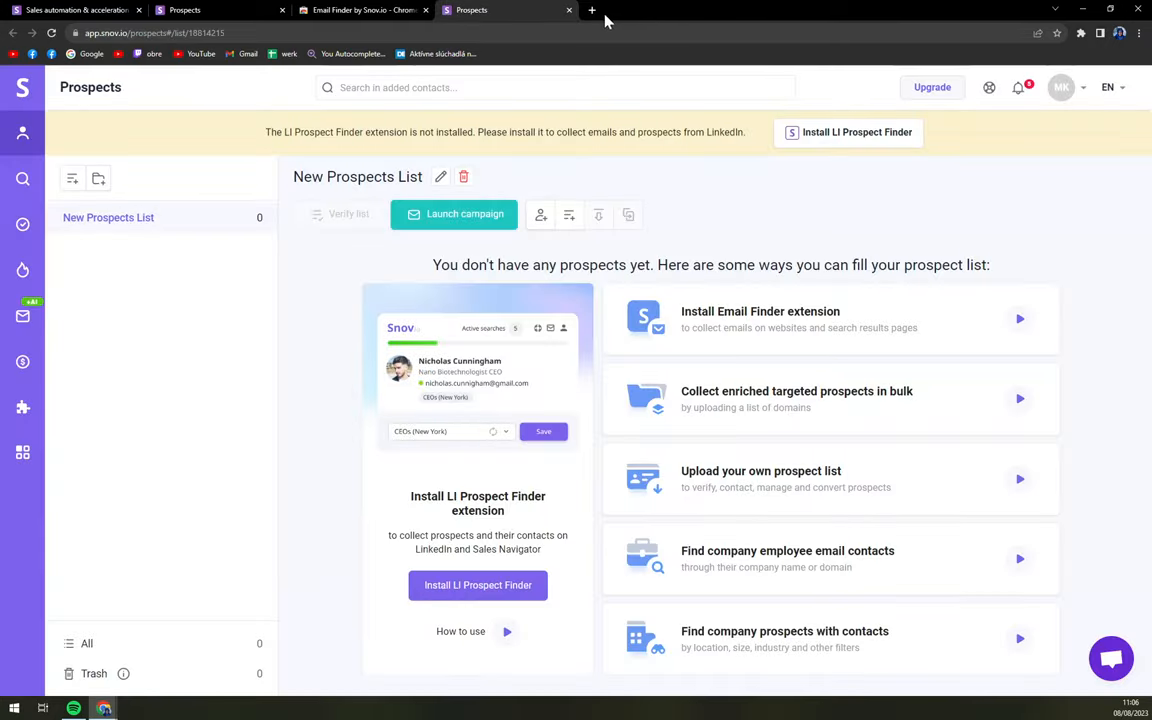
- Open twitch.tv in a new tab and run Email Finder, listing 15 Twitch prospects
{"action": "left_click", "coordinate": [592, 10]}
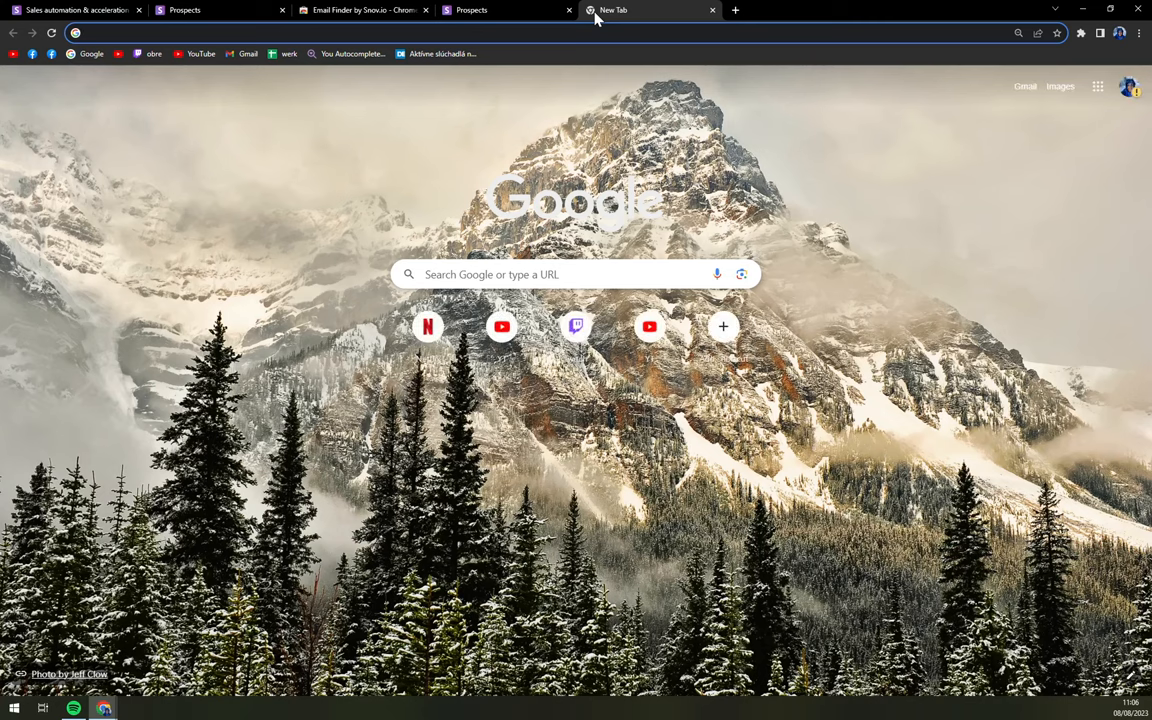
{"action": "mouse_move", "coordinate": [252, 140]}
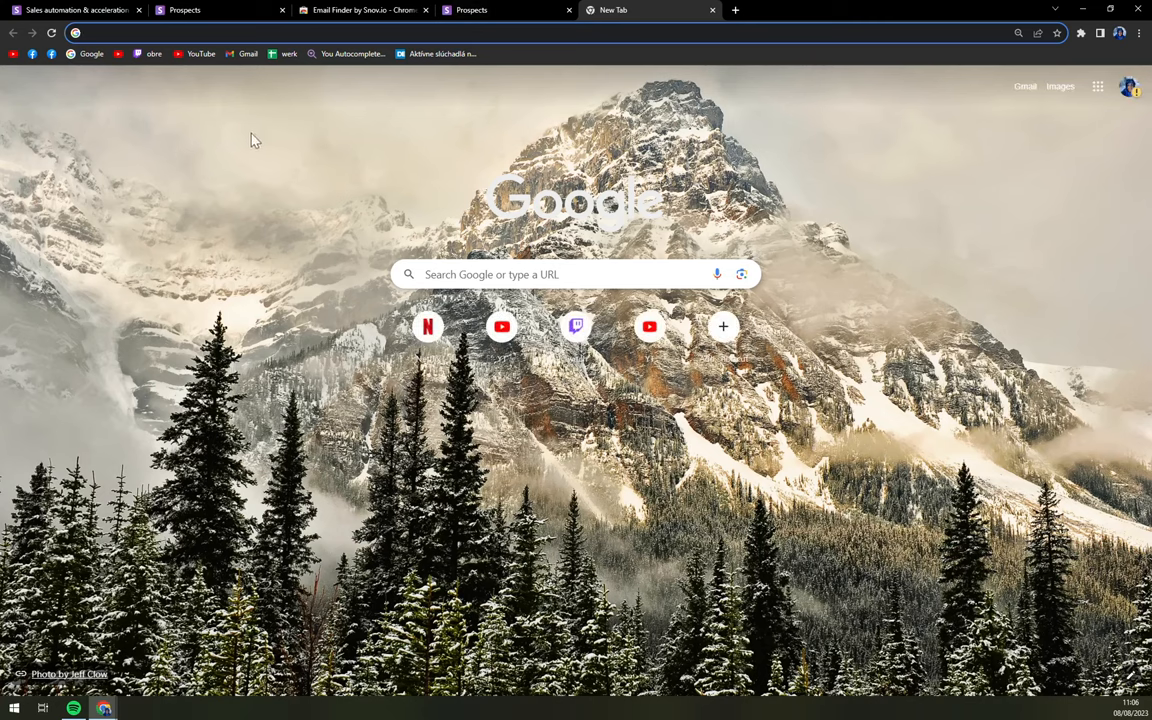
{"action": "type", "text": "tr"}
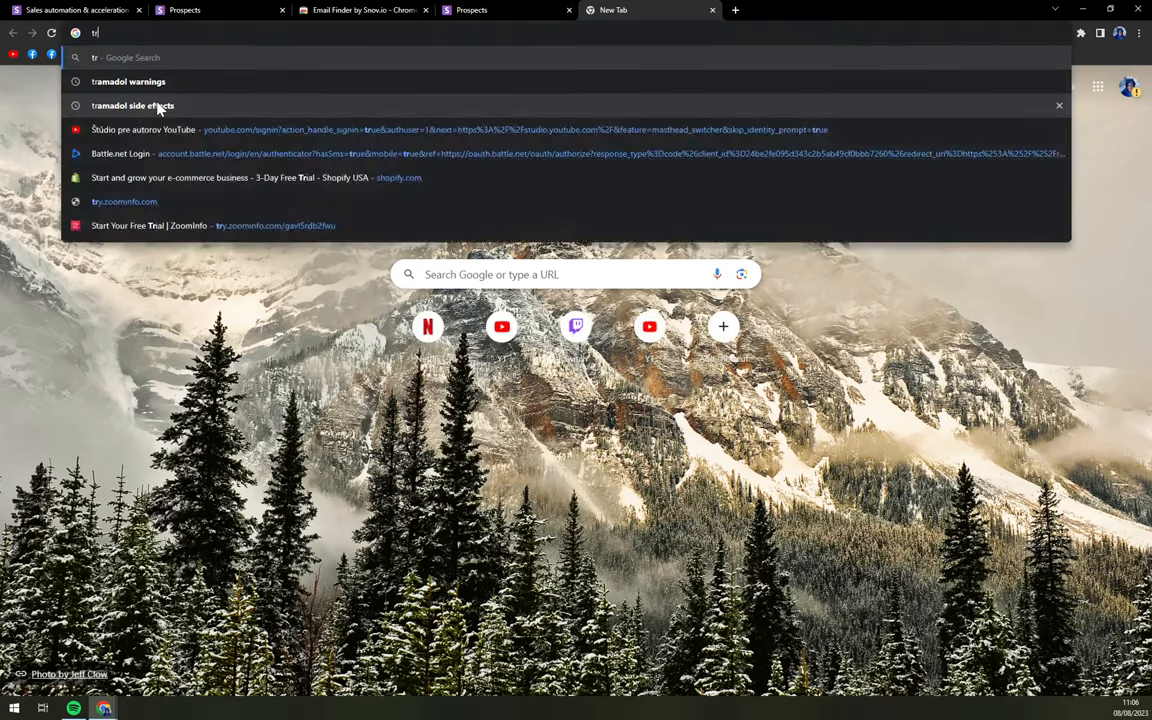
{"action": "key", "text": "Backspace"}
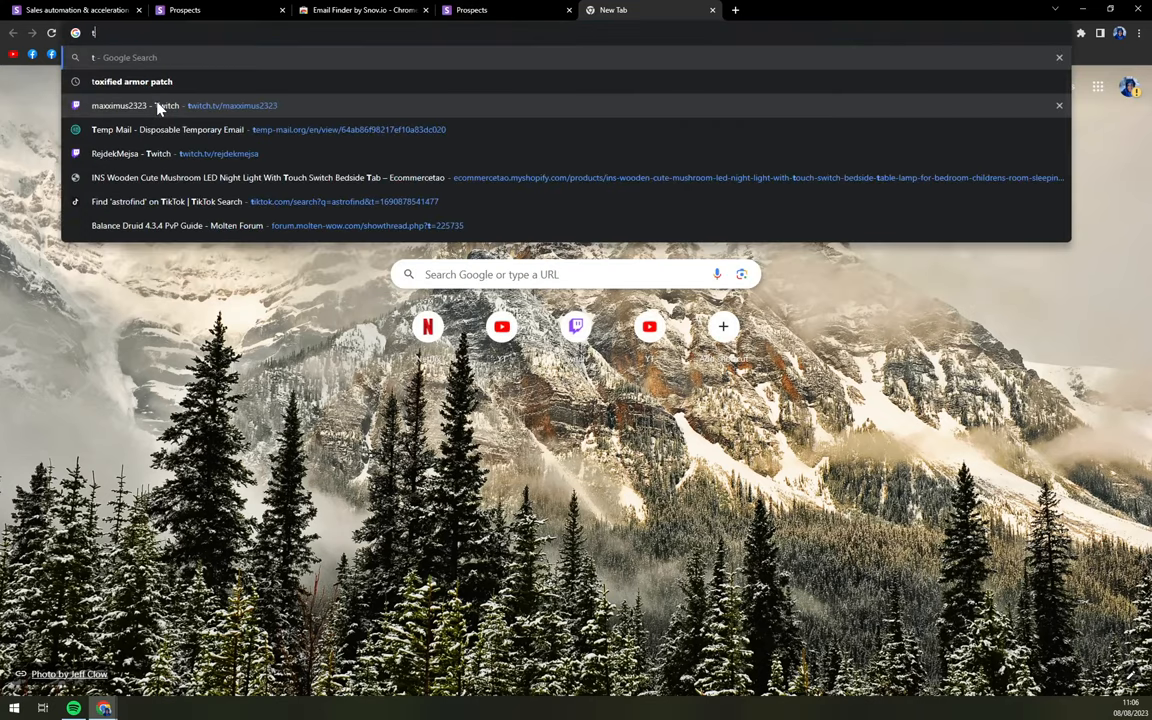
{"action": "left_click", "coordinate": [200, 104]}
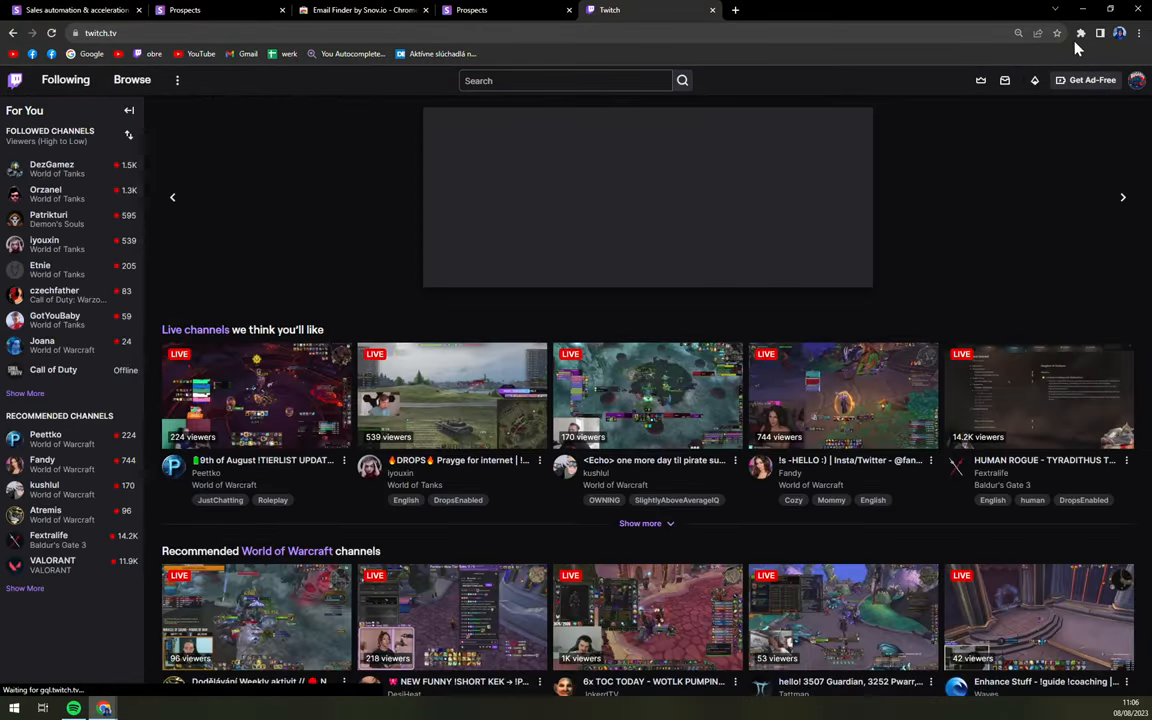
{"action": "left_click", "coordinate": [1060, 32]}
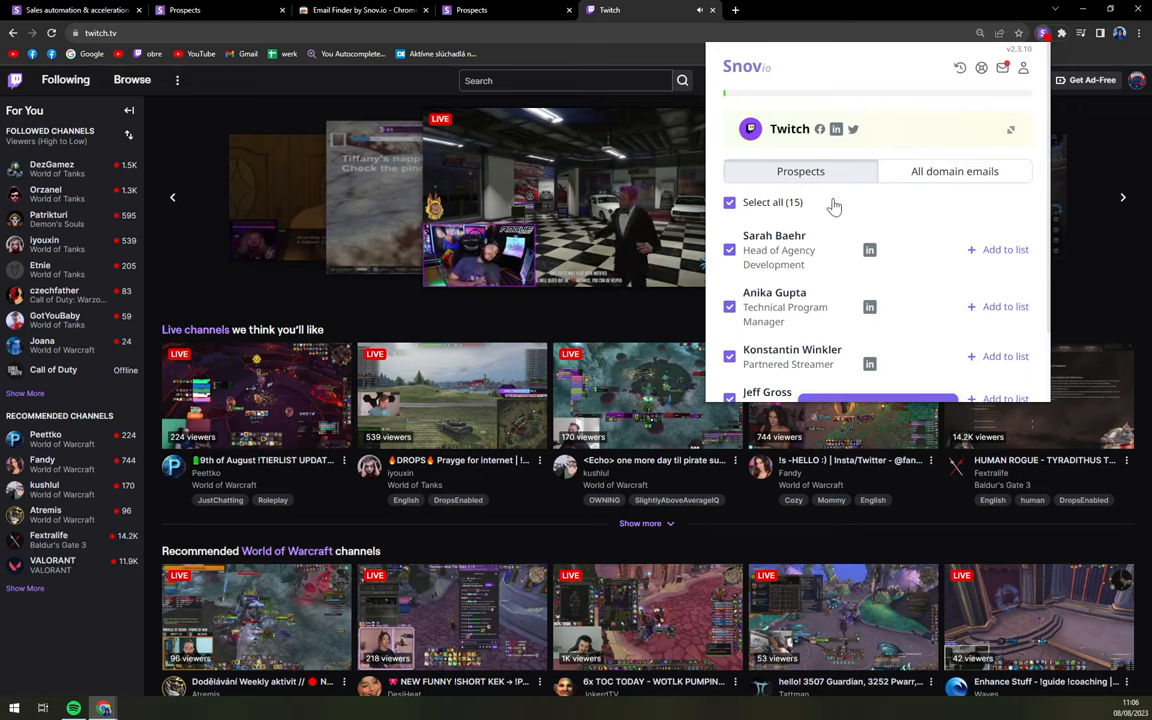
{"action": "scroll", "scroll_direction": "down", "scroll_amount": 3}
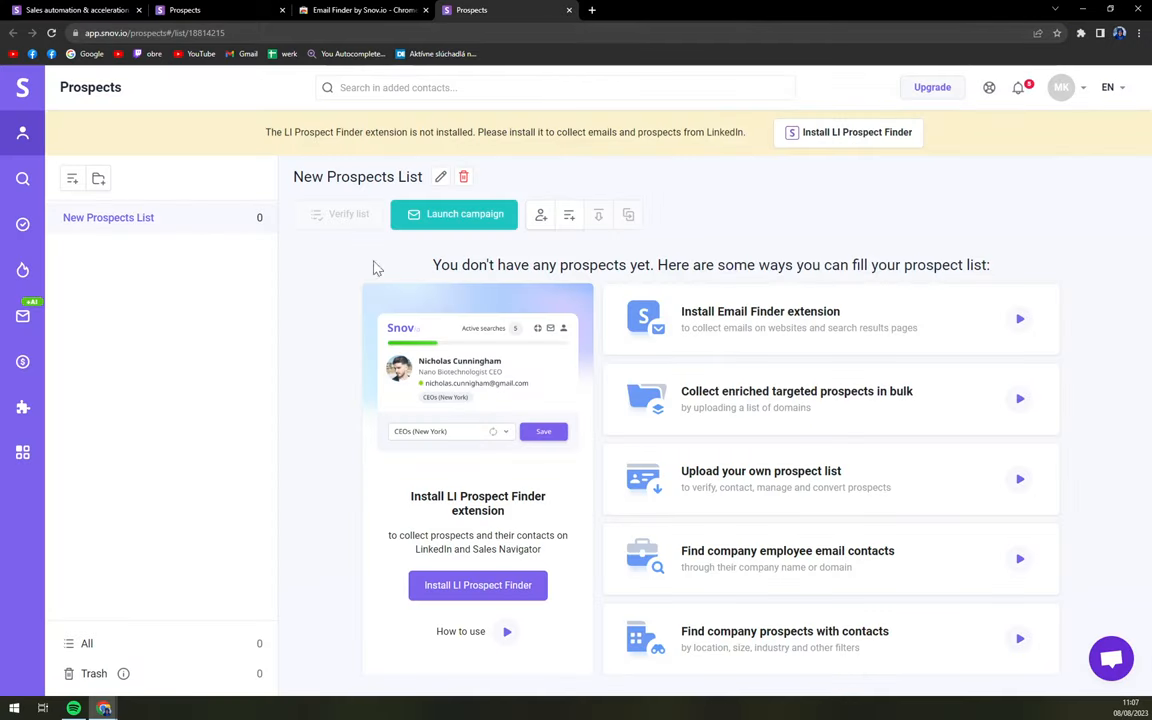
- Close the Twitch tab to return to Snov.io's empty New Prospects List
{"action": "left_click", "coordinate": [360, 10]}
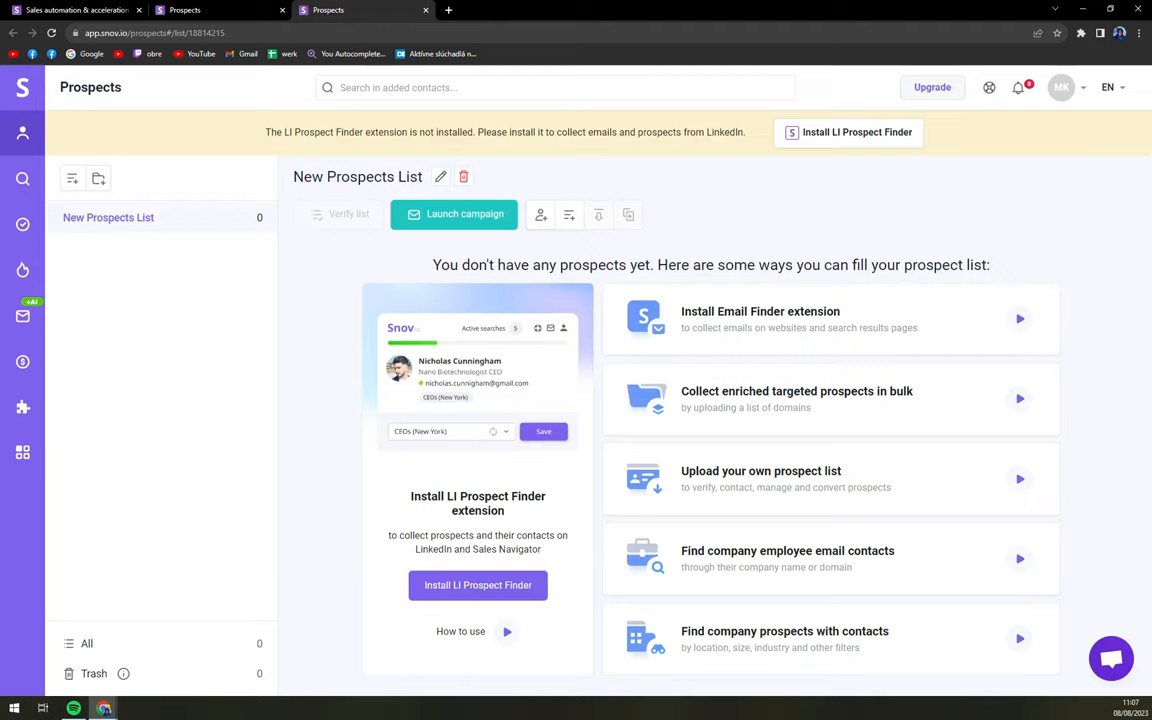
{"action": "mouse_move", "coordinate": [240, 56]}
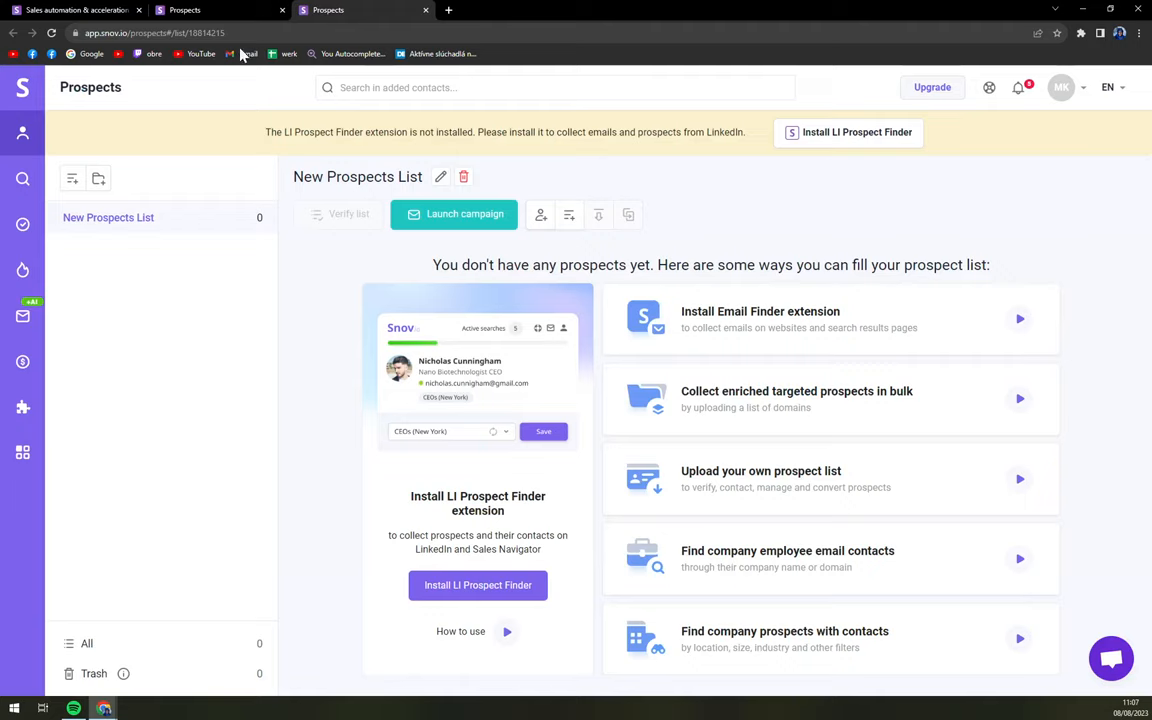
{"action": "mouse_move", "coordinate": [440, 176]}
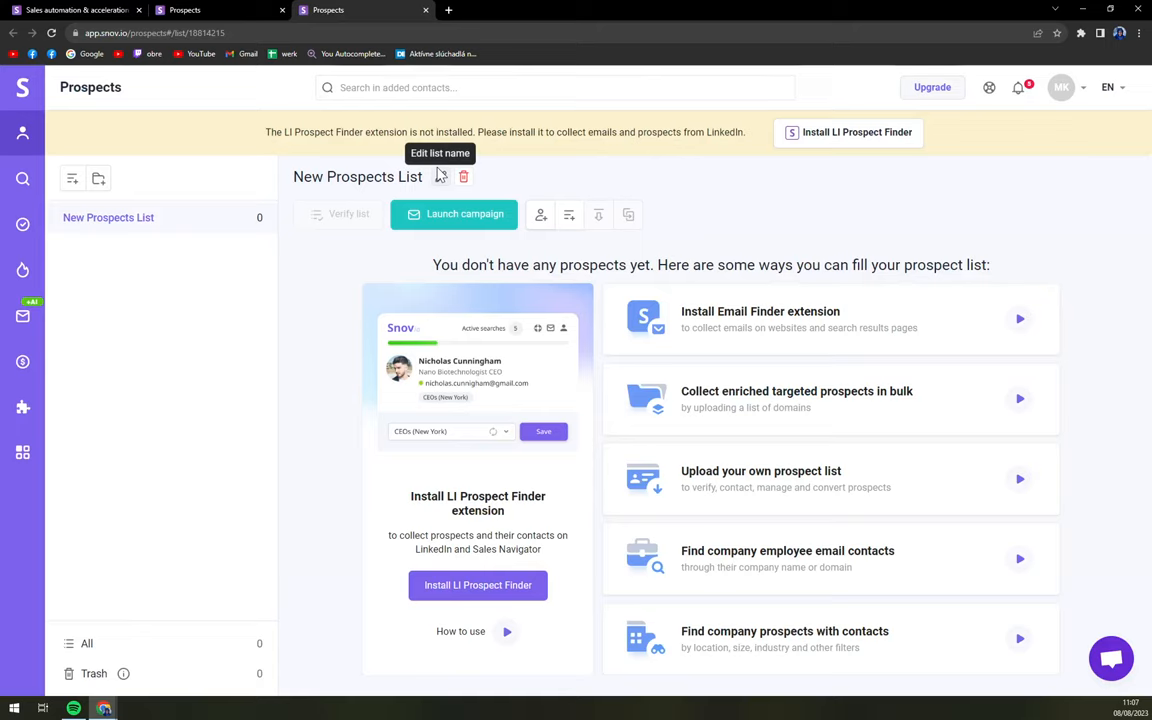
{"action": "mouse_move", "coordinate": [602, 204]}
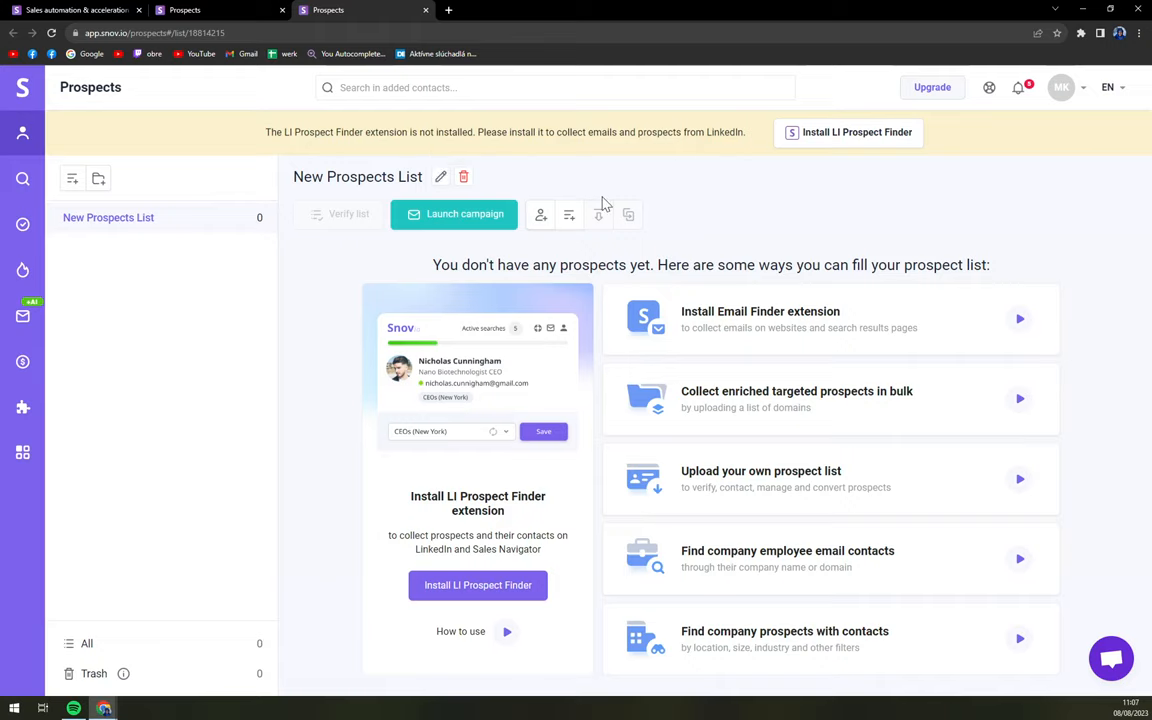
{"action": "mouse_move", "coordinate": [706, 204]}
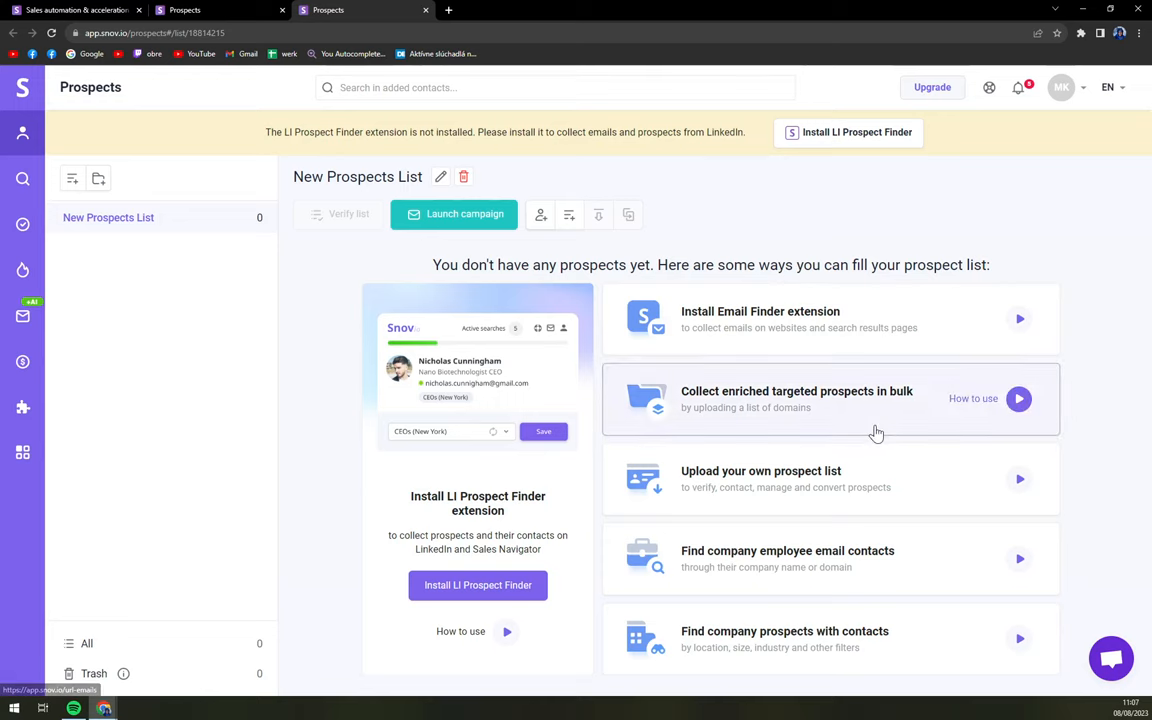
{"action": "mouse_move", "coordinate": [880, 404]}
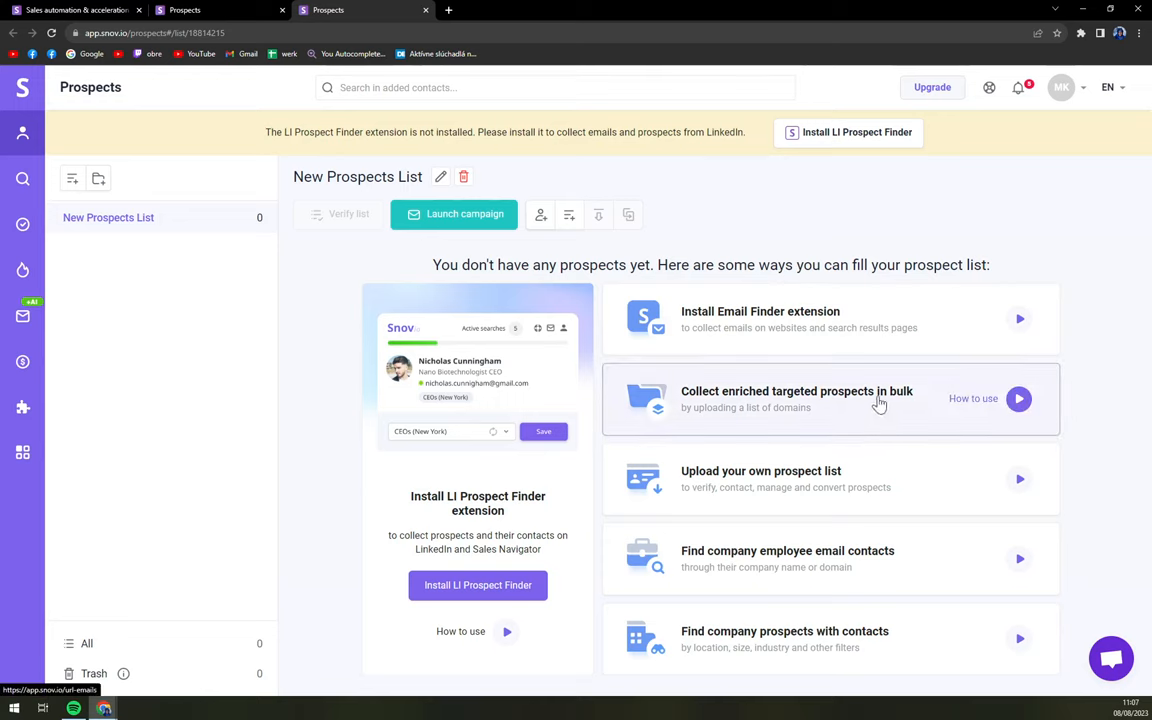
{"action": "mouse_move", "coordinate": [864, 510]}
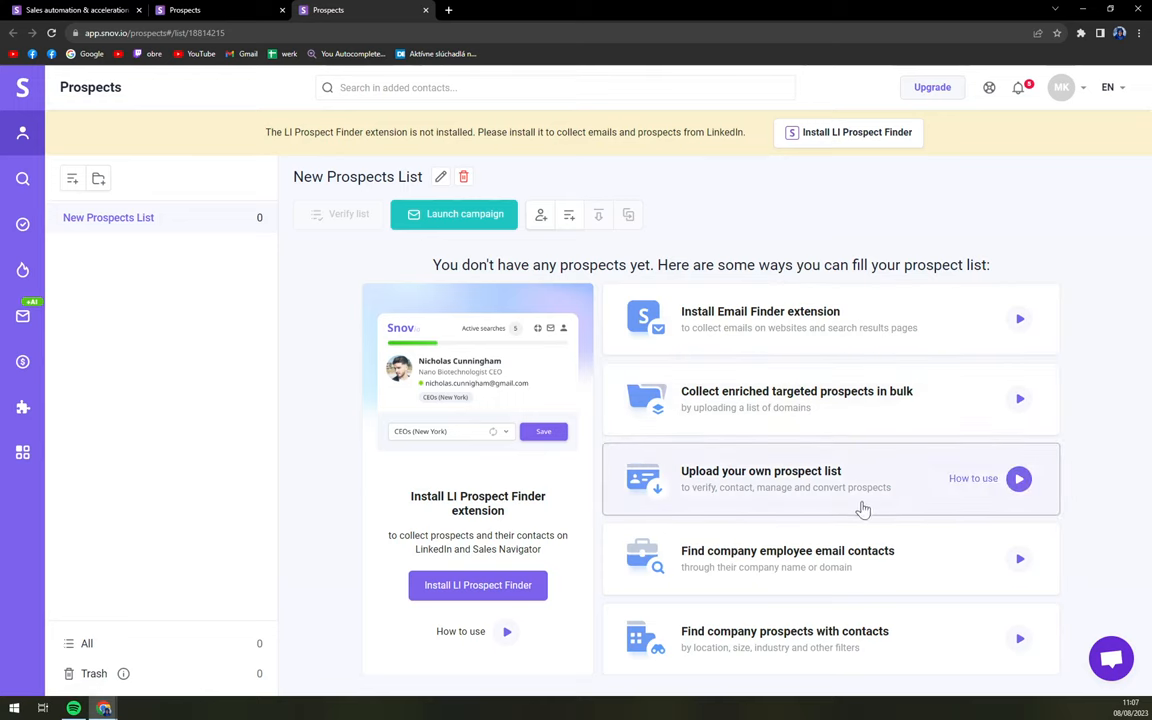
{"action": "mouse_move", "coordinate": [826, 584]}
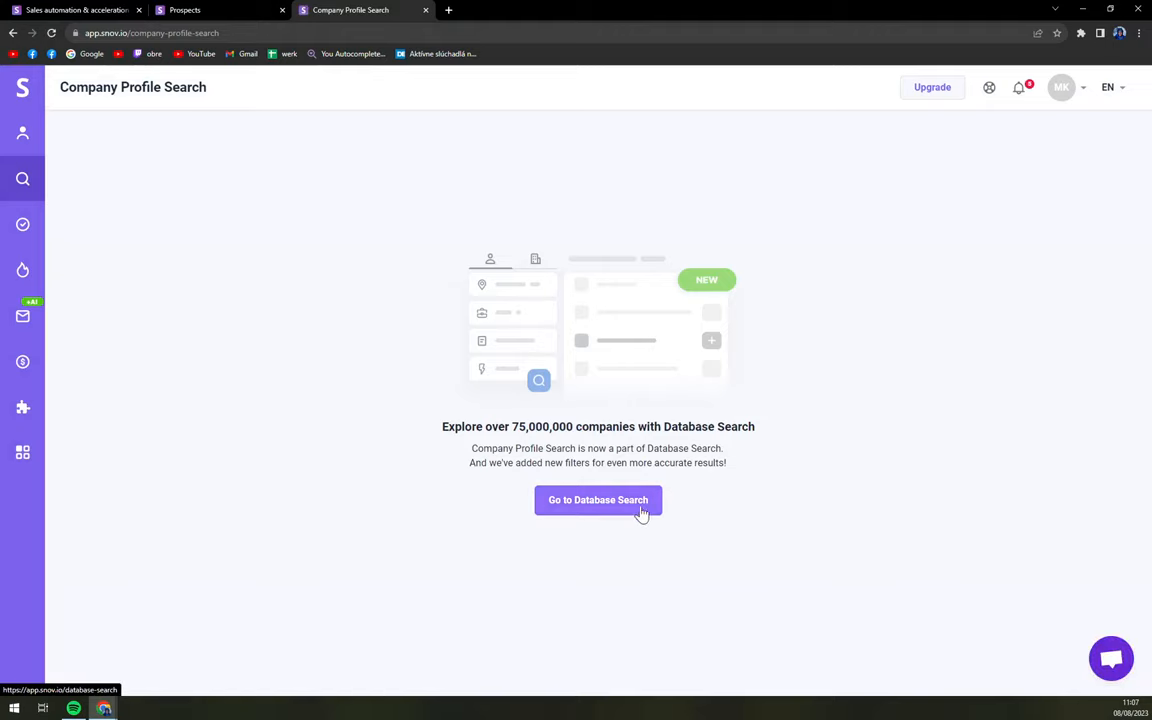
- Reach Single Email Search through Finder Tools and start on the company domain field
{"action": "left_click", "coordinate": [22, 180]}
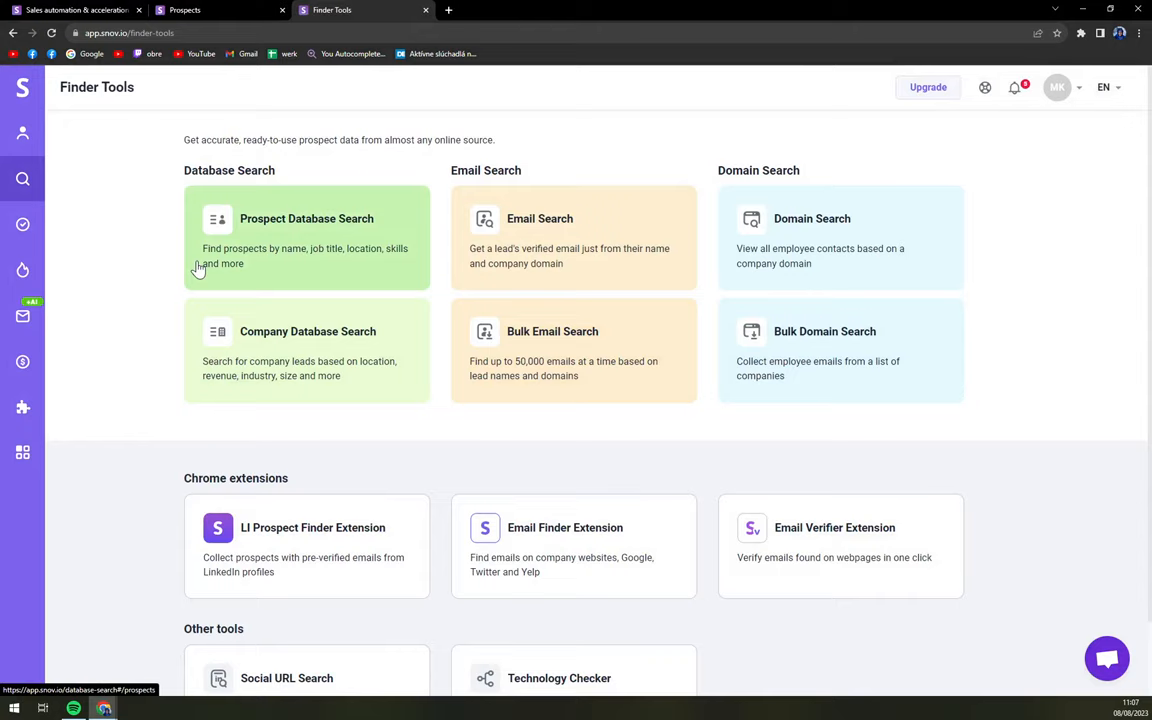
{"action": "mouse_move", "coordinate": [556, 230]}
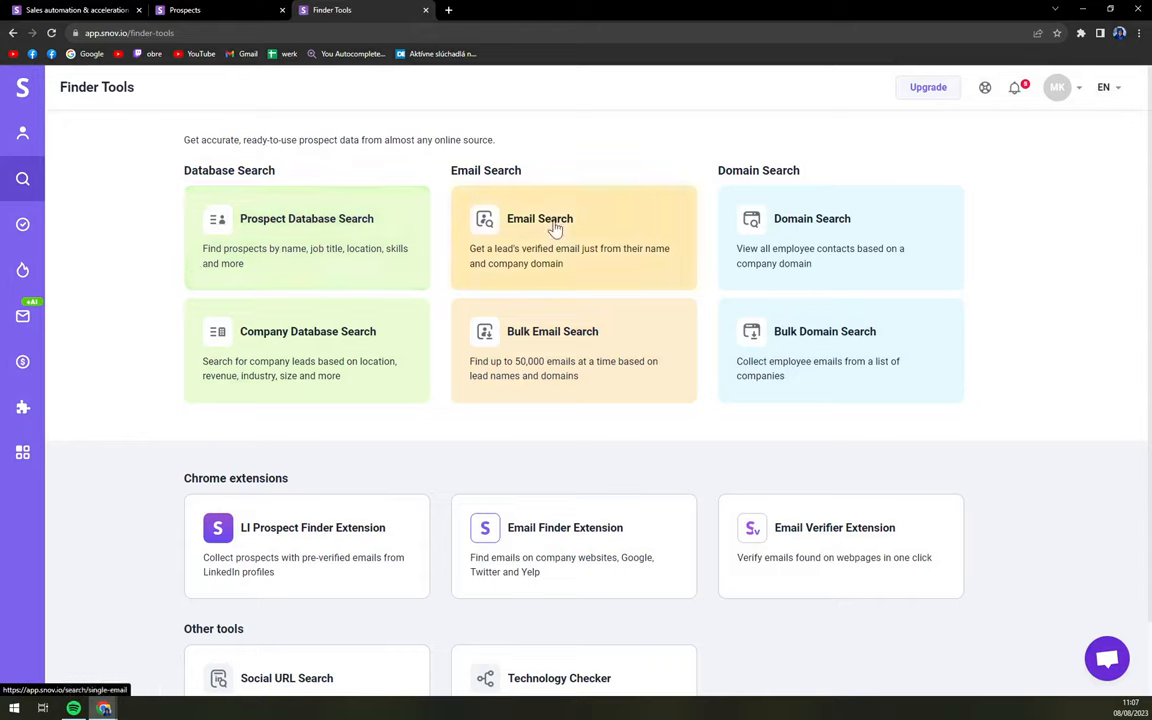
{"action": "left_click", "coordinate": [540, 218]}
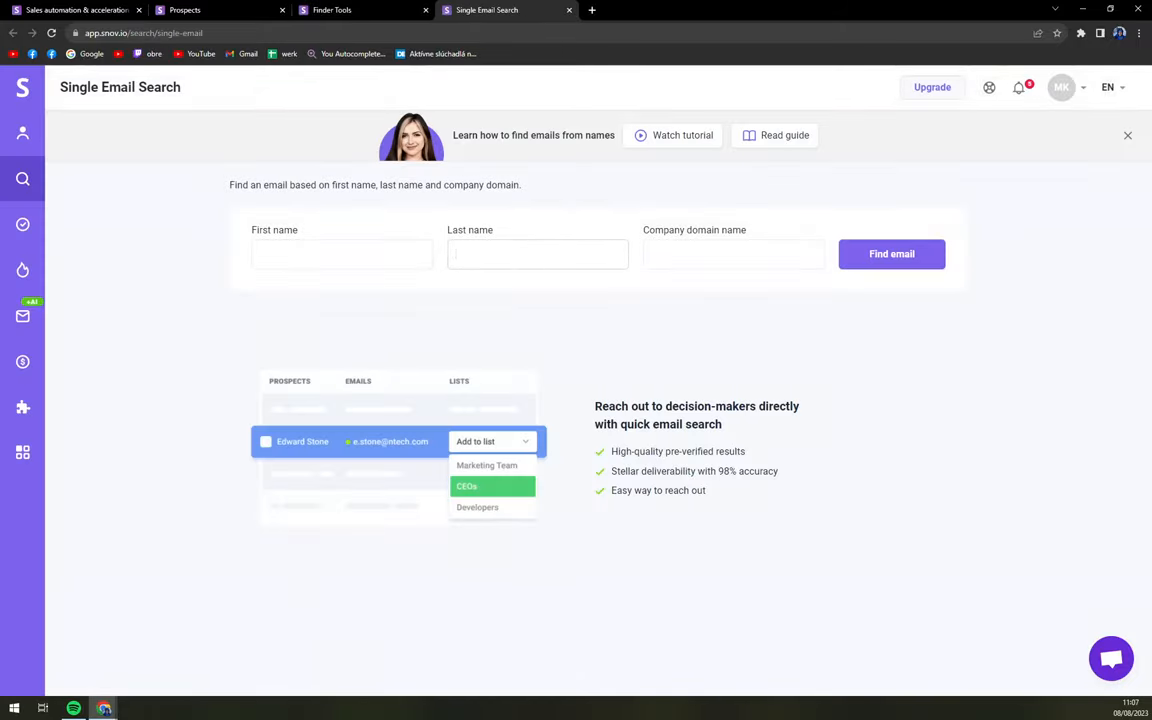
{"action": "left_click", "coordinate": [732, 252]}
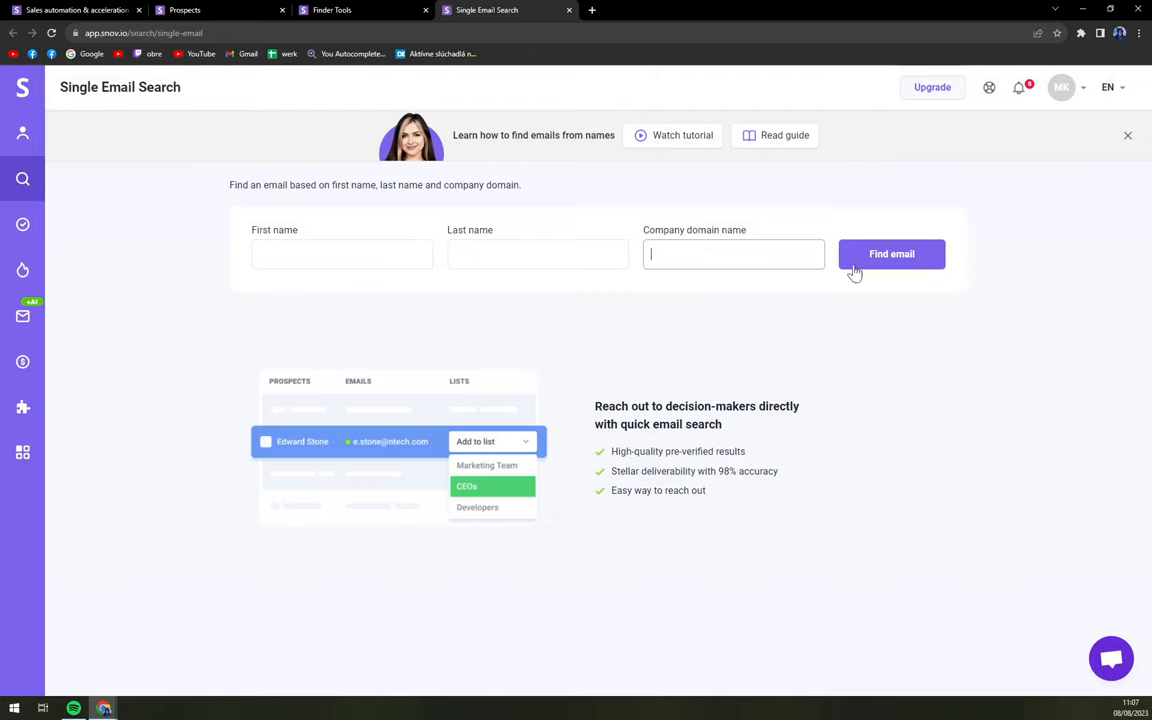
{"action": "mouse_move", "coordinate": [636, 300]}
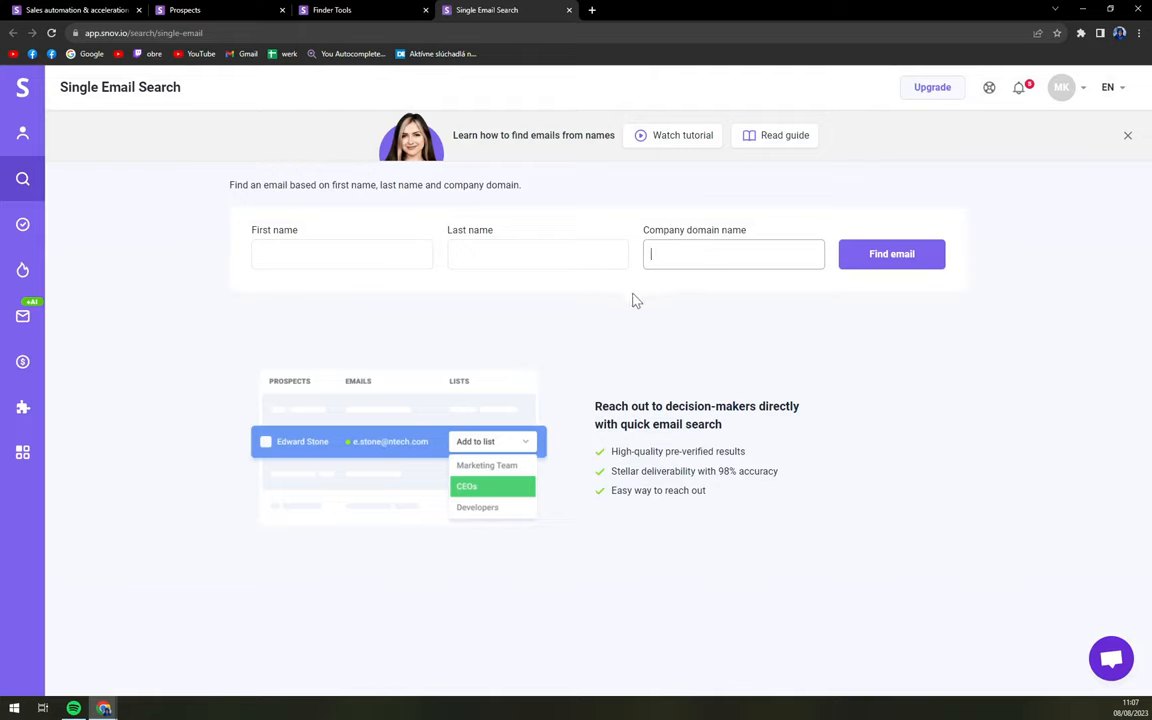
{"action": "mouse_move", "coordinate": [252, 296]}
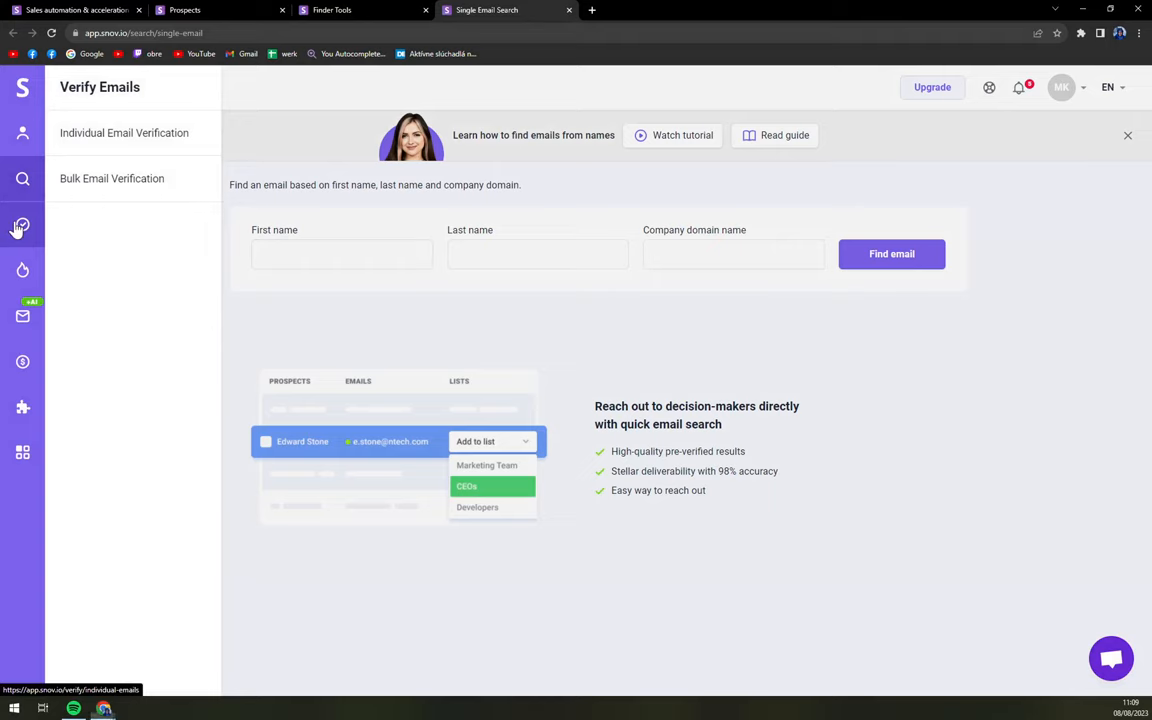
{"action": "left_click", "coordinate": [24, 226]}
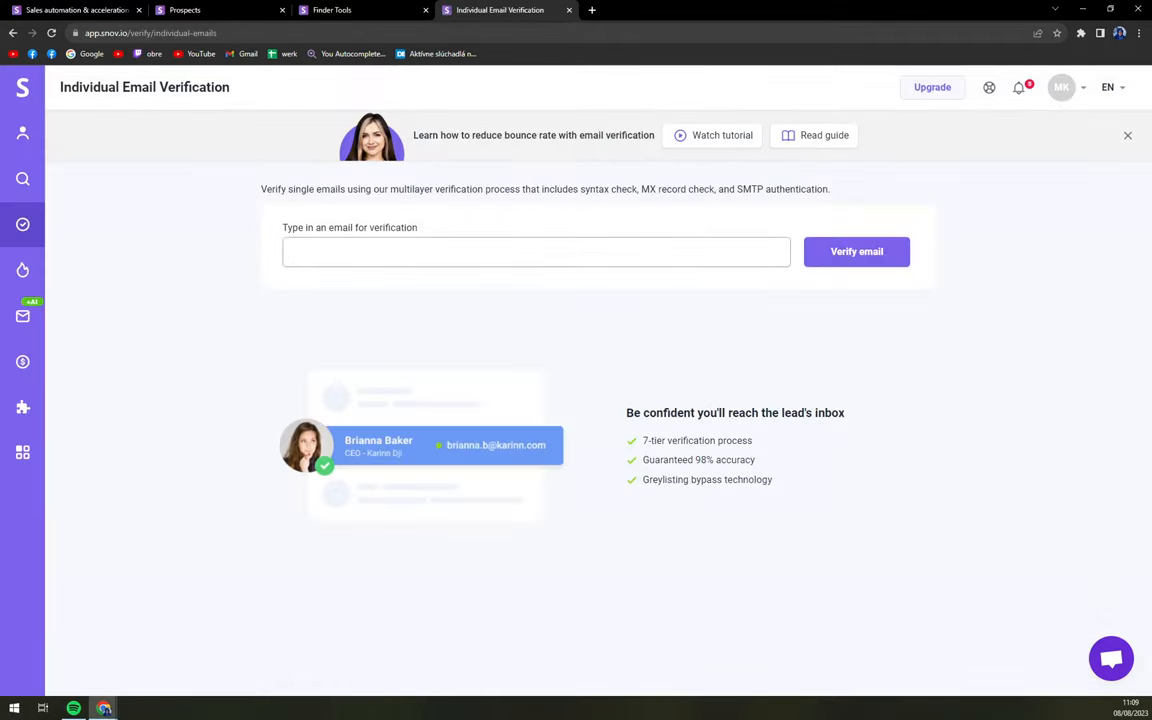
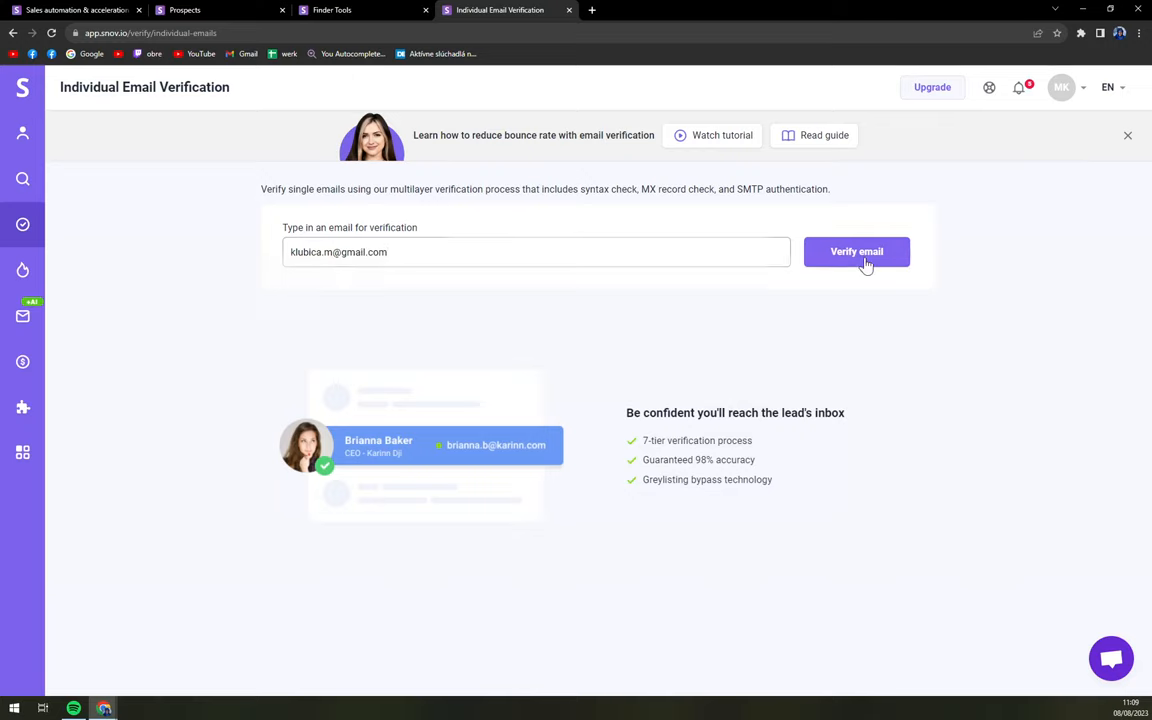
{"action": "left_click", "coordinate": [856, 252]}
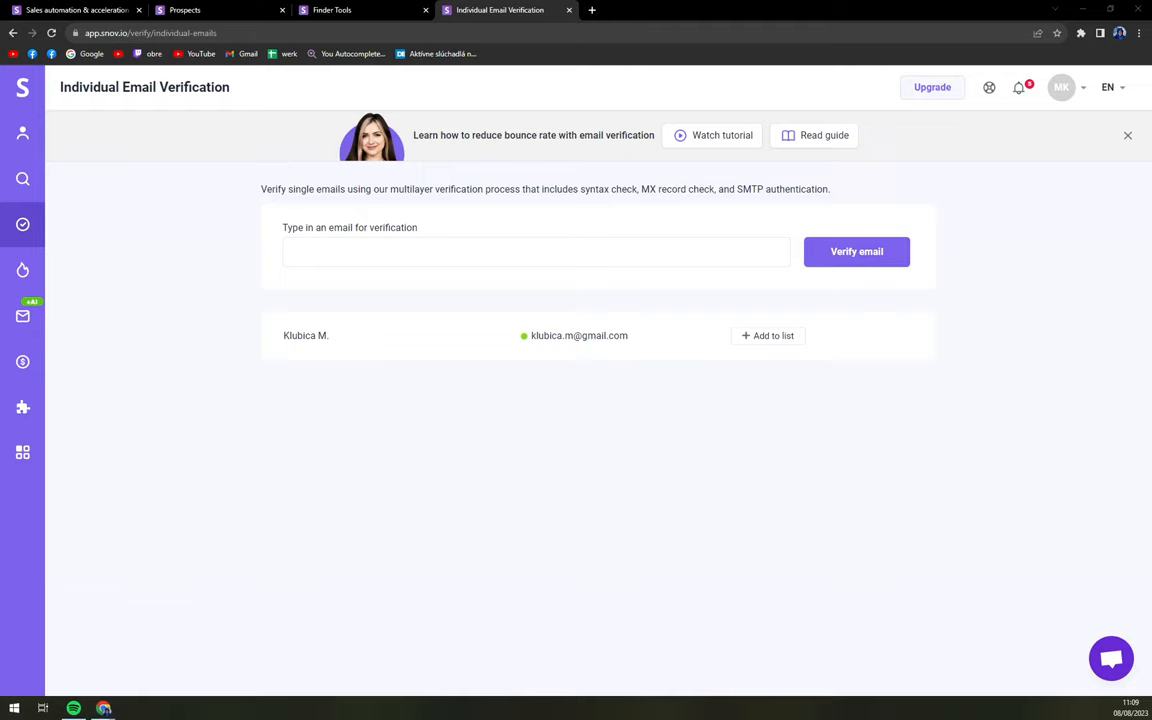
{"action": "mouse_move", "coordinate": [844, 464]}
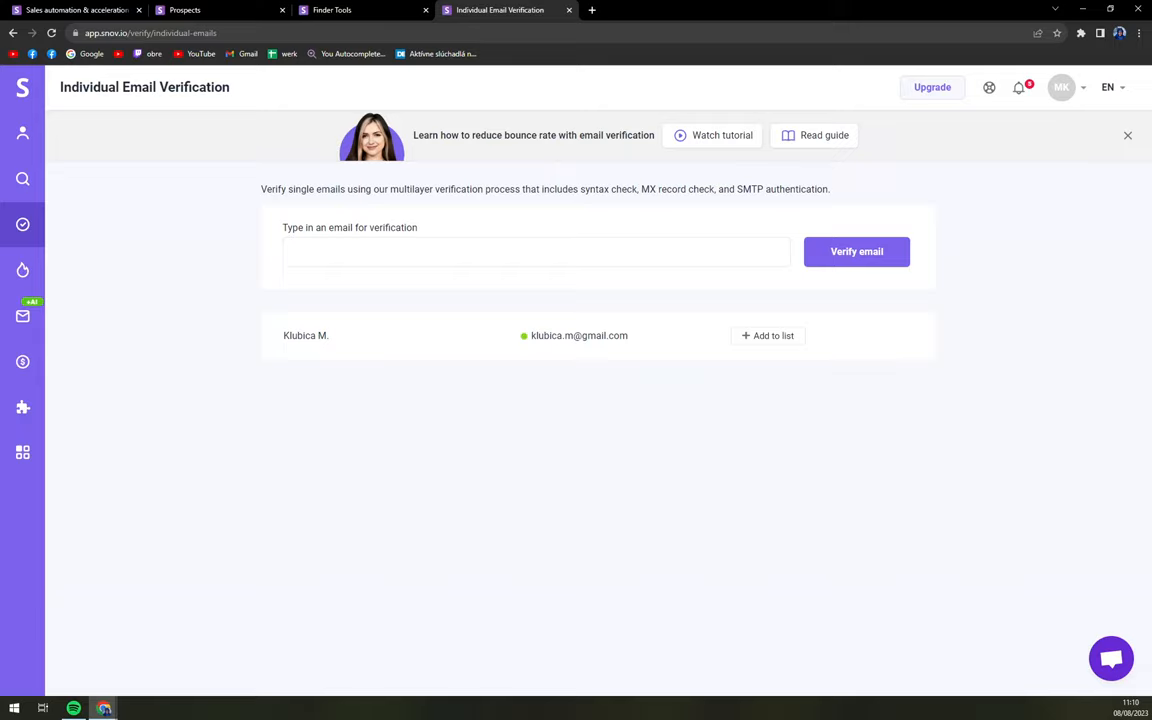
{"action": "mouse_move", "coordinate": [244, 330]}
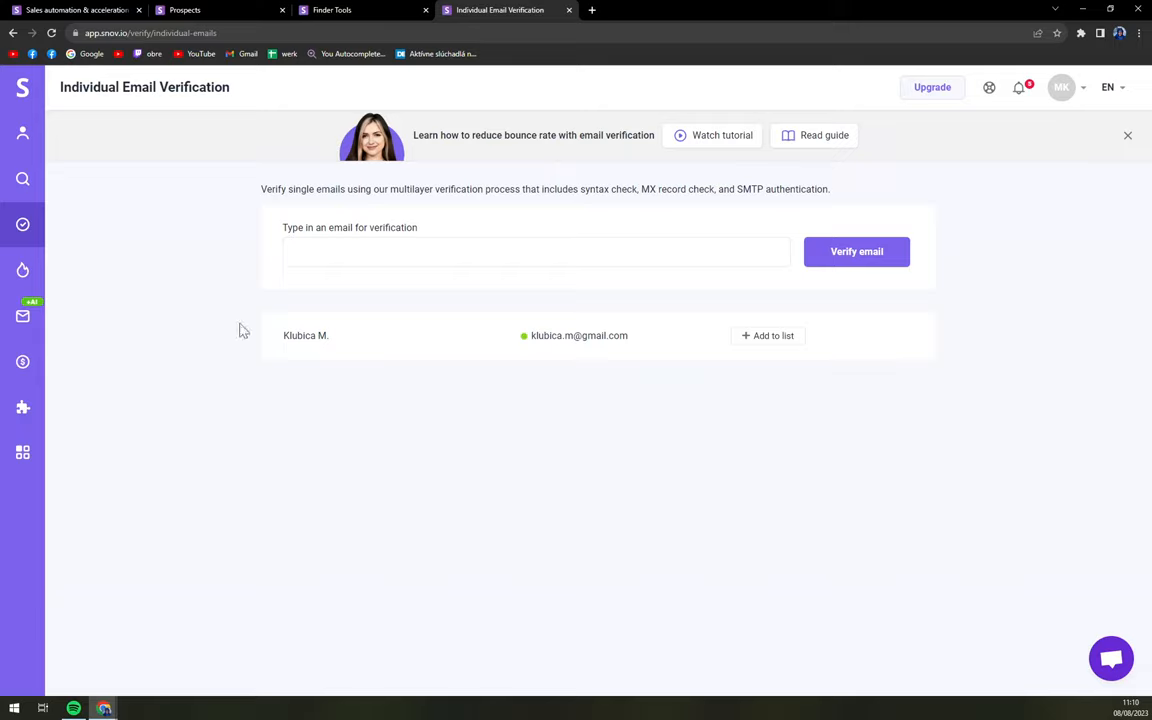
{"action": "left_click", "coordinate": [22, 270]}
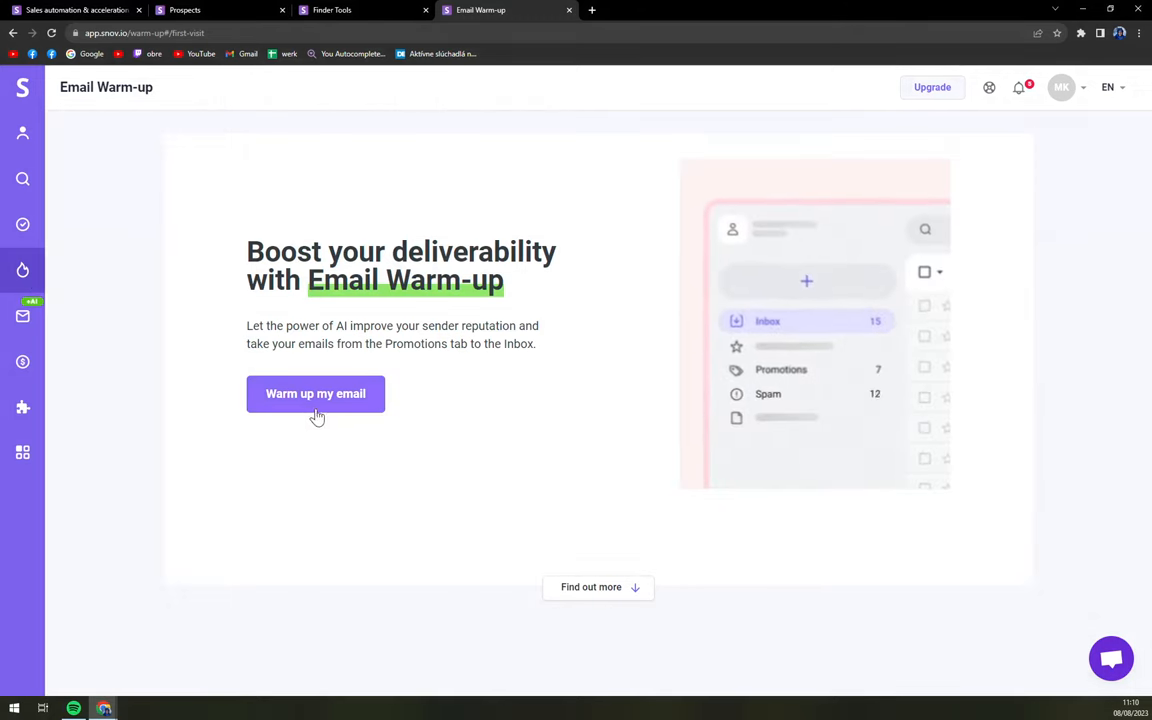
{"action": "left_click", "coordinate": [316, 392]}
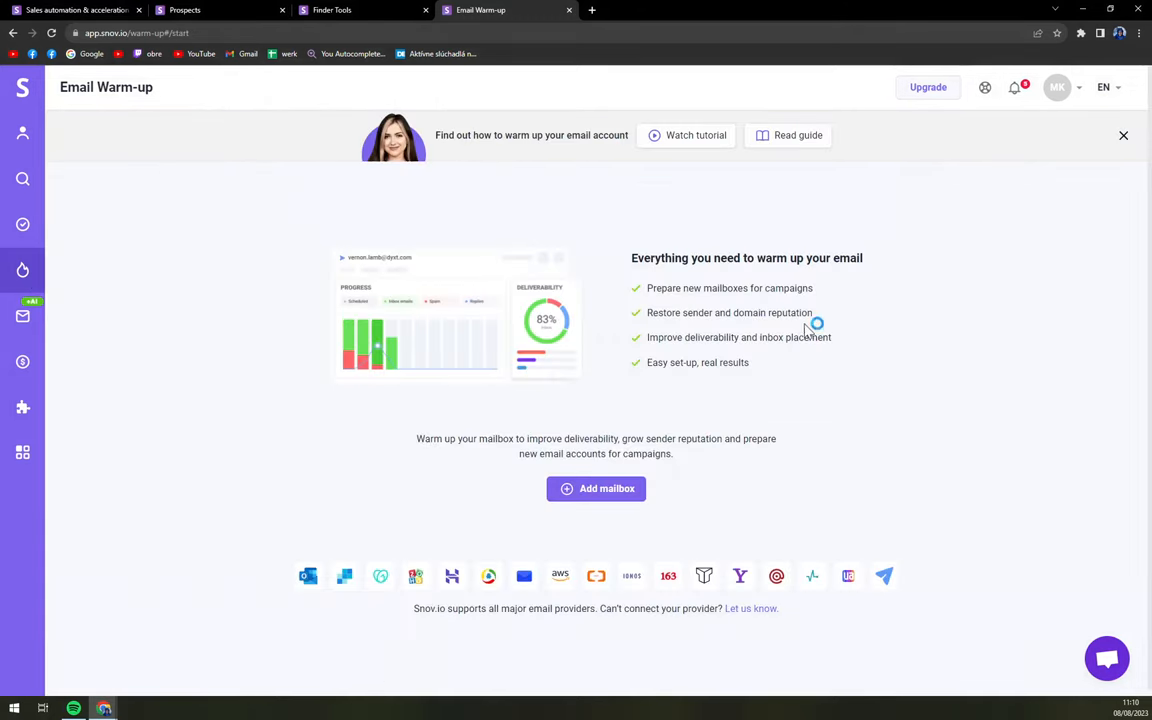
{"action": "left_click", "coordinate": [596, 488]}
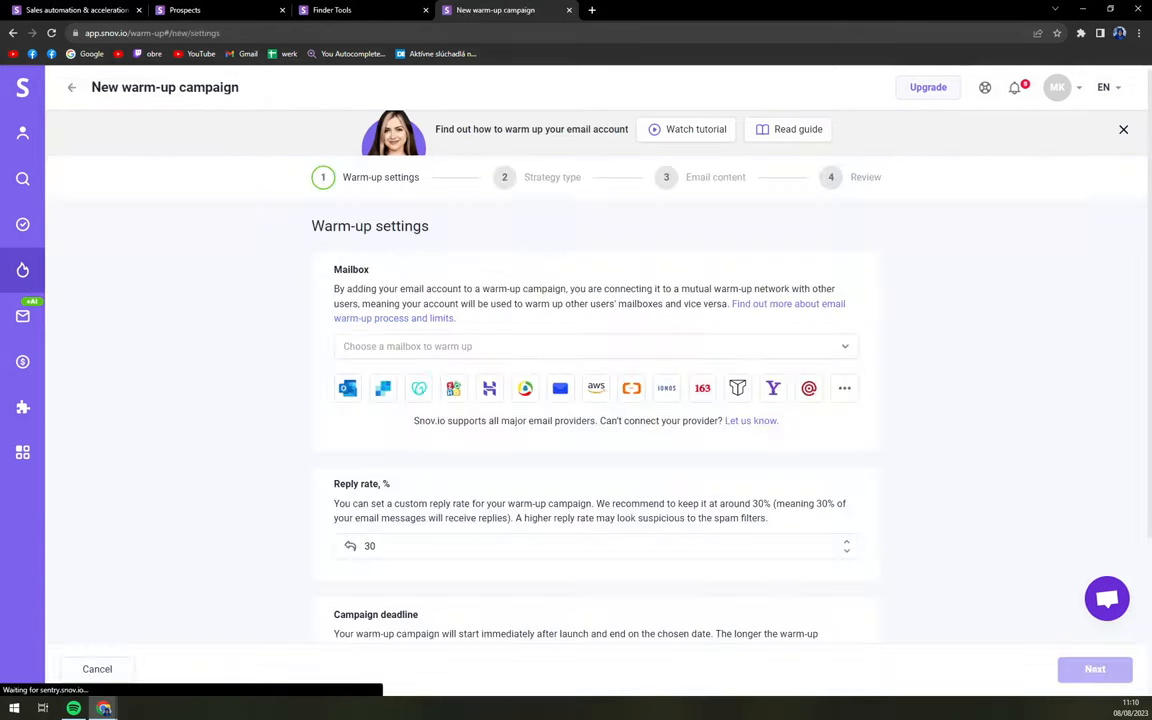
{"action": "left_click", "coordinate": [596, 346]}
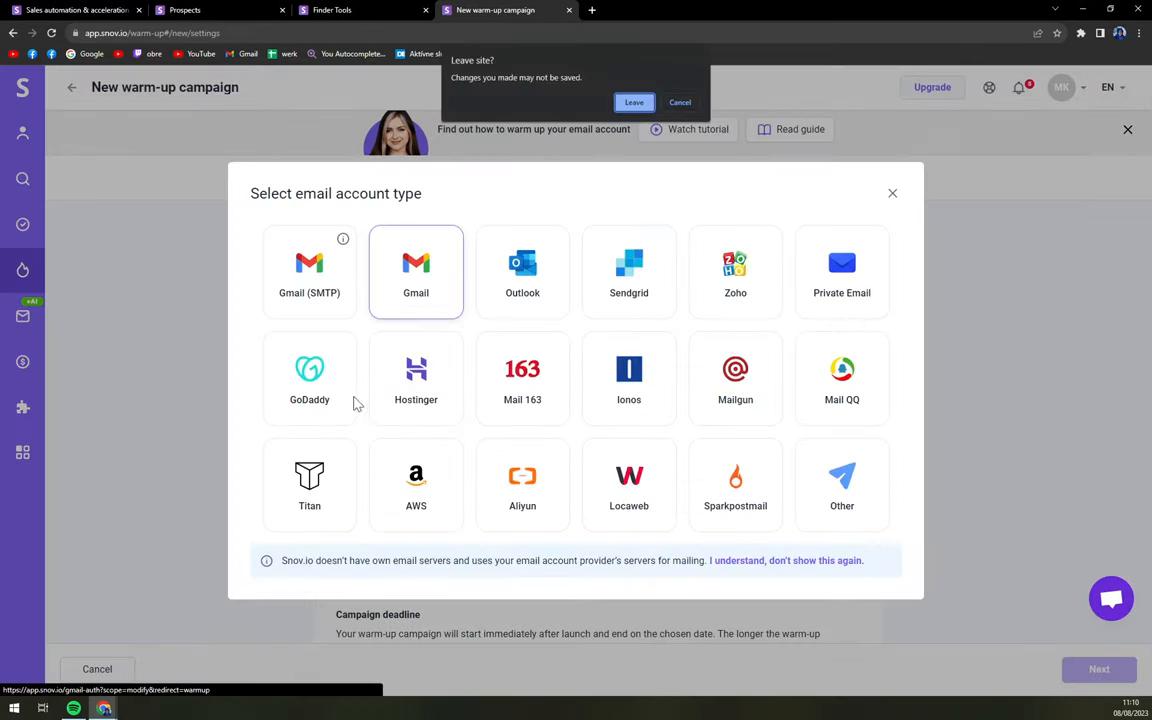
{"action": "mouse_move", "coordinate": [634, 102]}
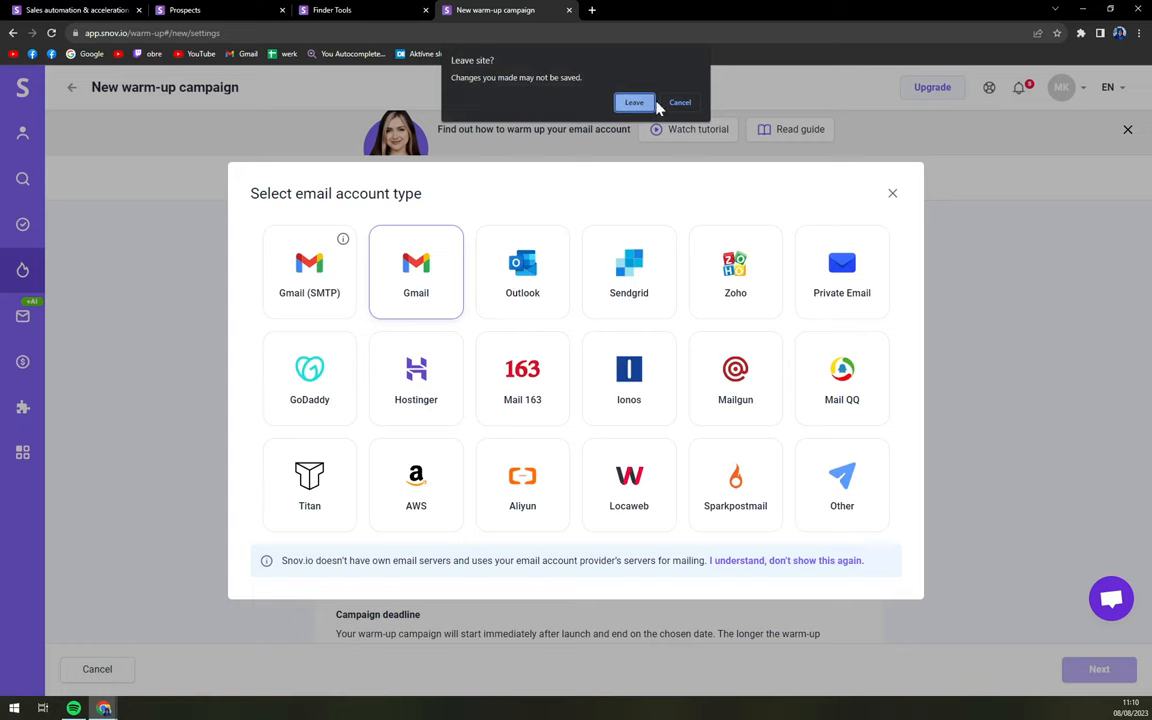
{"action": "left_click", "coordinate": [634, 102]}
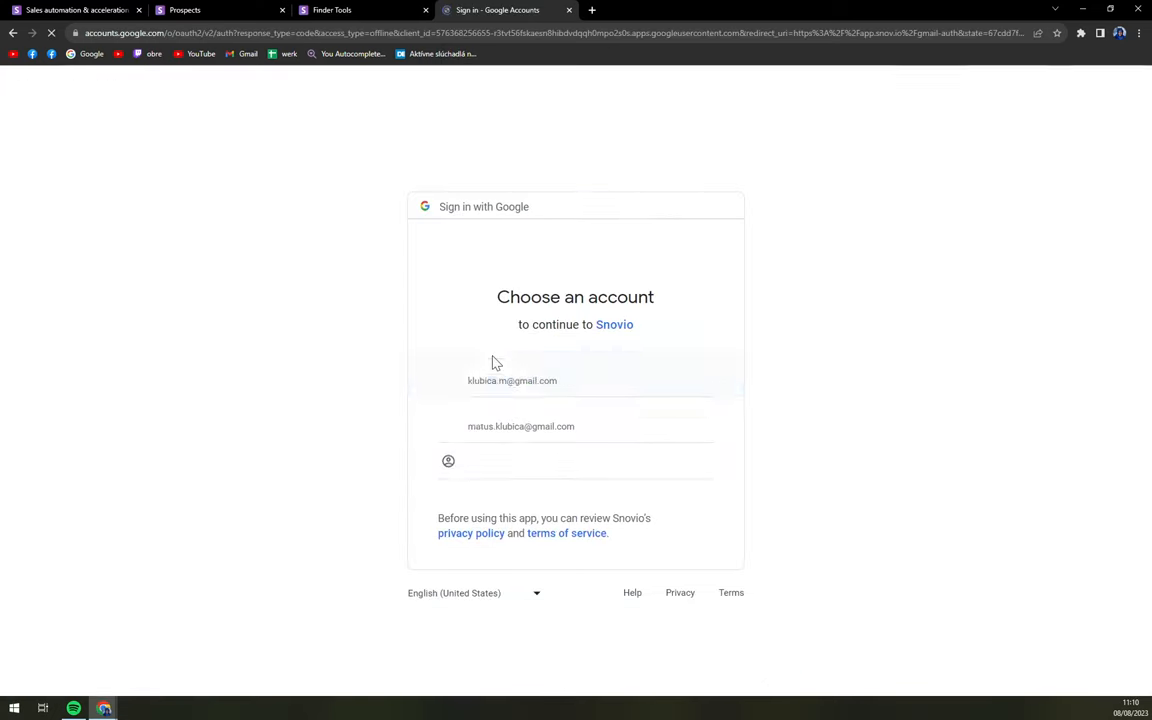
{"action": "left_click", "coordinate": [512, 380]}
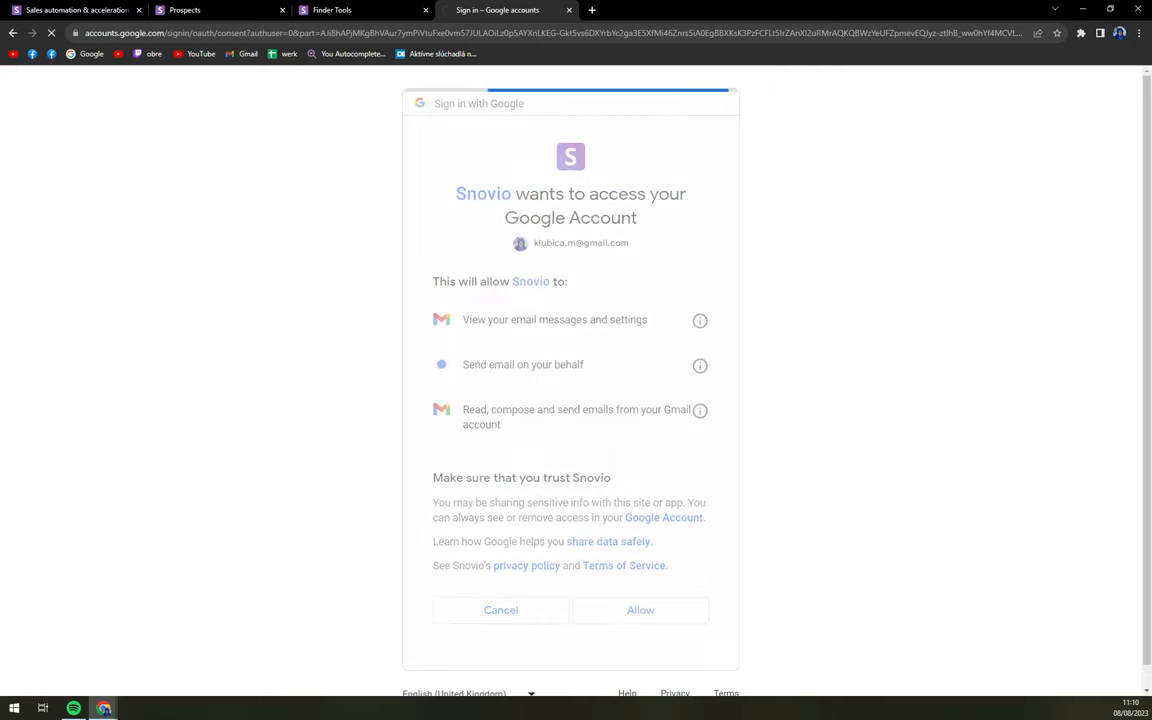
{"action": "left_click", "coordinate": [640, 610]}
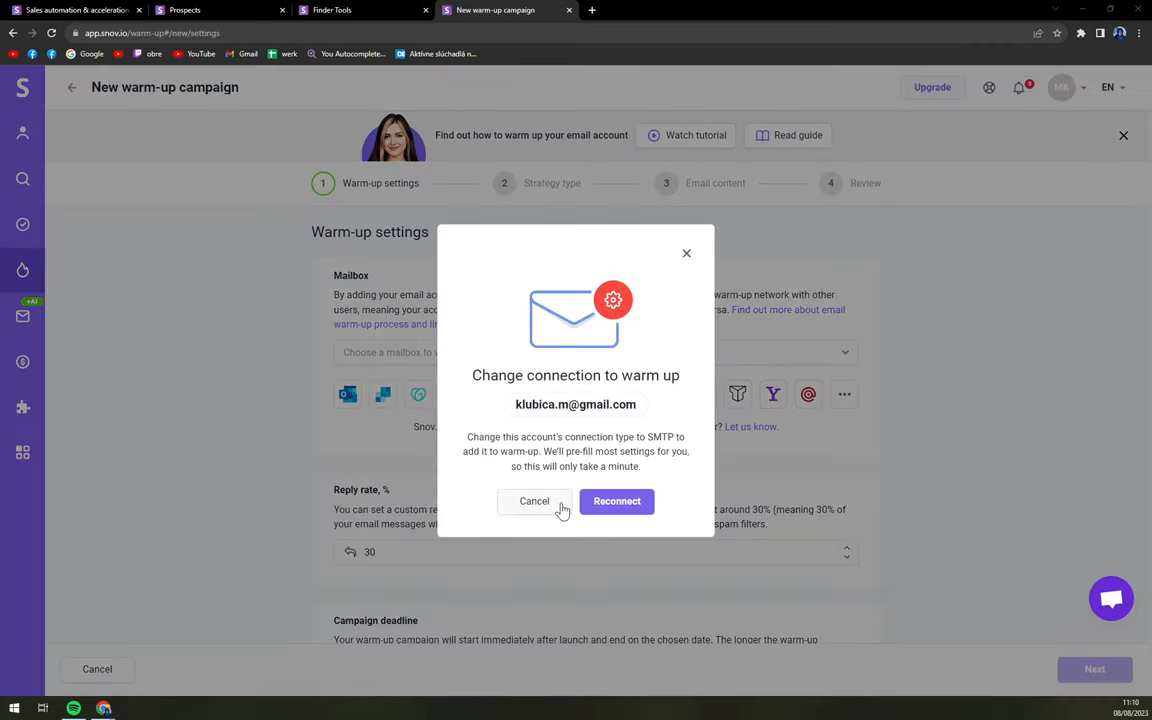
{"action": "mouse_move", "coordinate": [534, 500]}
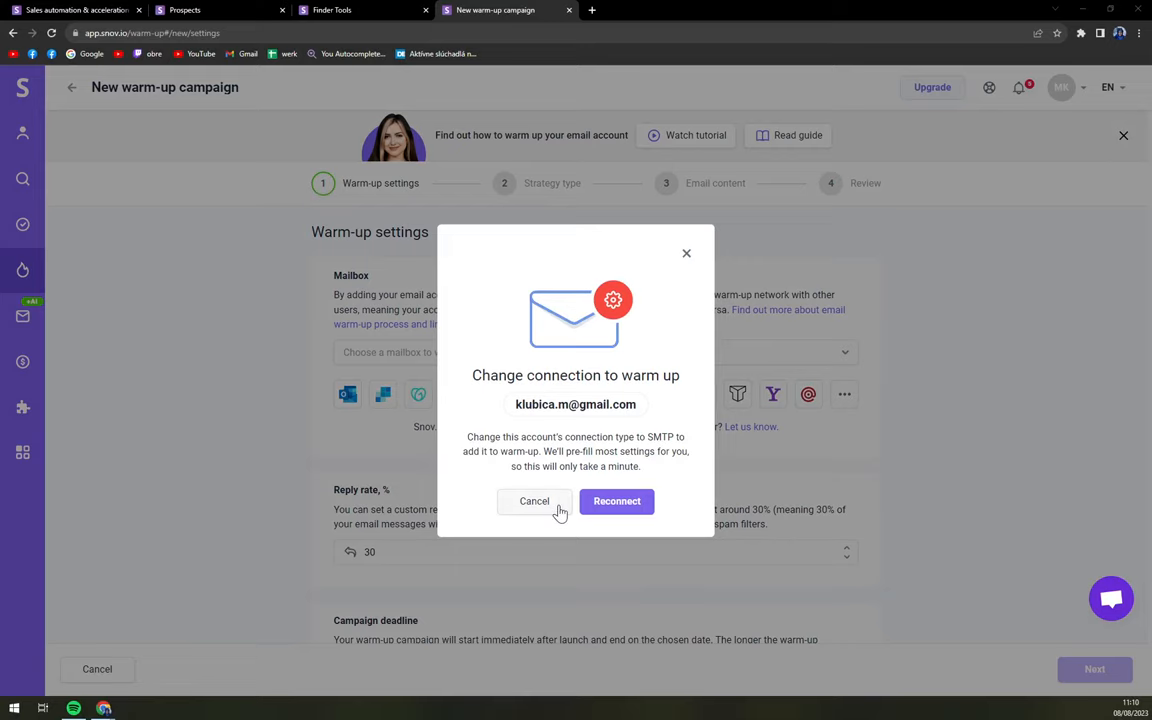
- Cancel the Change connection dialog so no warm-up mailbox is chosen
{"action": "left_click", "coordinate": [534, 500]}
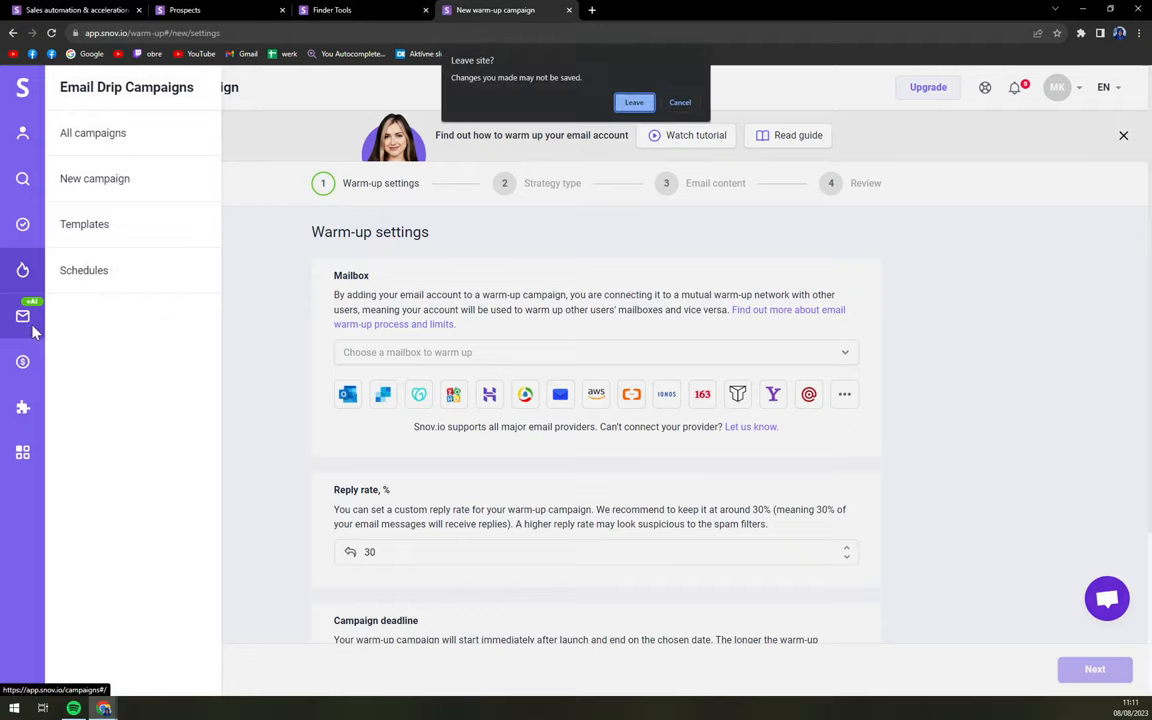
- Leave the unsaved warm-up campaign and build a first drip campaign with an empty sequence
{"action": "left_click", "coordinate": [634, 102]}
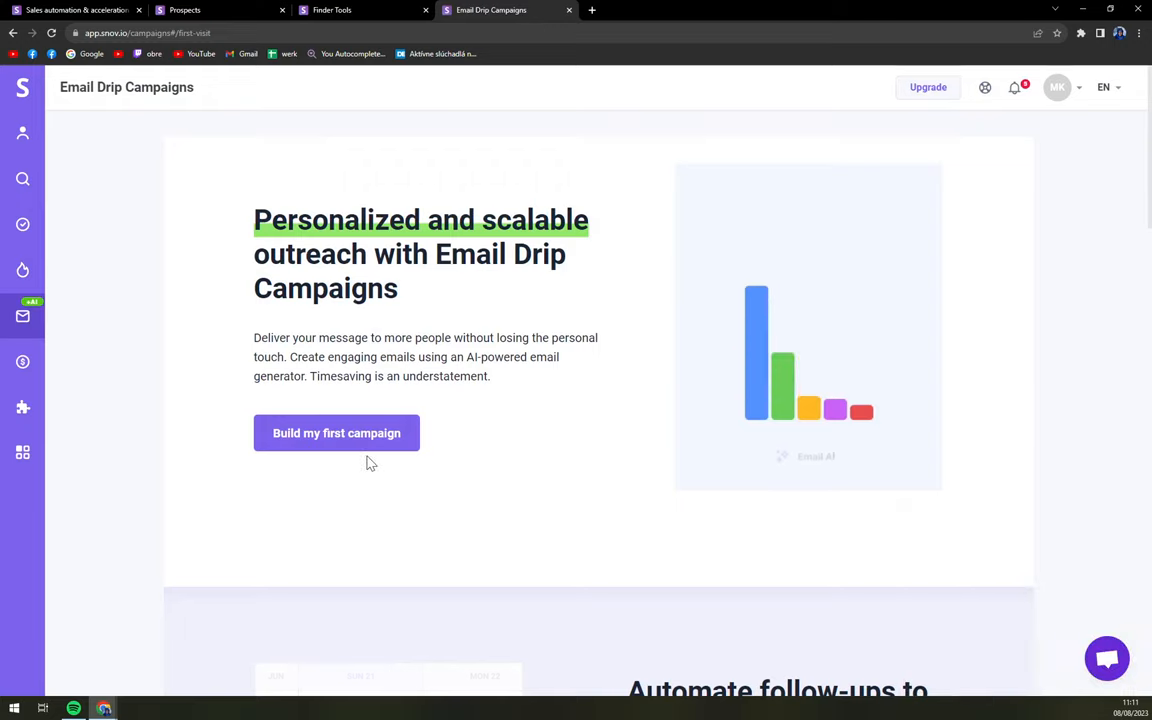
{"action": "left_click", "coordinate": [336, 432]}
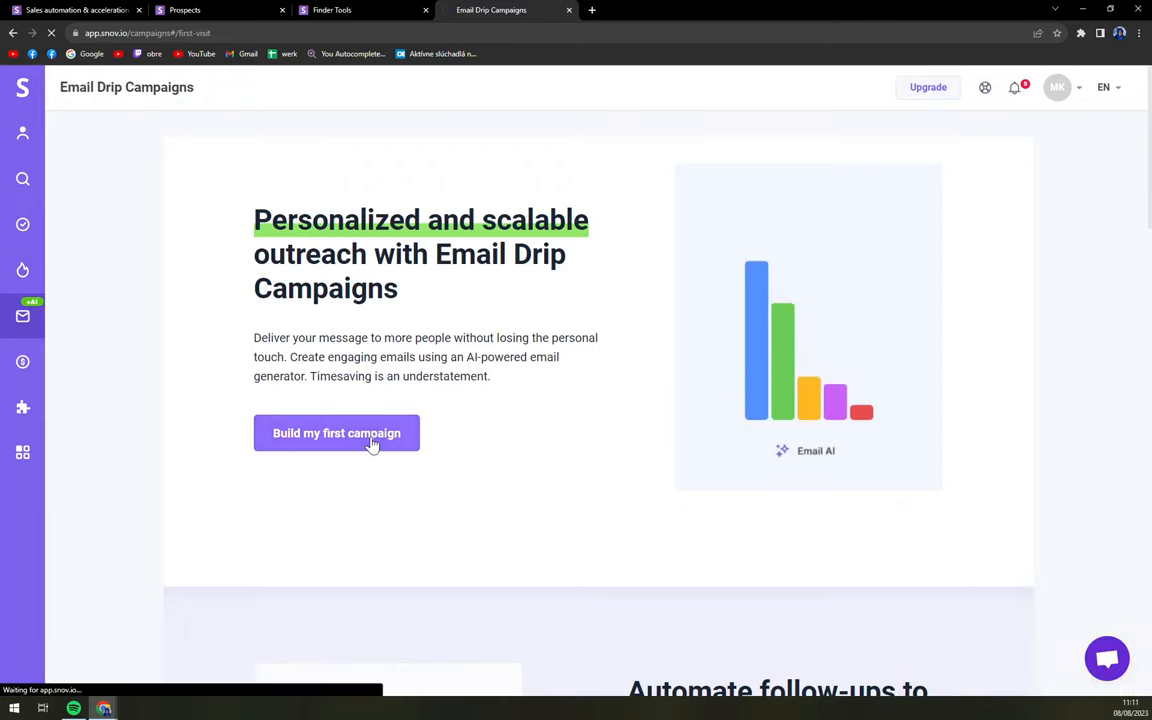
{"action": "left_click", "coordinate": [336, 432]}
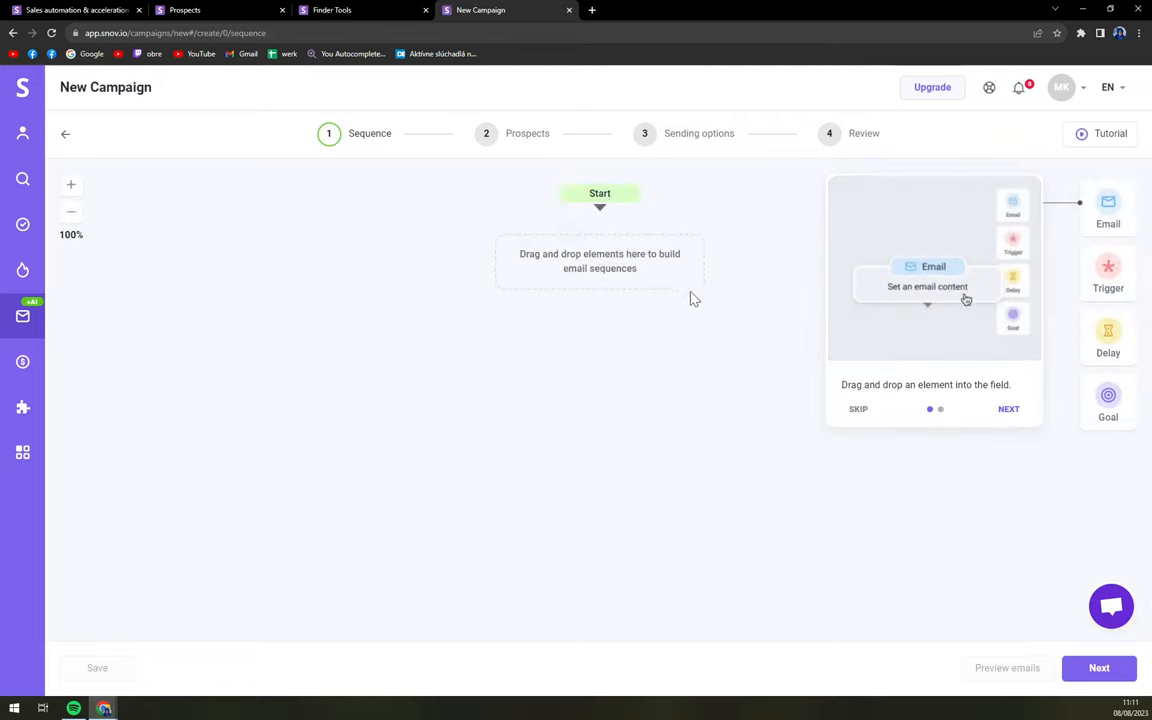
- Lay out Email, Trigger and Goal on the No branch, then attempt Next to see validation errors
{"action": "left_click_drag", "start_coordinate": [1108, 210], "coordinate": [734, 244]}
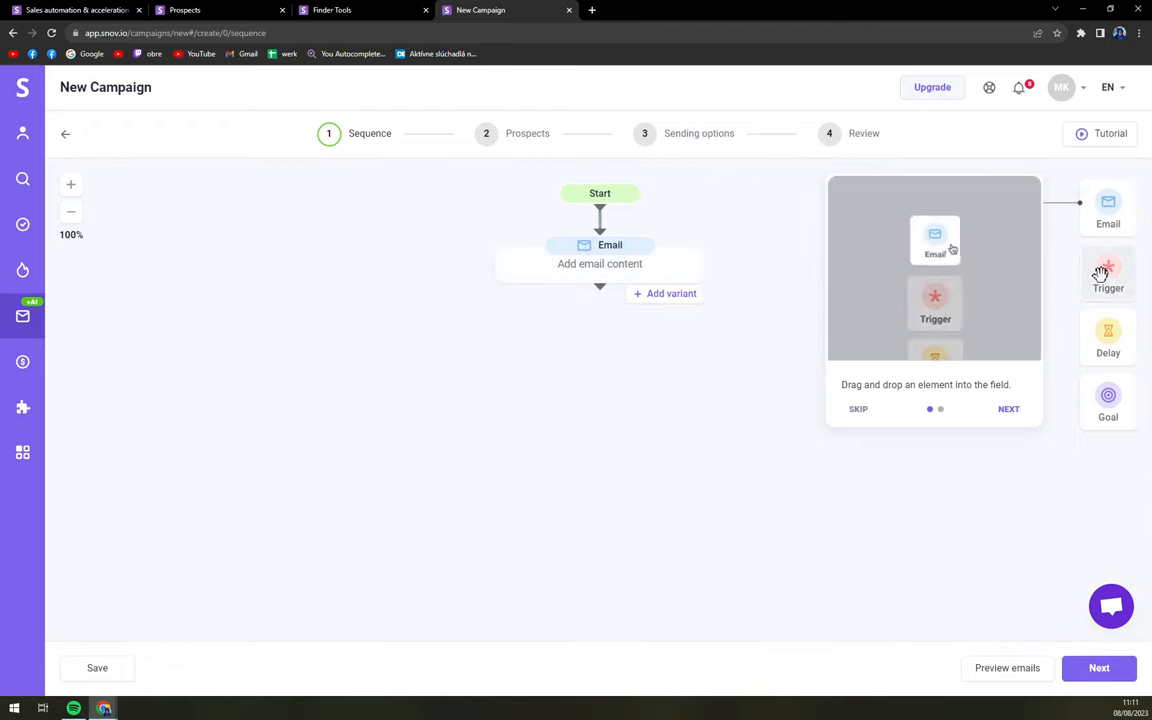
{"action": "mouse_move", "coordinate": [1038, 372]}
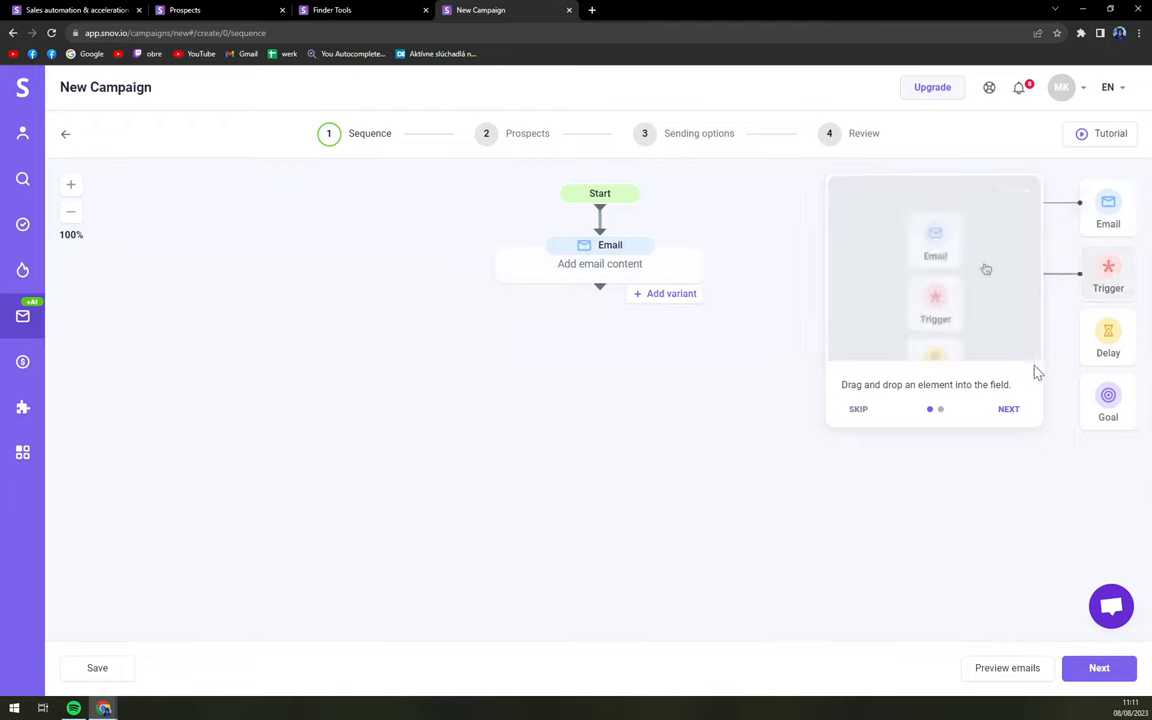
{"action": "left_click", "coordinate": [1008, 408]}
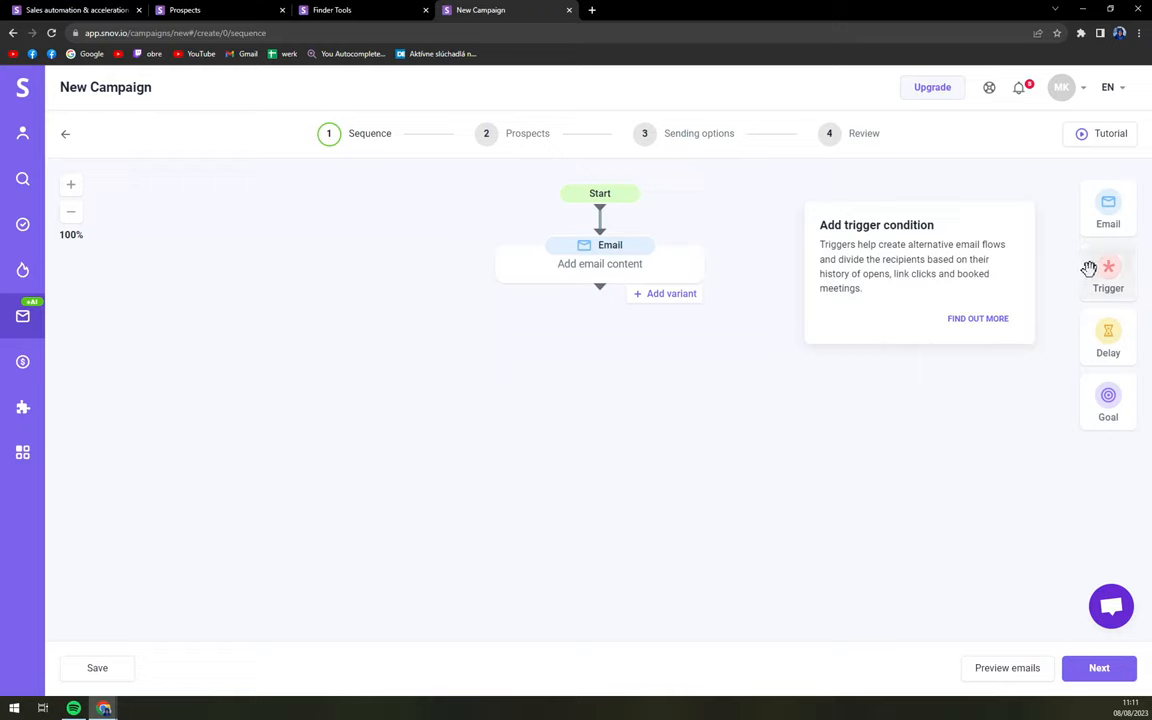
{"action": "left_click", "coordinate": [1108, 272]}
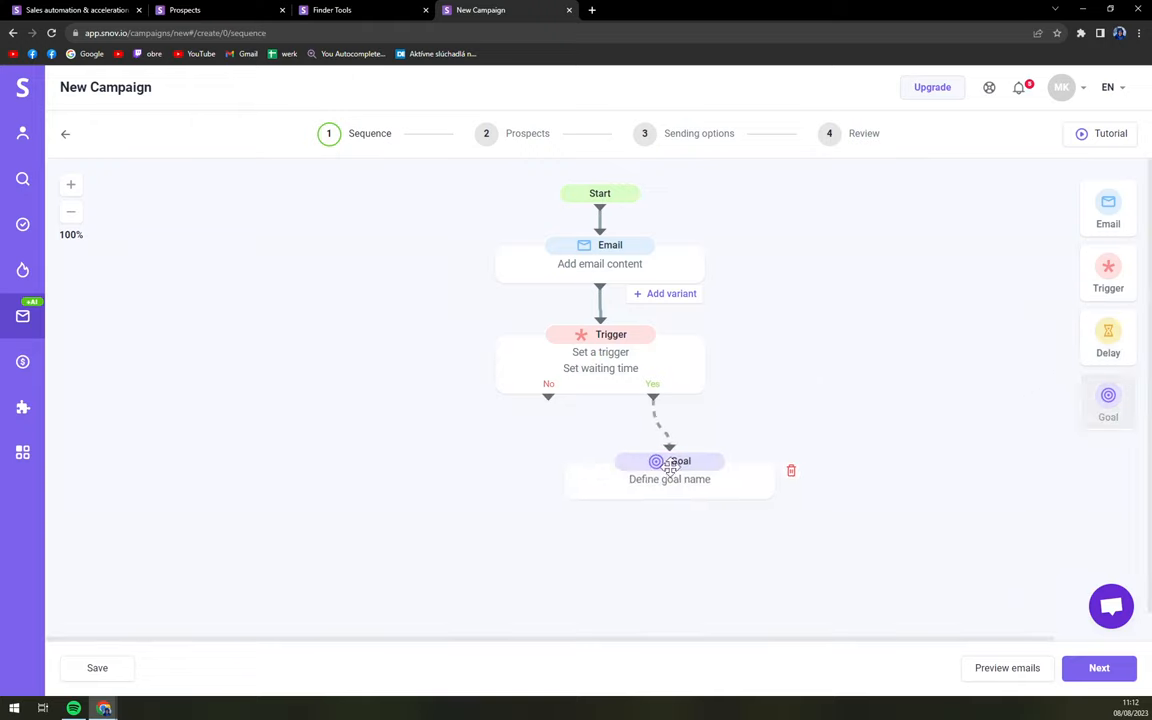
{"action": "left_click_drag", "start_coordinate": [668, 470], "coordinate": [566, 474]}
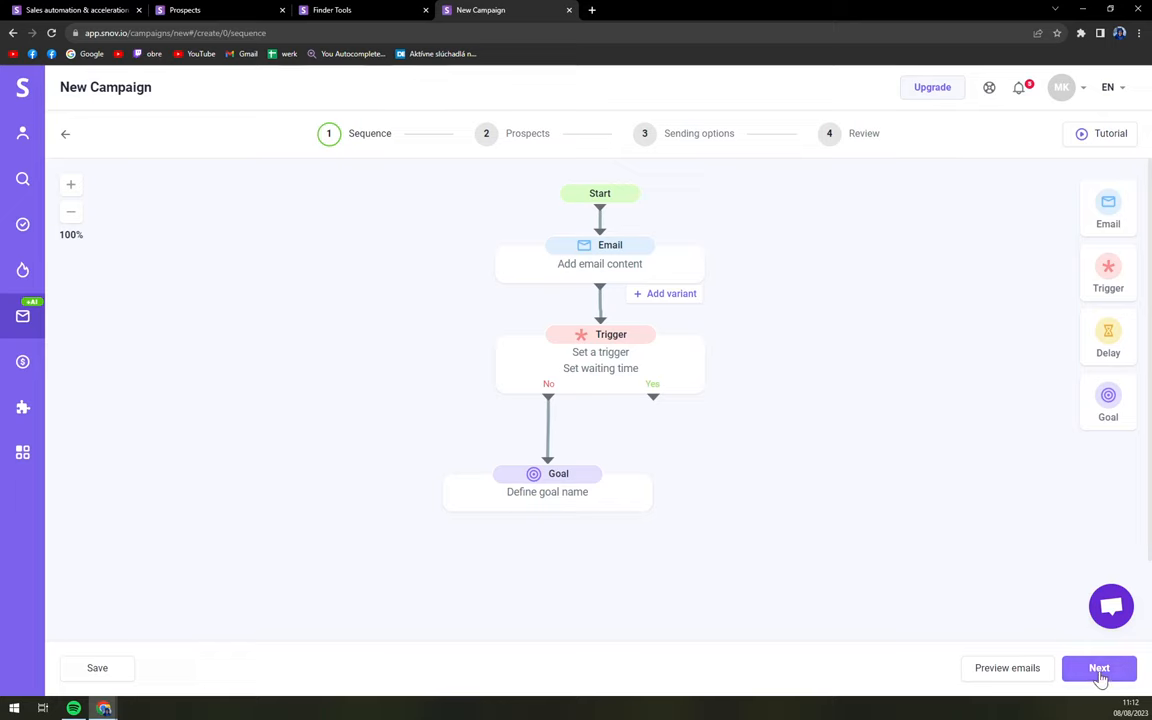
{"action": "left_click", "coordinate": [1100, 668]}
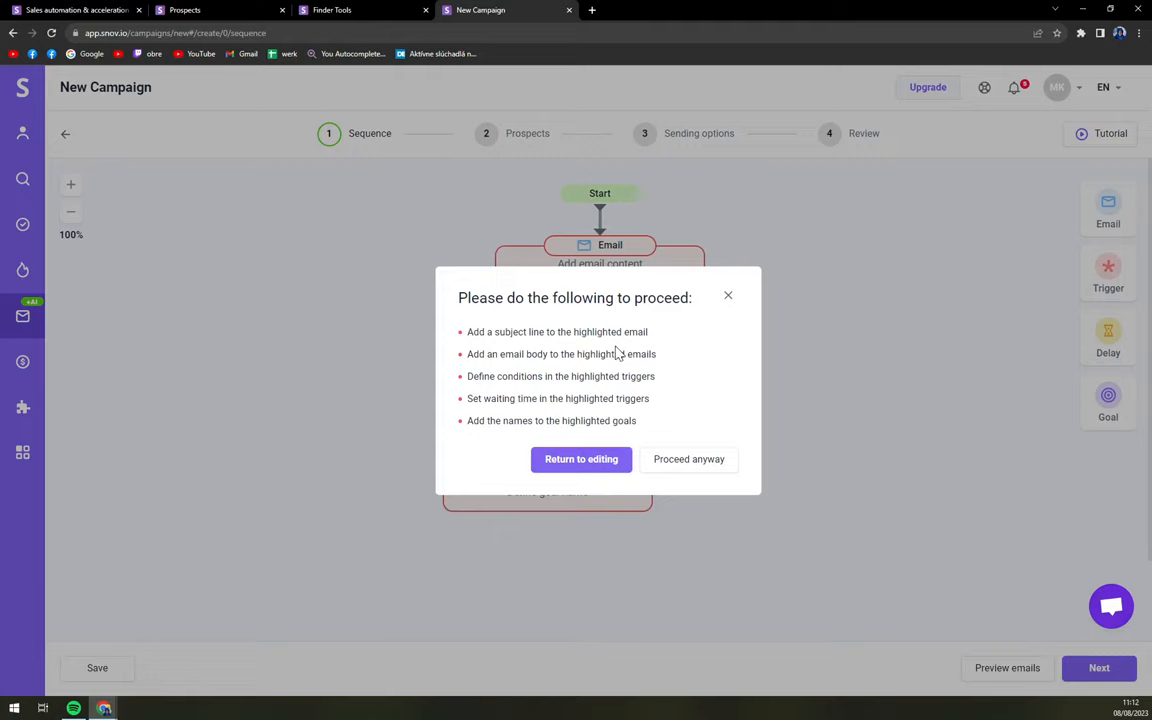
- Return to editing, dismiss the Email AI intro and collapse the validation errors
{"action": "left_click", "coordinate": [580, 458]}
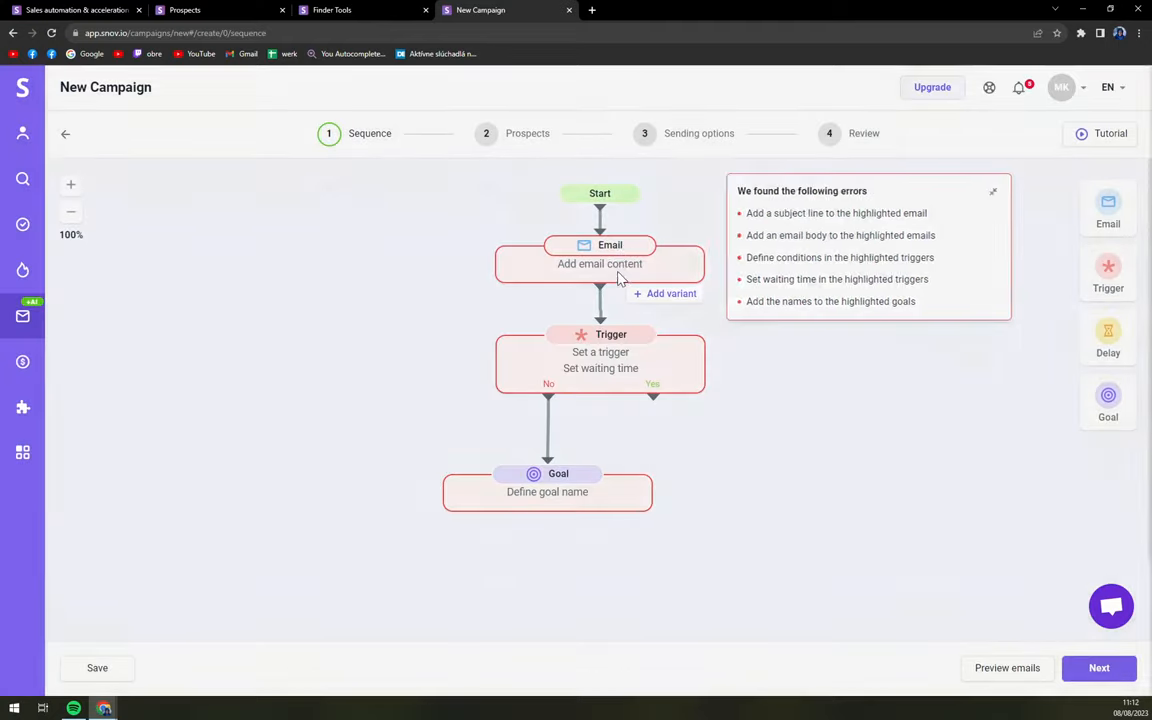
{"action": "left_click", "coordinate": [600, 264]}
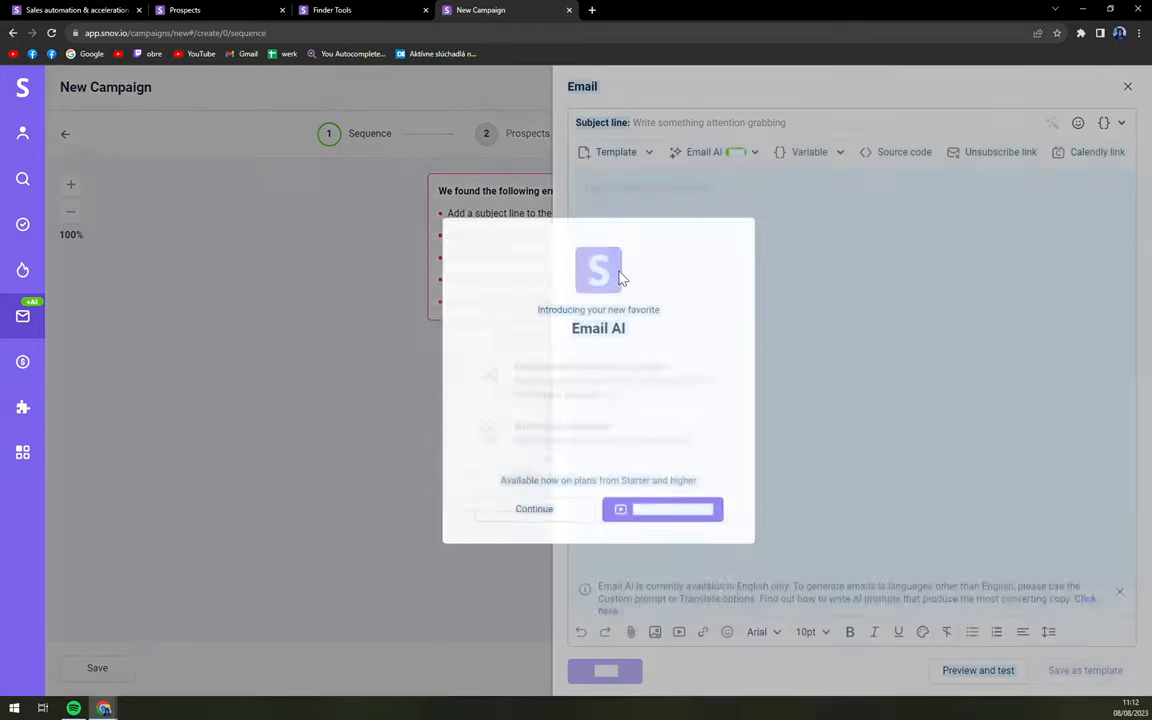
{"action": "left_click", "coordinate": [534, 508]}
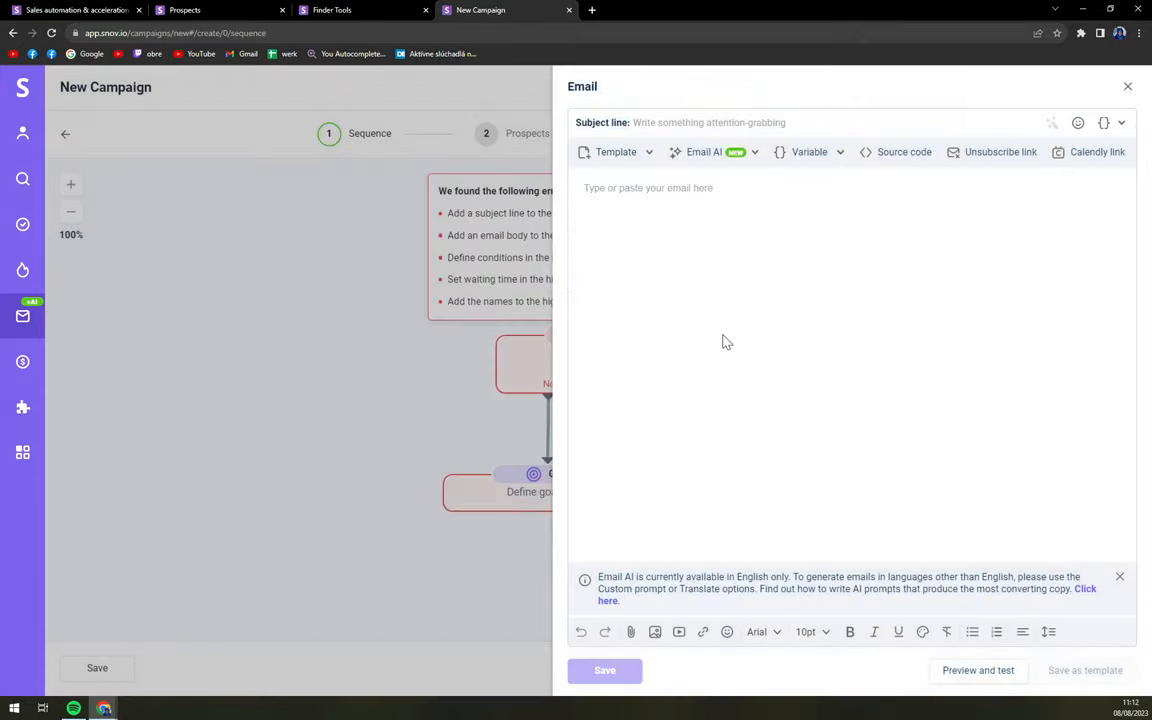
{"action": "left_click", "coordinate": [1128, 86]}
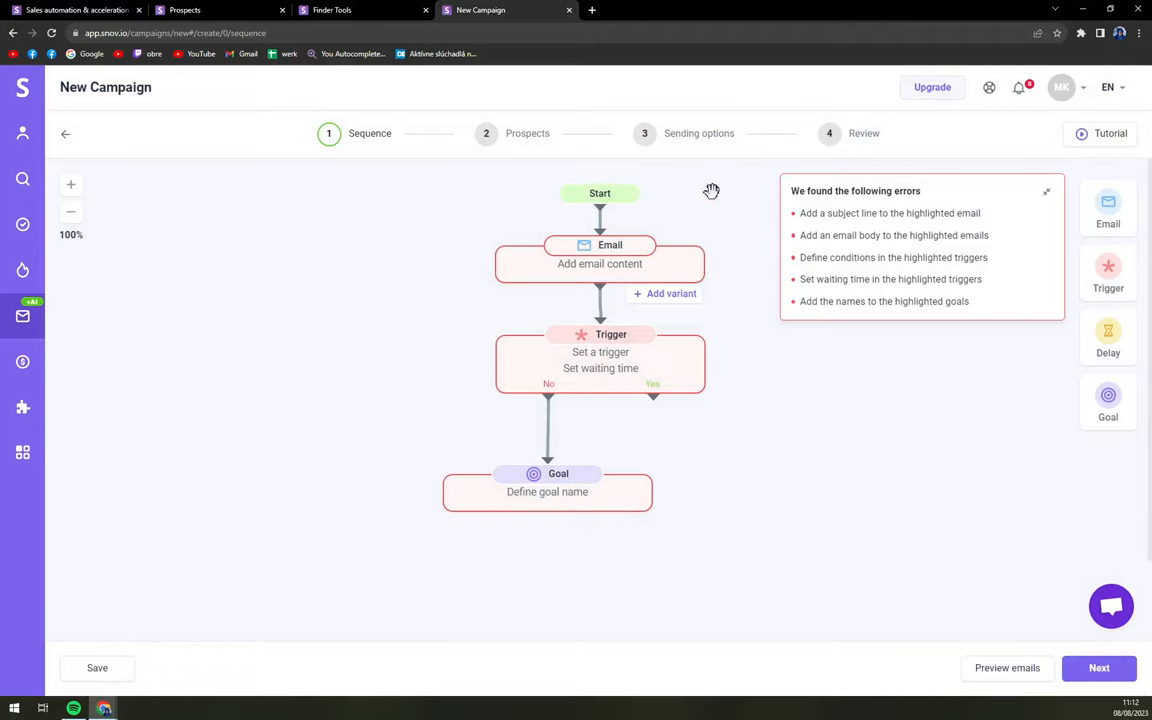
{"action": "mouse_move", "coordinate": [1048, 204]}
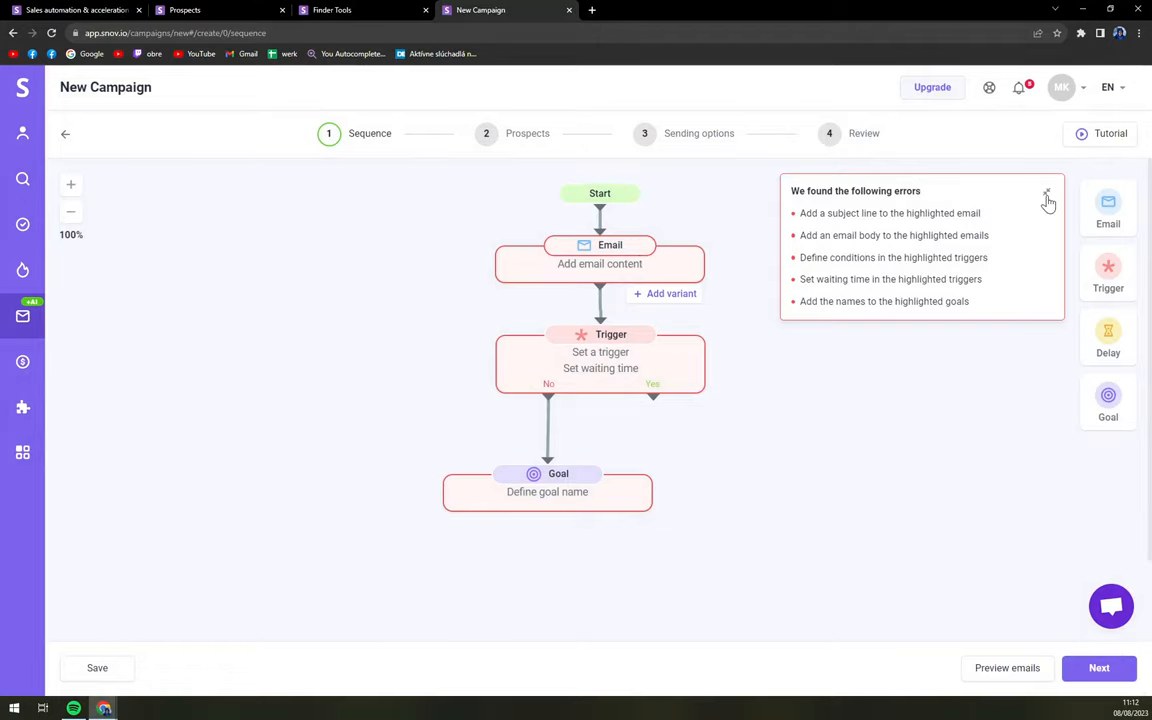
{"action": "left_click", "coordinate": [600, 264]}
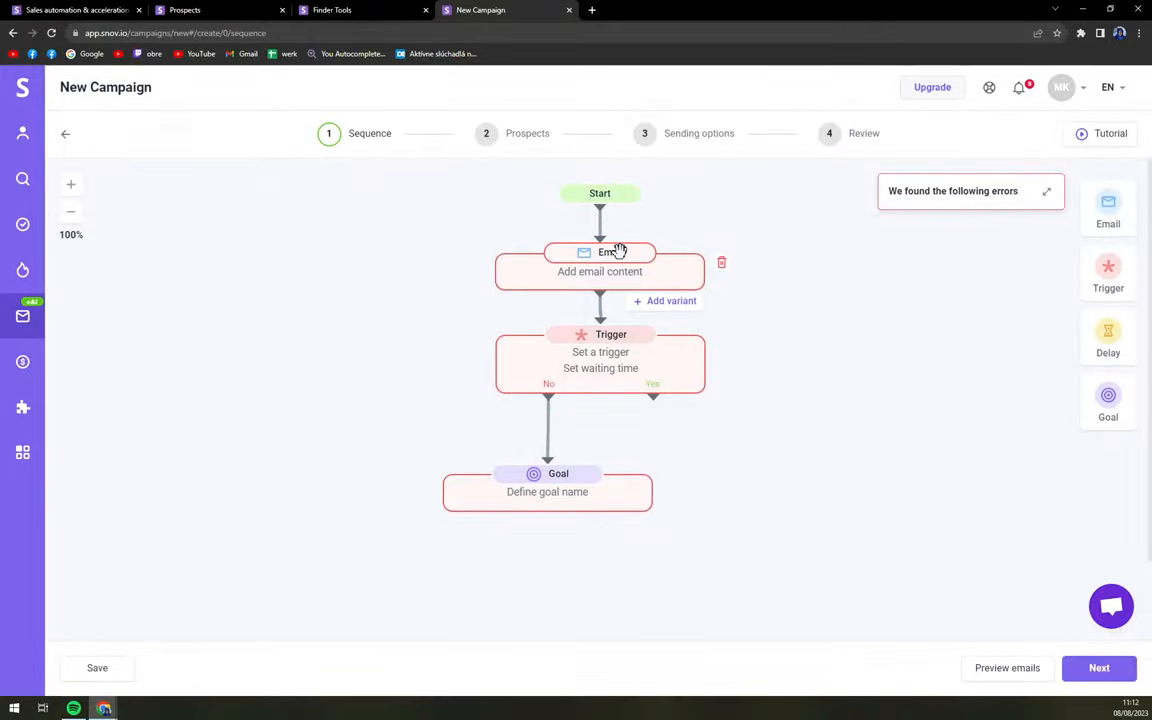
- Give the email step the subject SALE HERE with placeholder body, cancelling the file attachment
{"action": "left_click", "coordinate": [600, 272]}
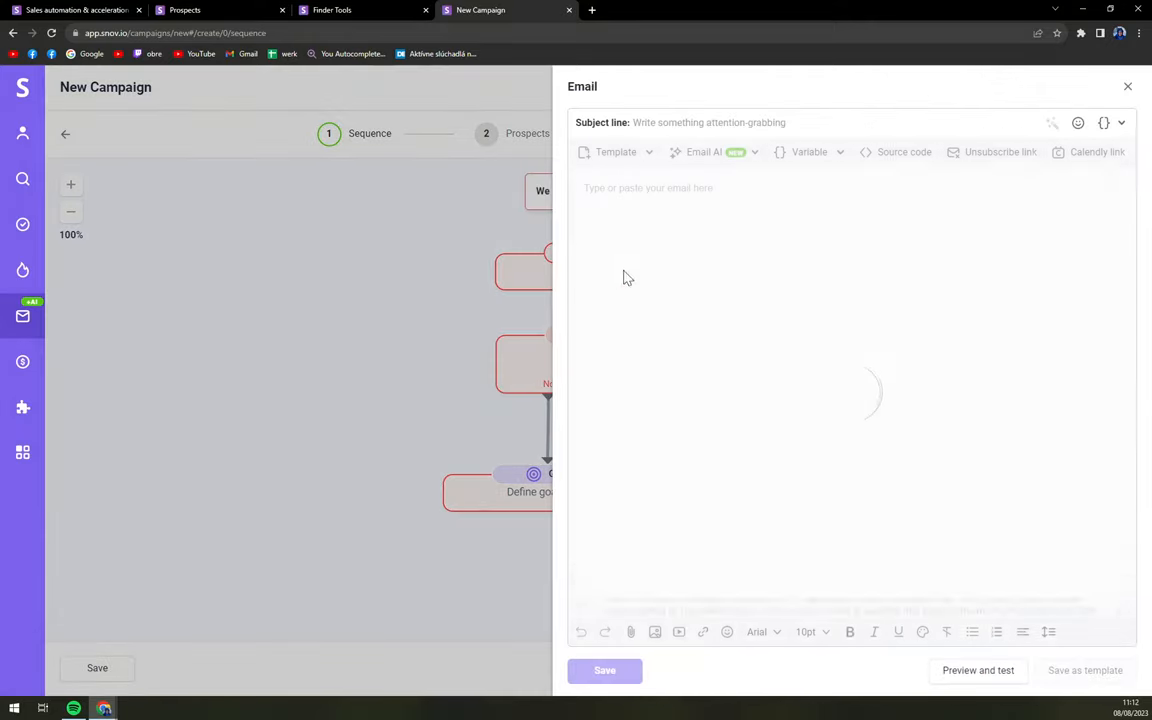
{"action": "left_click", "coordinate": [710, 152]}
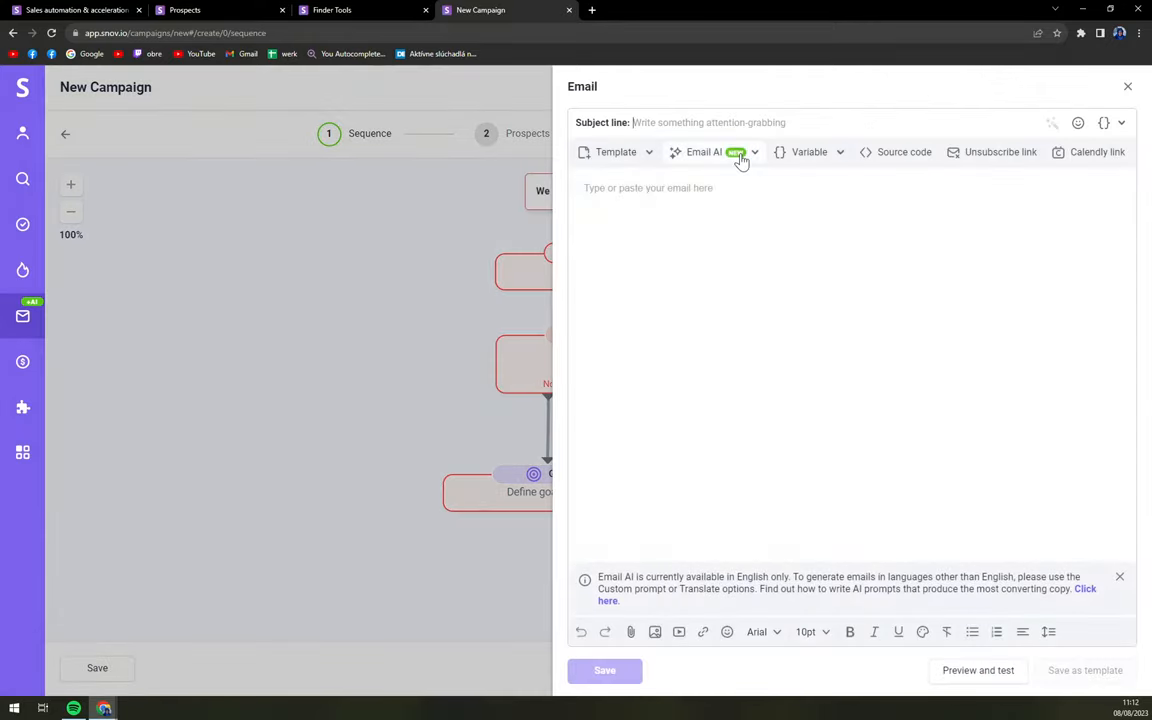
{"action": "type", "text": "SALE HERE"}
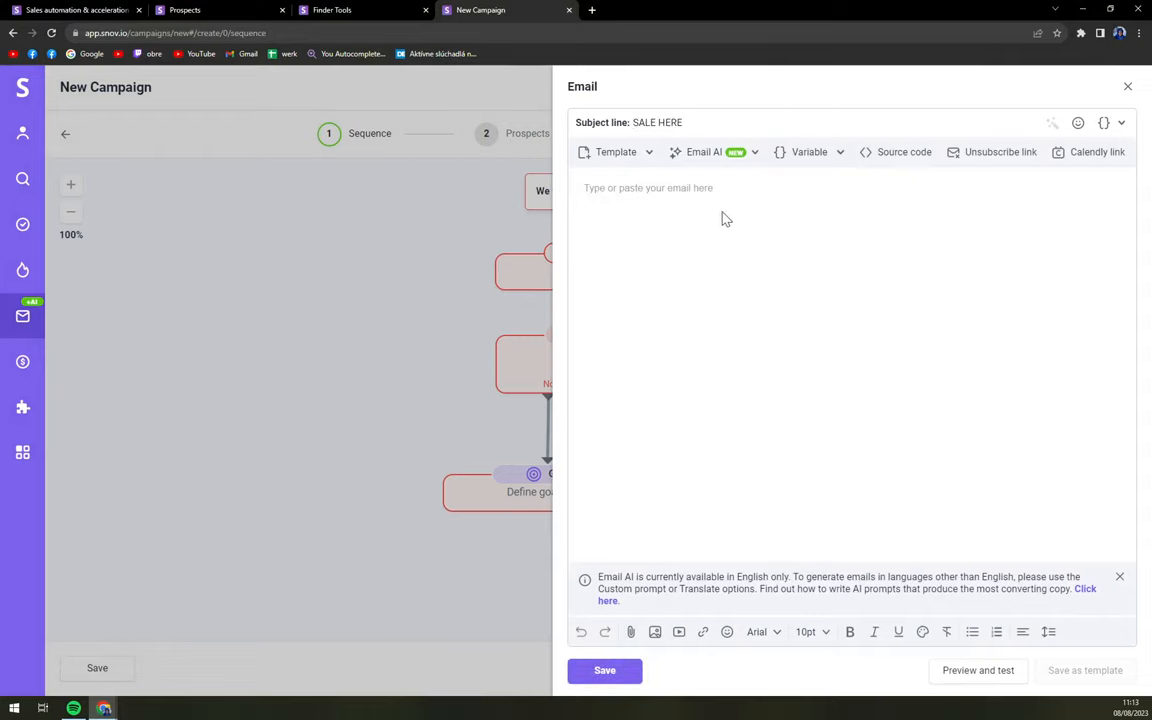
{"action": "type", "text": "SASSDAAASDASDAD"}
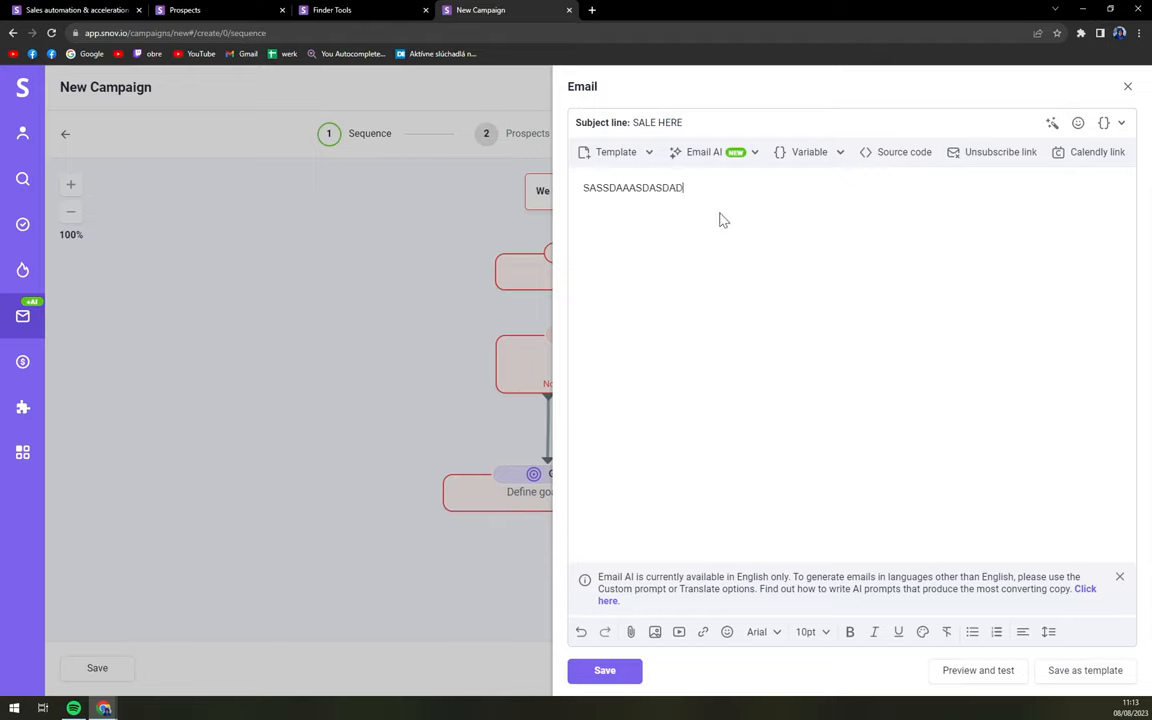
{"action": "type", "text": "S"}
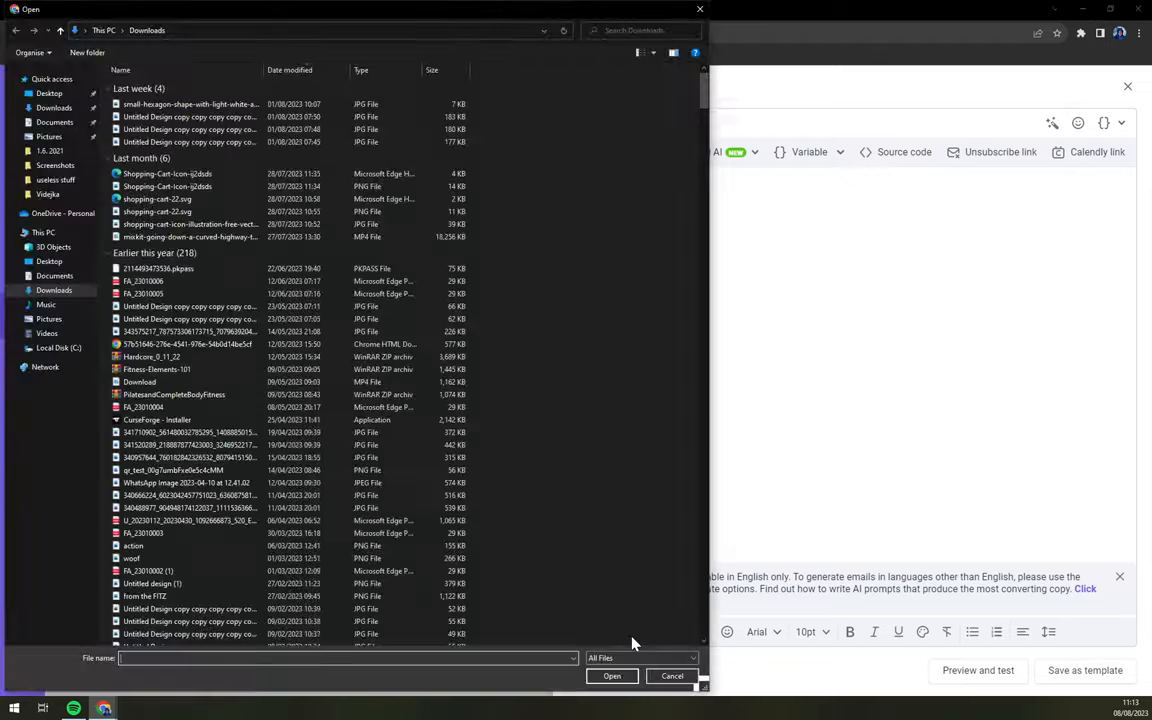
{"action": "left_click", "coordinate": [672, 676]}
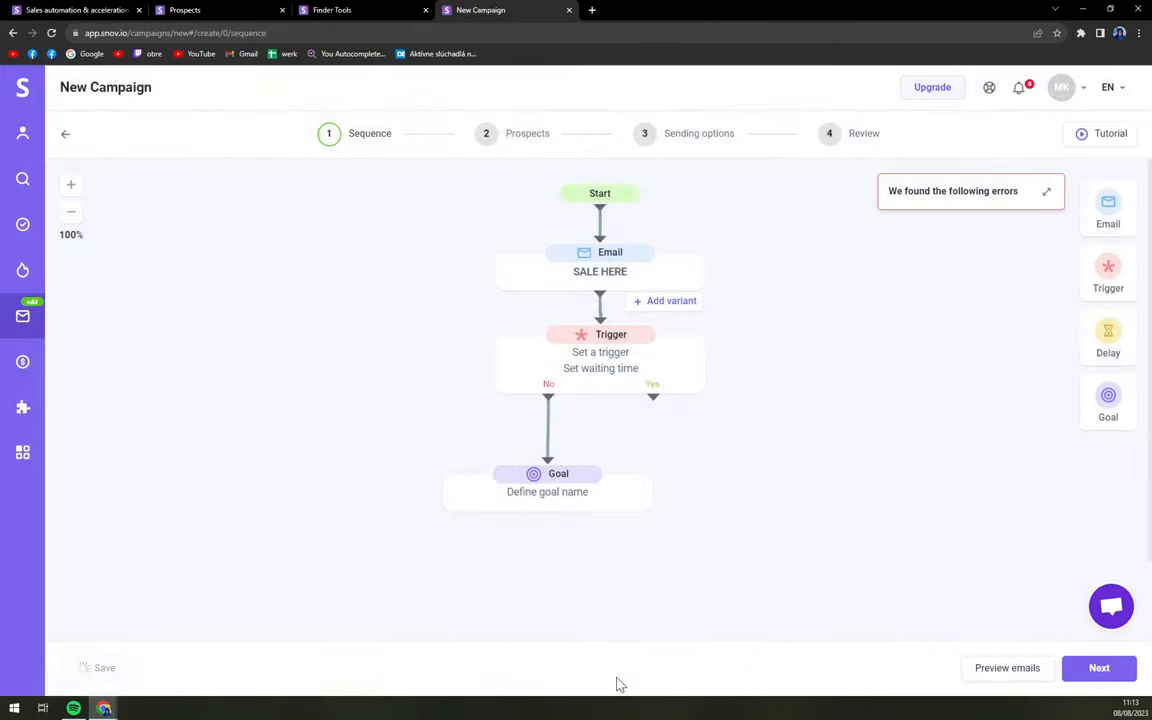
- Set the trigger step to react to an Opened email
{"action": "left_click", "coordinate": [104, 668]}
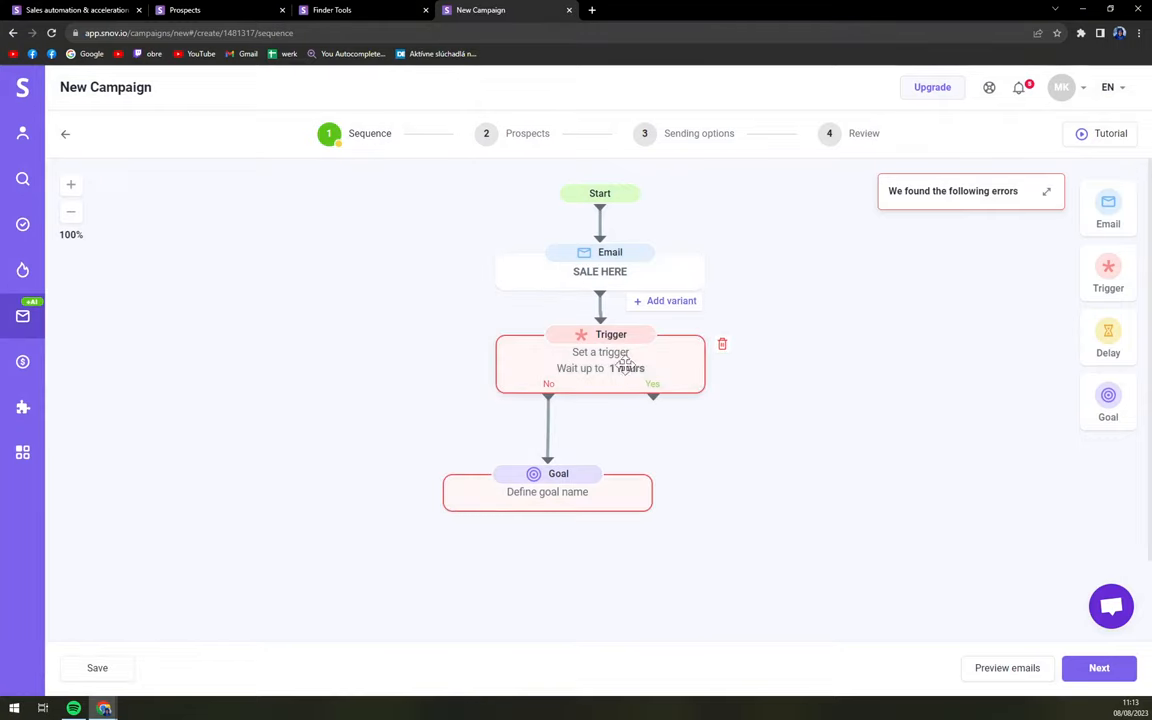
{"action": "left_click", "coordinate": [600, 352]}
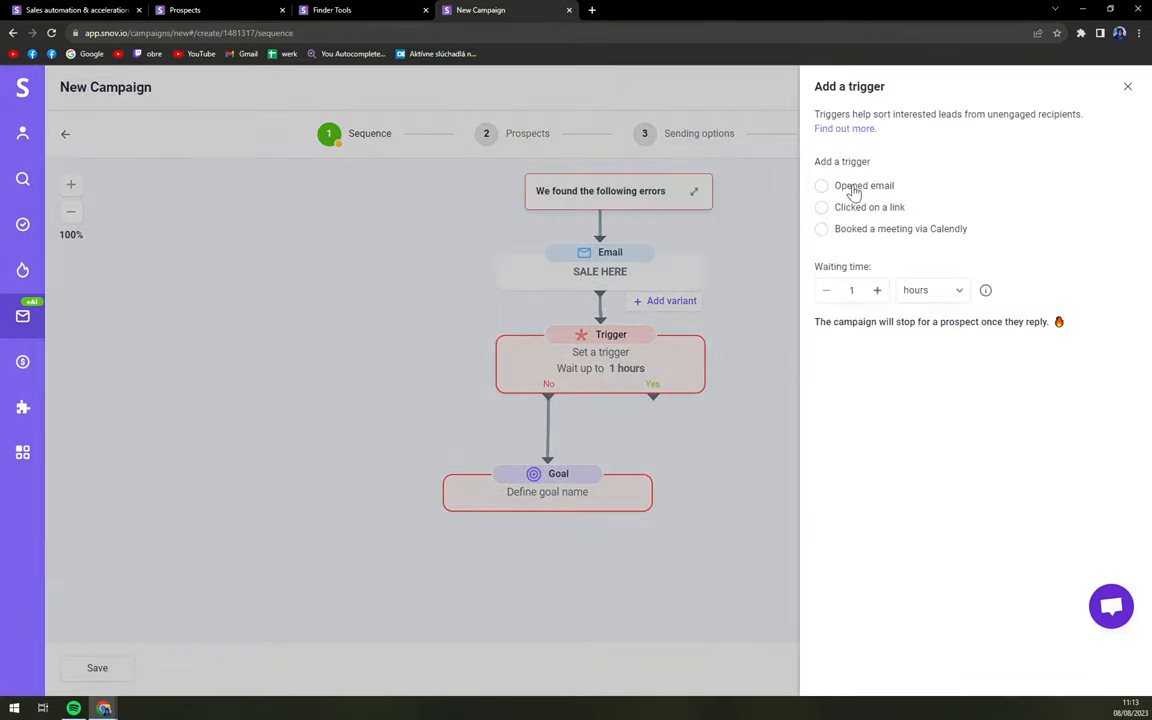
{"action": "left_click", "coordinate": [820, 184]}
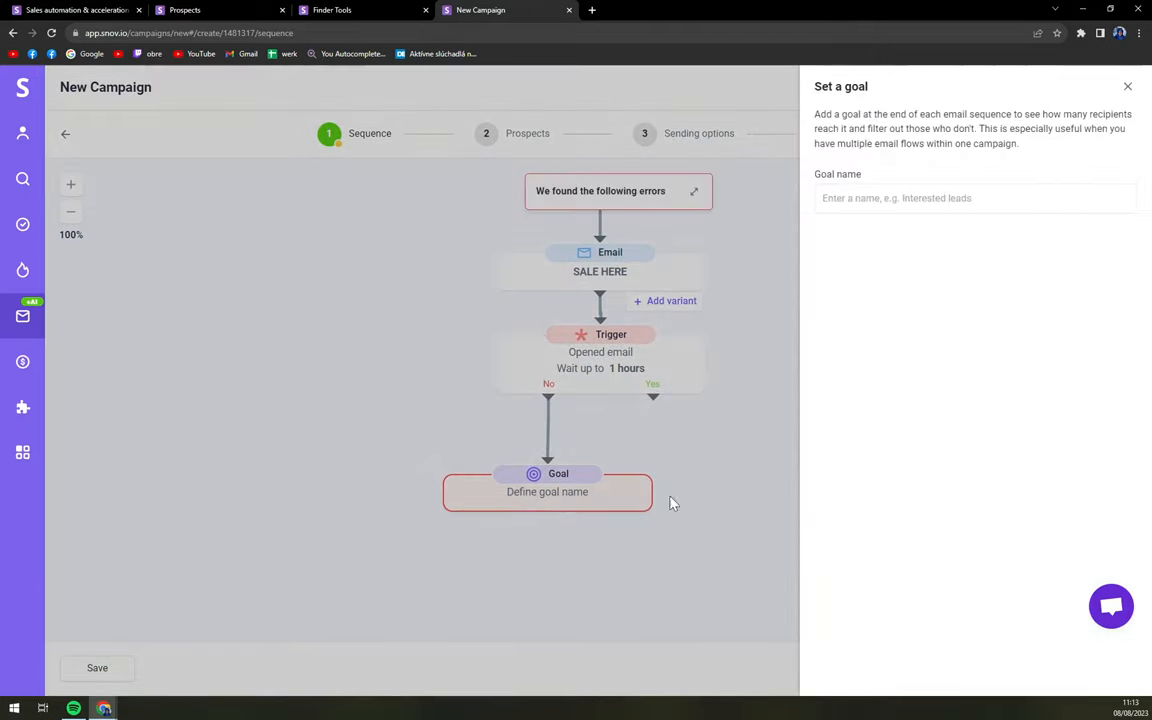
- Name the goal NEW CUSTOMER ATTRACTED and close its settings
{"action": "left_click", "coordinate": [976, 198]}
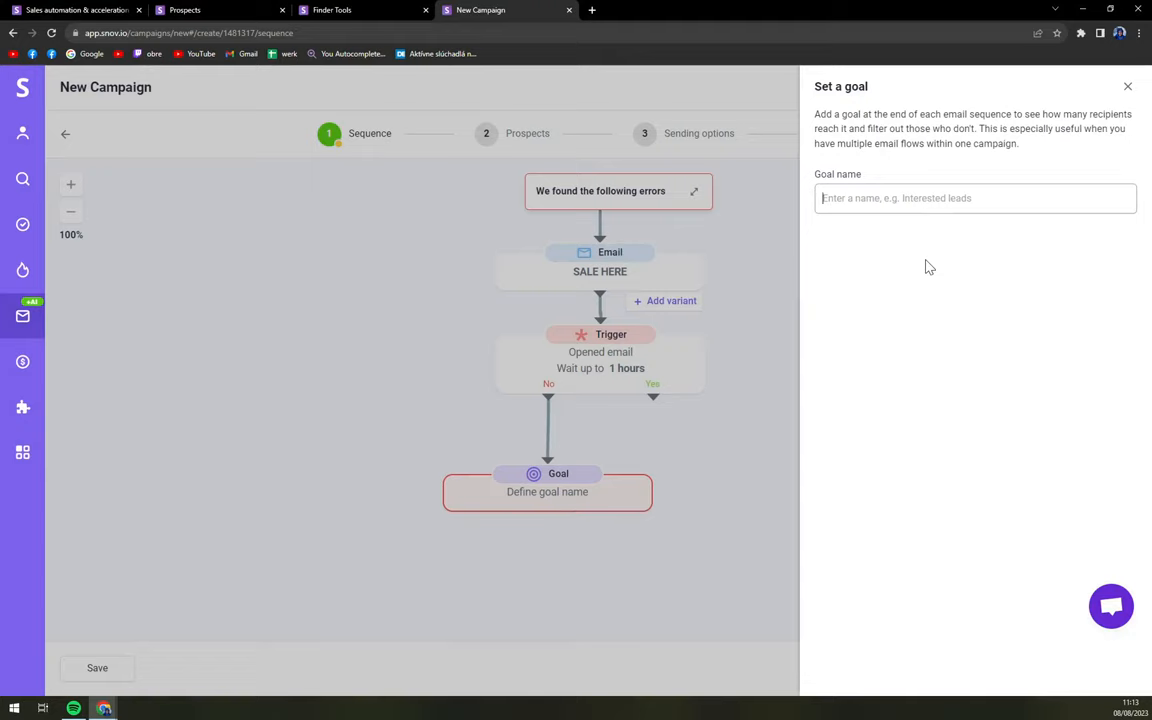
{"action": "type", "text": "NEW CUSTOMER"}
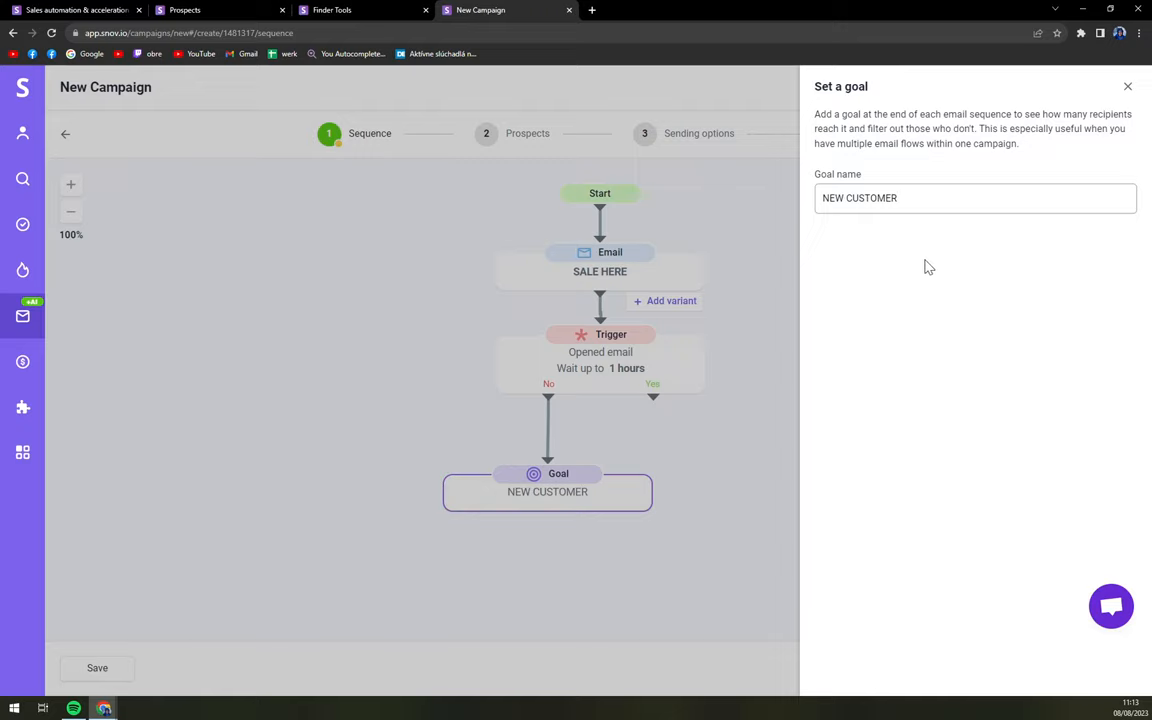
{"action": "type", "text": "ATTRACTED"}
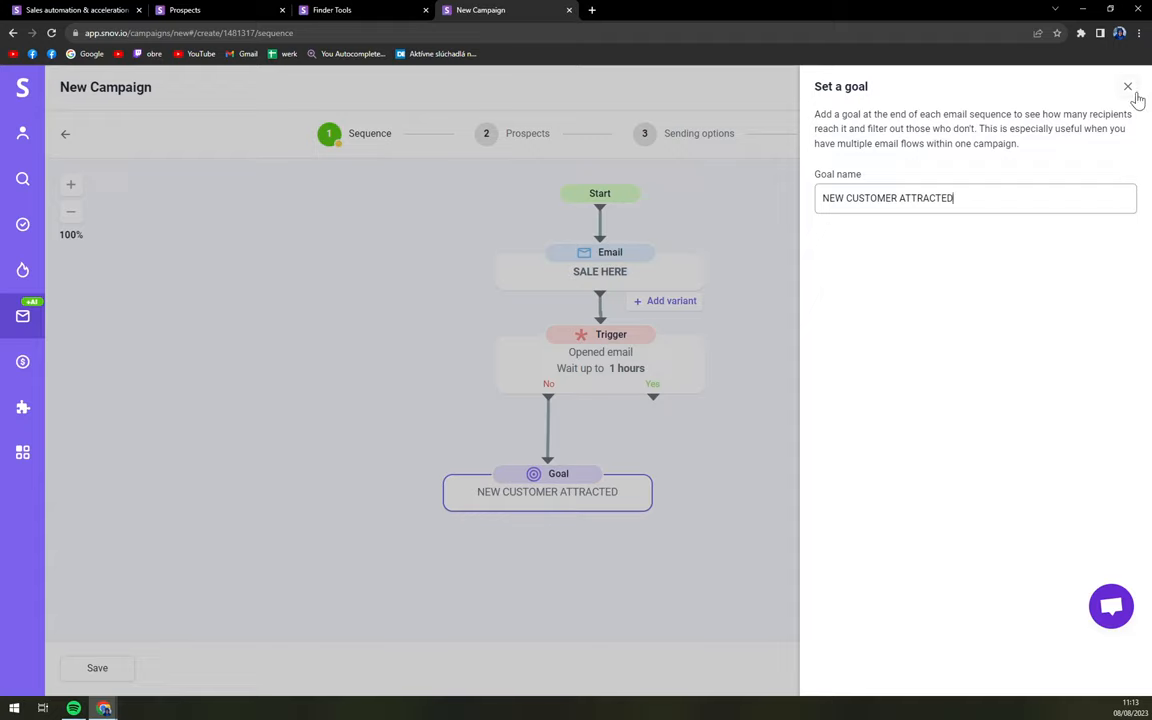
{"action": "left_click", "coordinate": [1128, 86]}
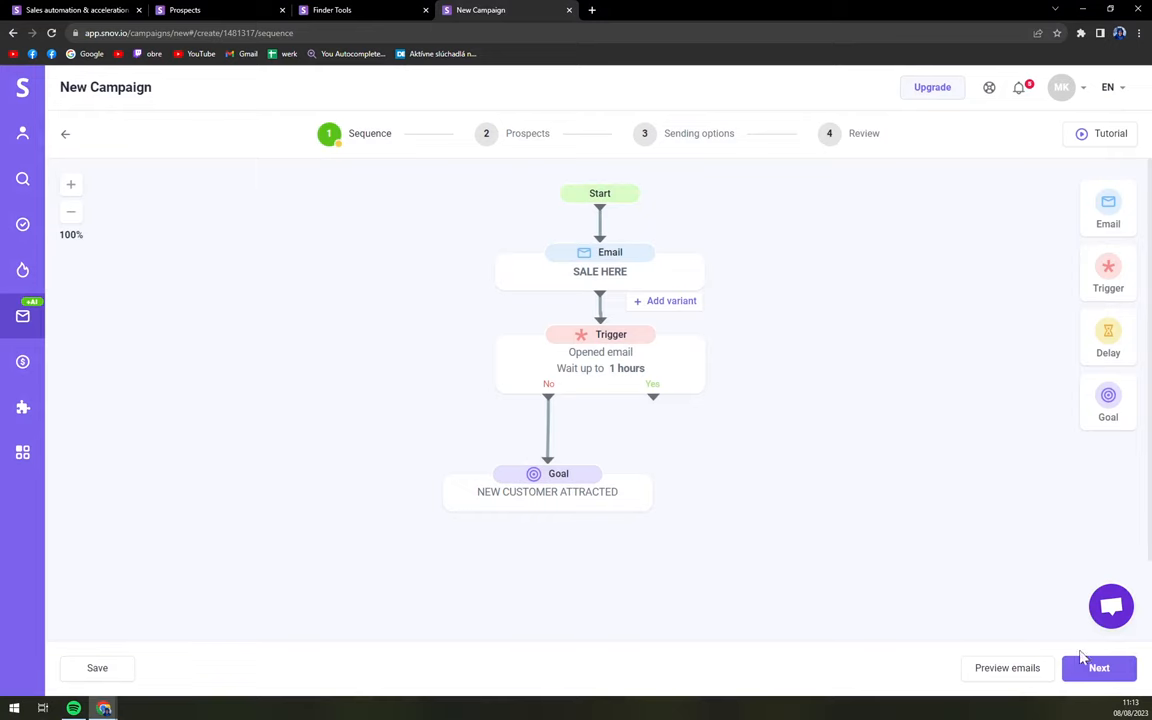
- On the Prospects step, stop excluding Unverifiable (Risky) addresses and continue to Sending options
{"action": "left_click", "coordinate": [1100, 668]}
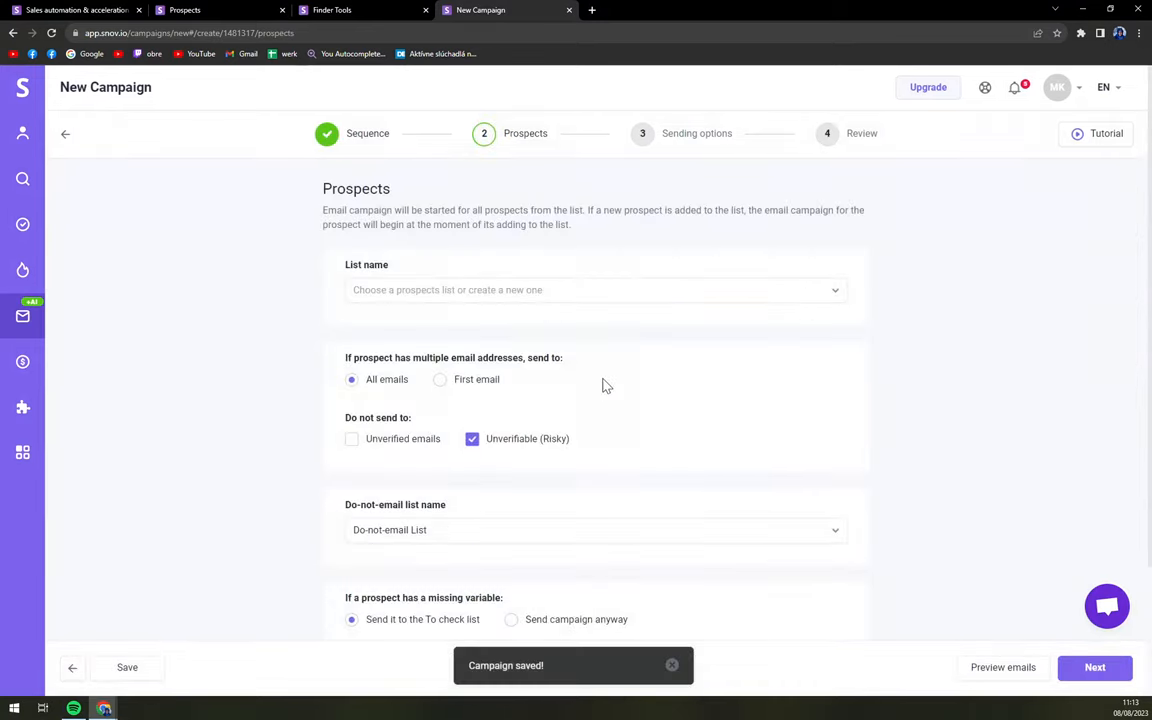
{"action": "left_click", "coordinate": [596, 288]}
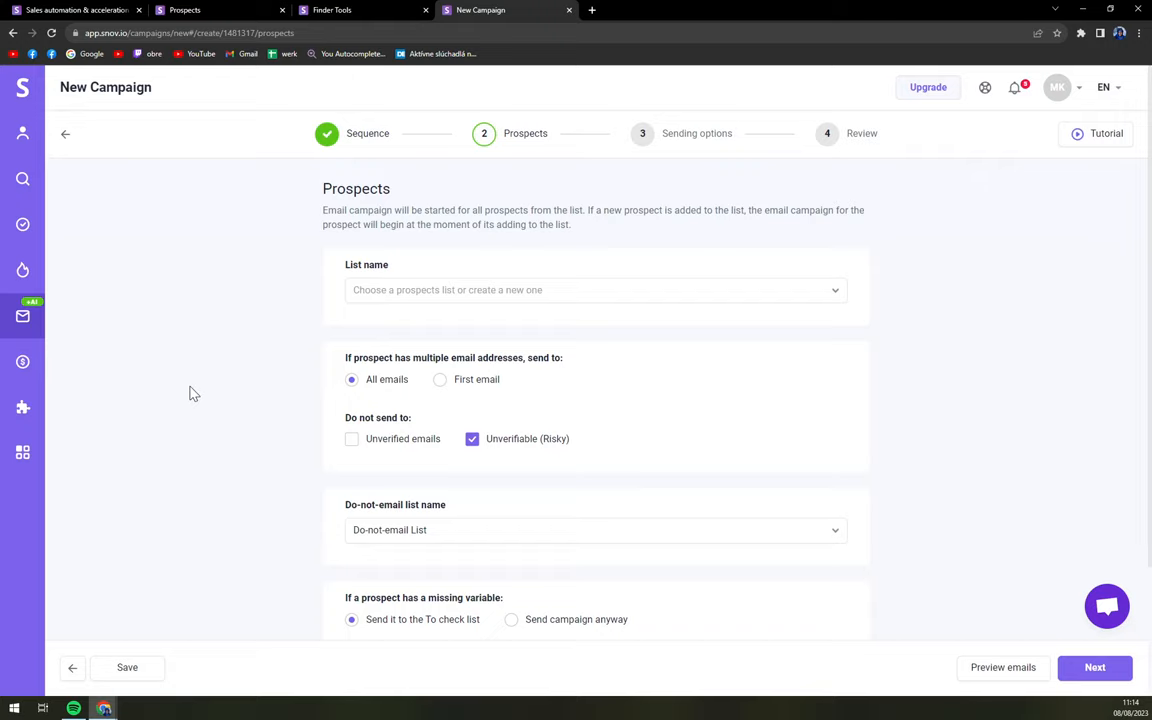
{"action": "mouse_move", "coordinate": [434, 376]}
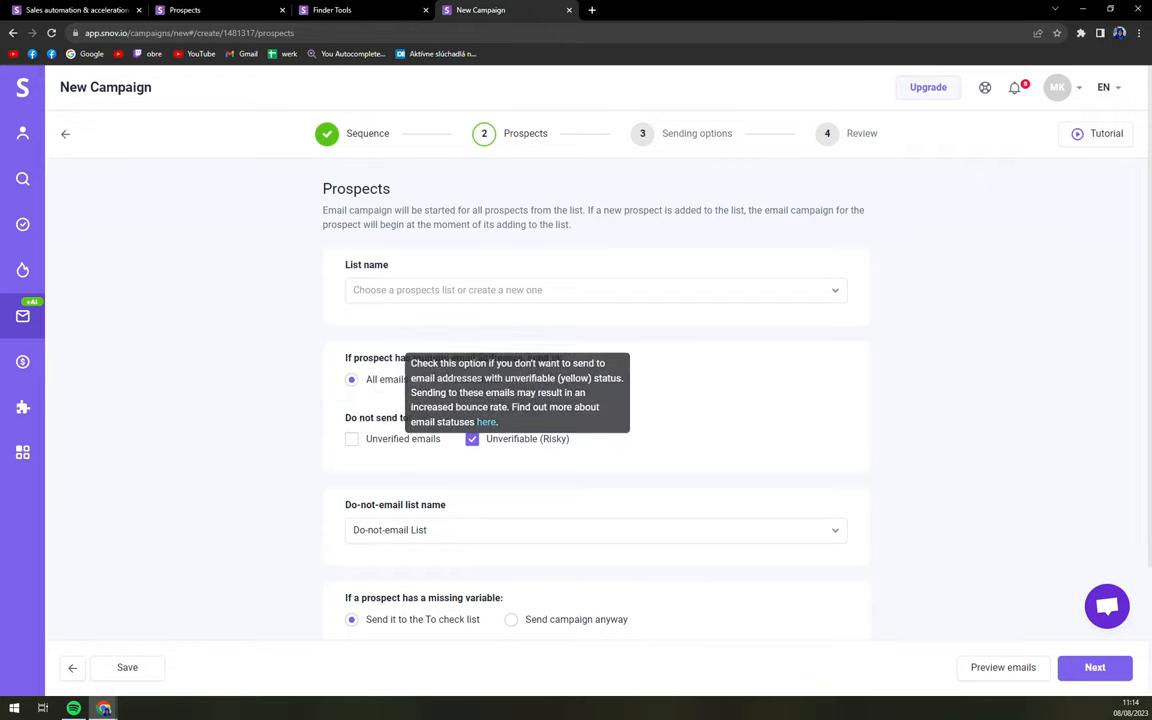
{"action": "left_click", "coordinate": [352, 438]}
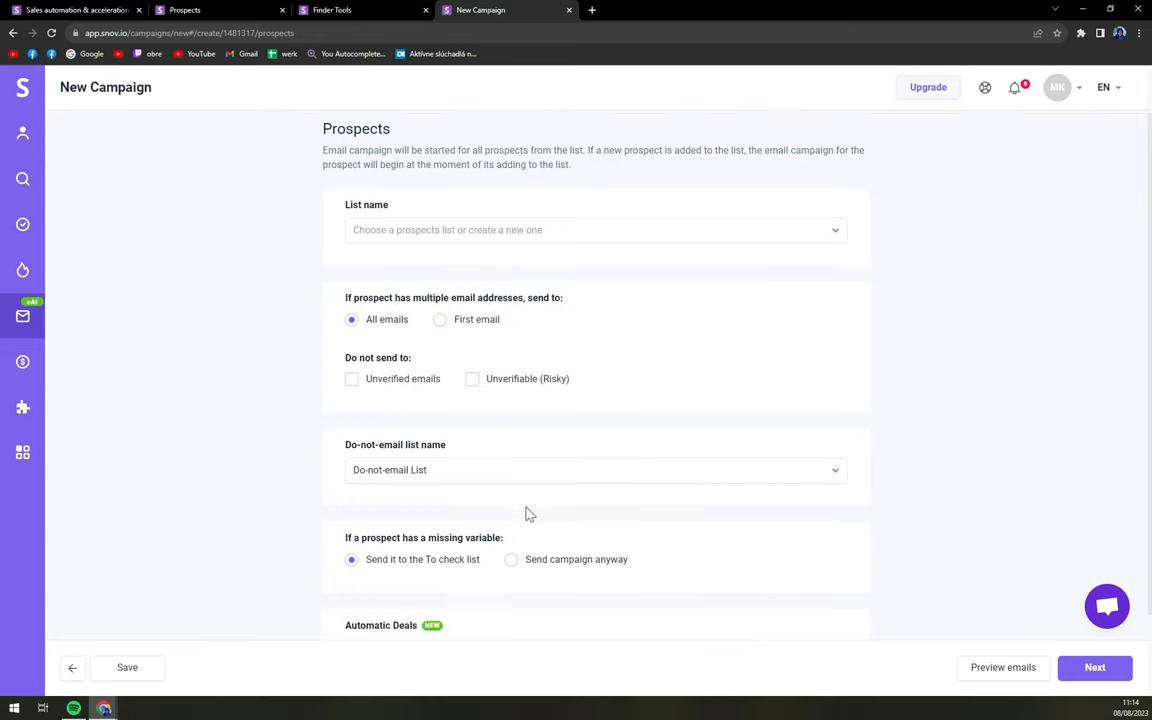
{"action": "left_click", "coordinate": [596, 470]}
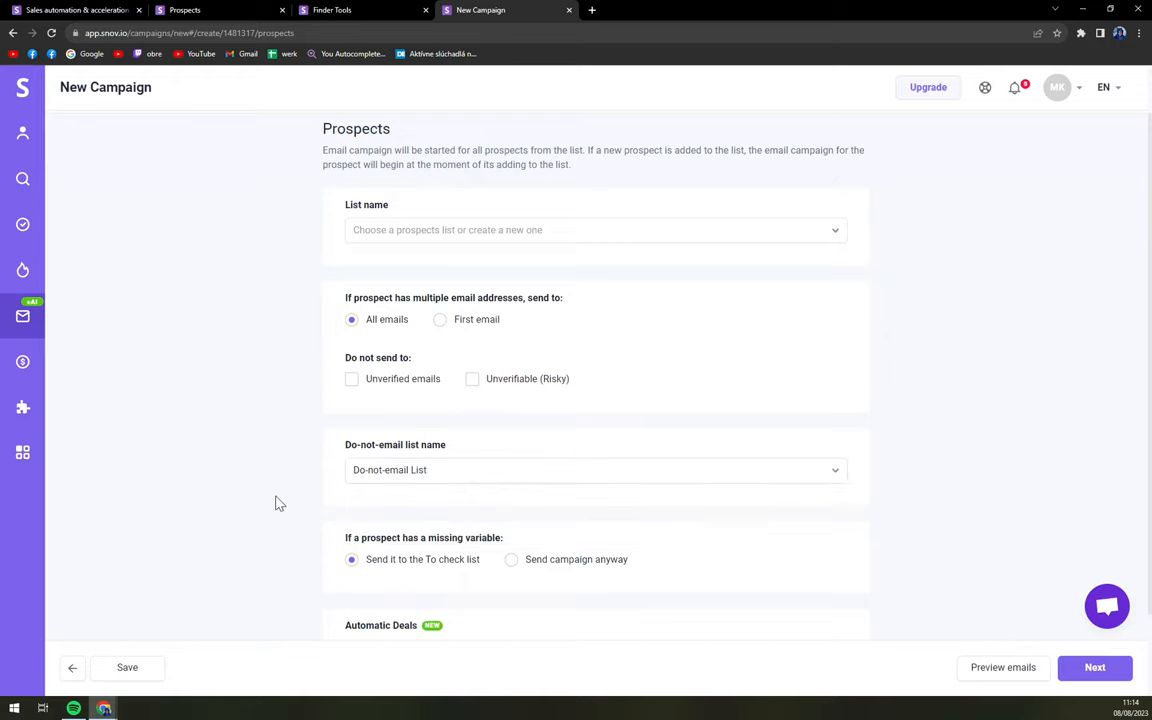
{"action": "mouse_move", "coordinate": [138, 374]}
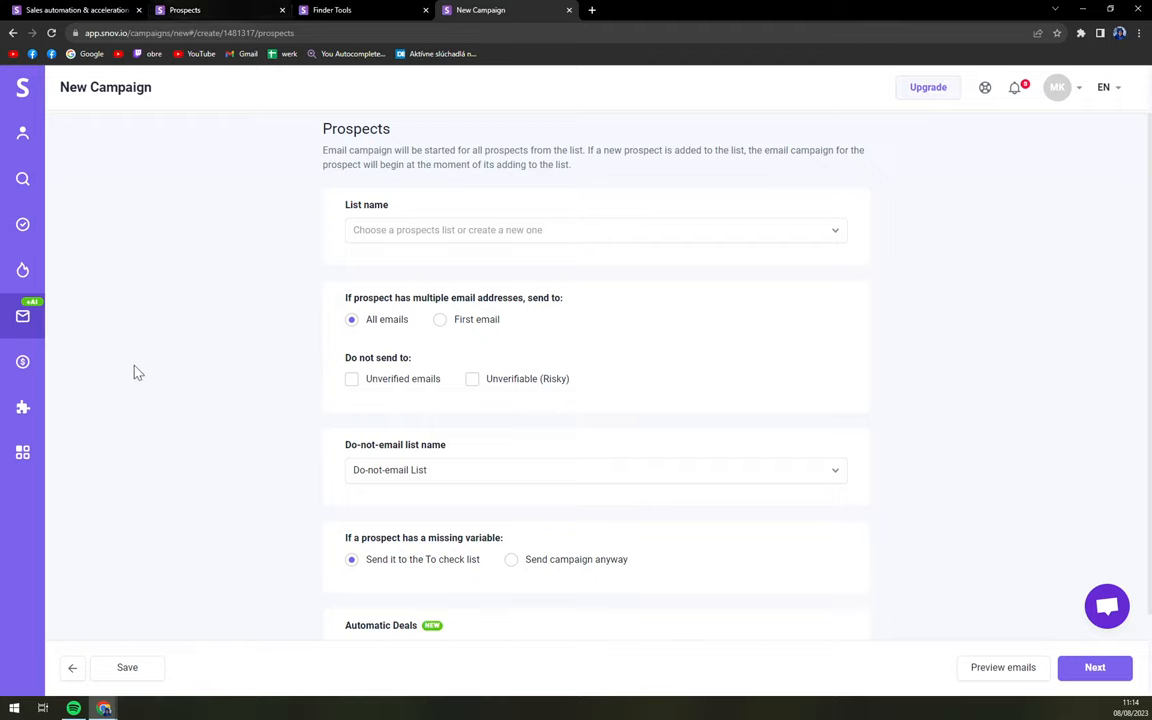
{"action": "scroll", "scroll_direction": "down", "scroll_amount": 3}
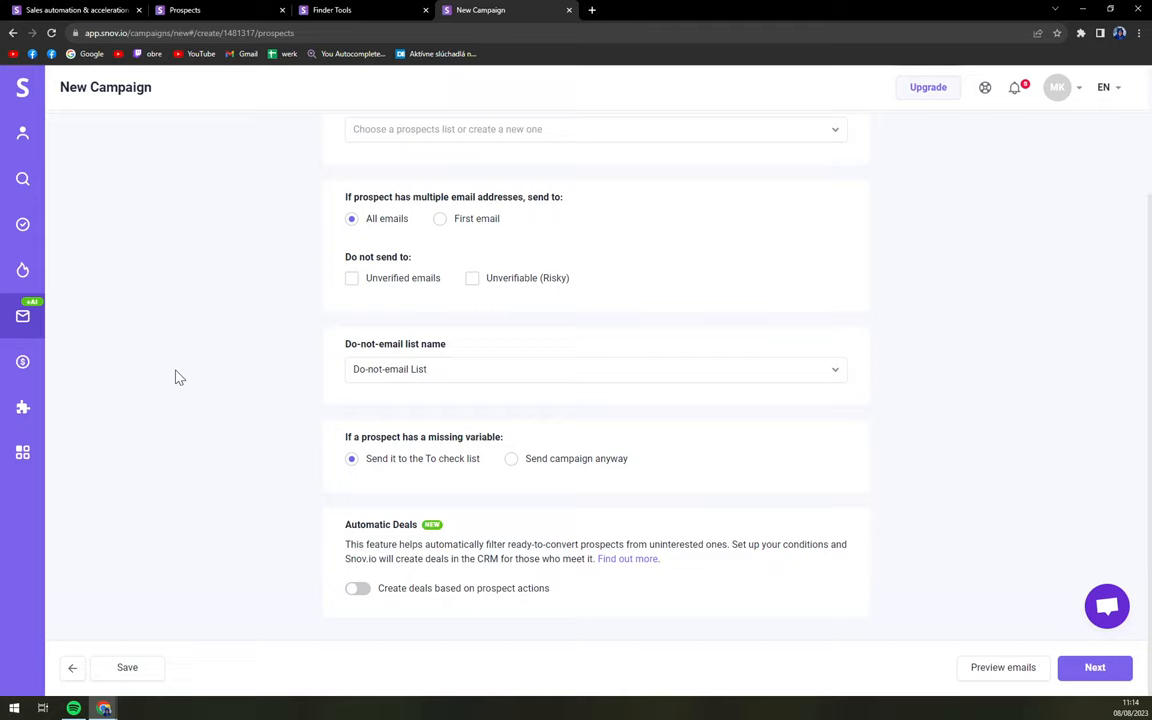
{"action": "mouse_move", "coordinate": [940, 648]}
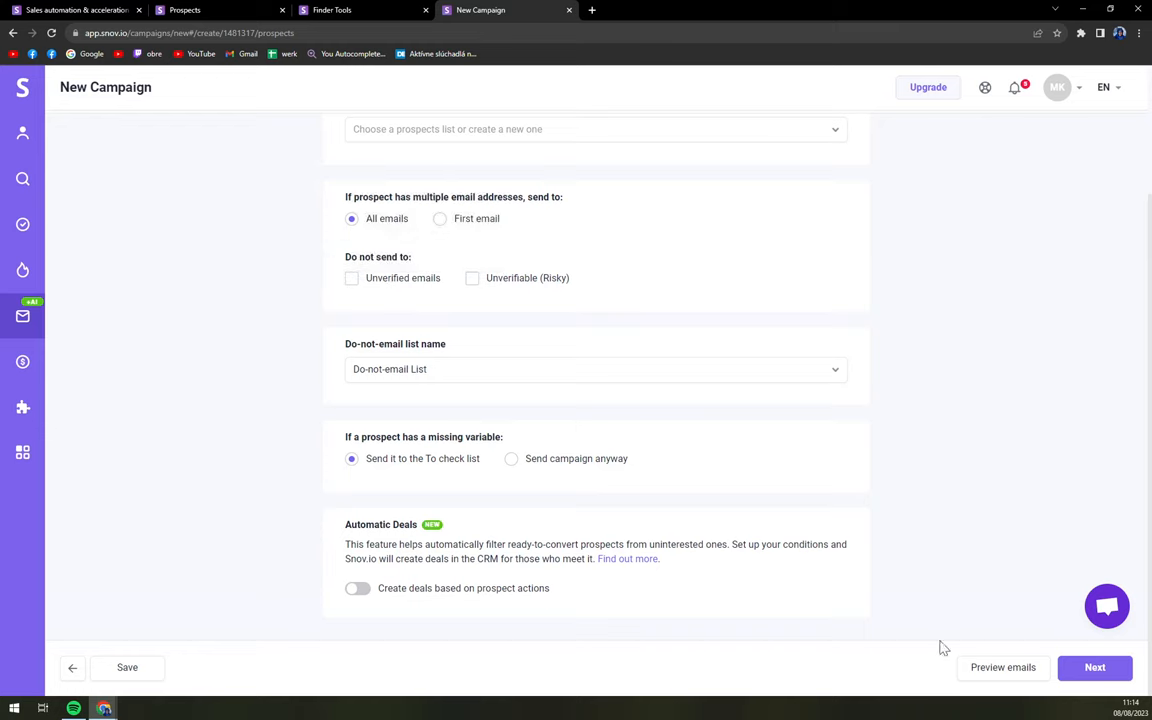
{"action": "left_click", "coordinate": [1094, 668]}
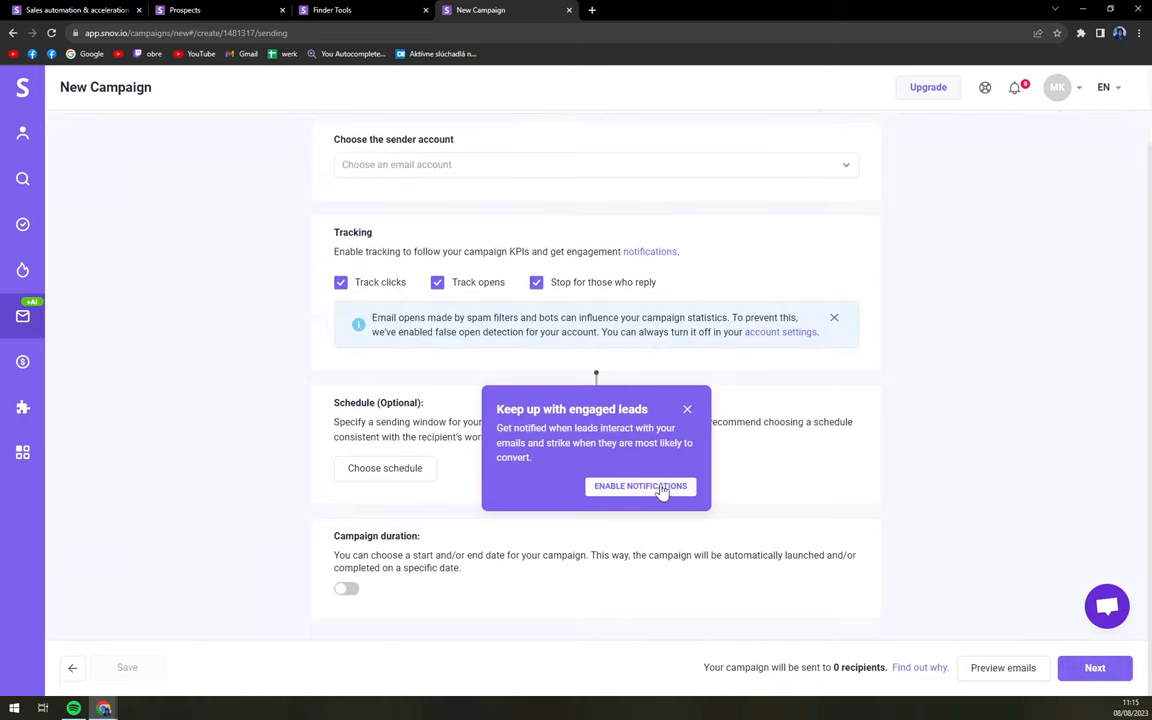
- Enable engaged-lead notifications, close the notifications tab and preview the campaign email
{"action": "left_click", "coordinate": [640, 486]}
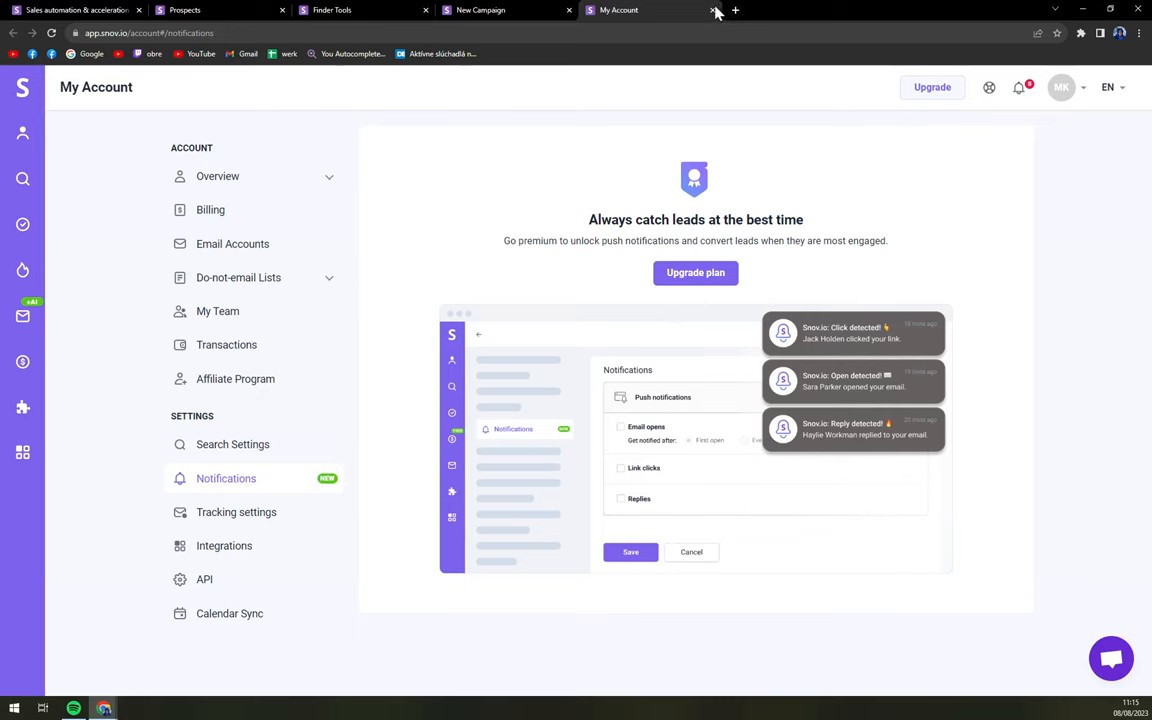
{"action": "left_click", "coordinate": [712, 10]}
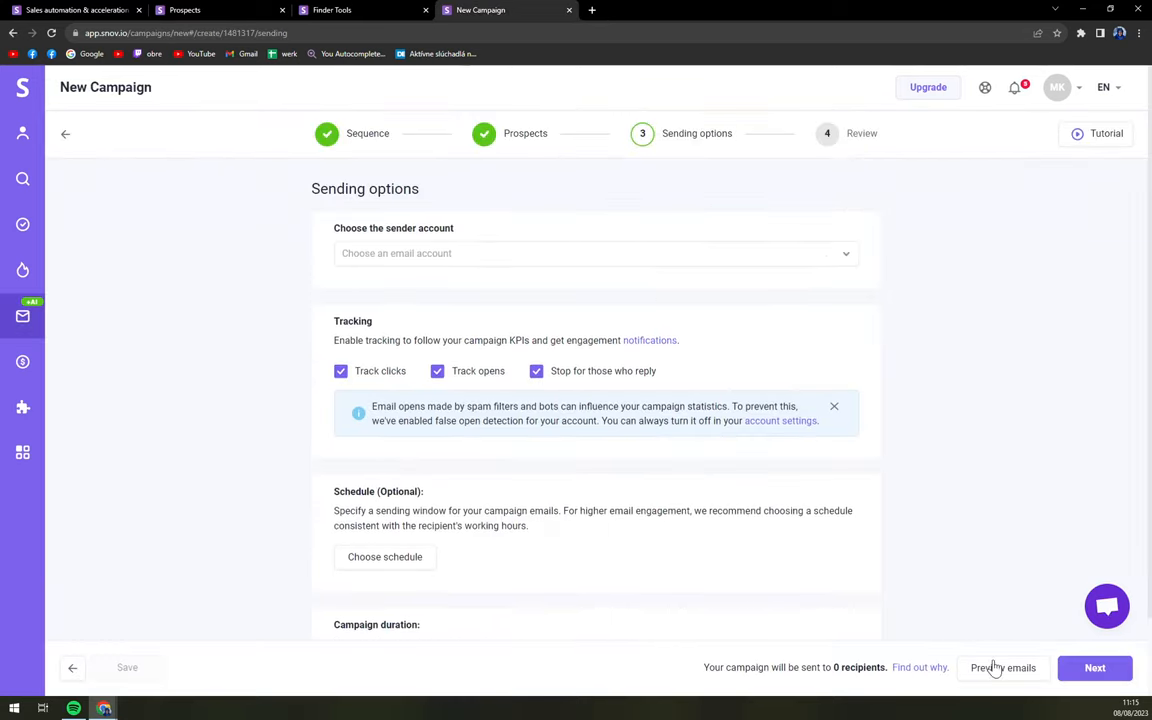
{"action": "left_click", "coordinate": [1004, 668]}
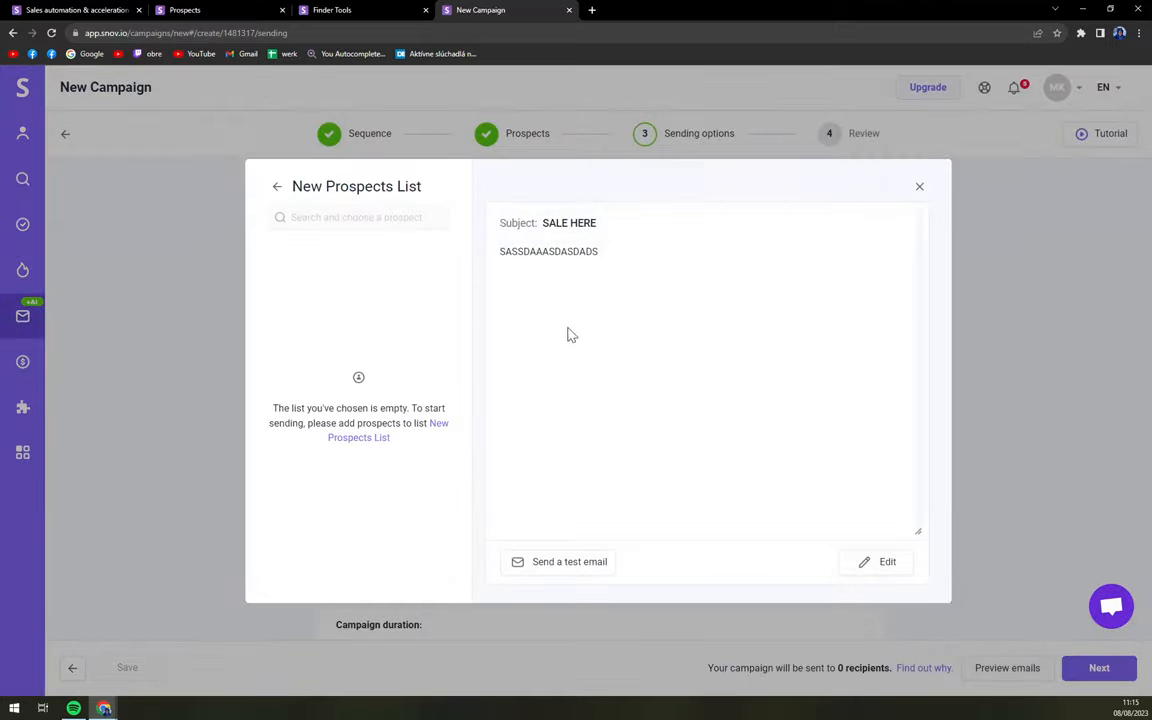
{"action": "mouse_move", "coordinate": [568, 276]}
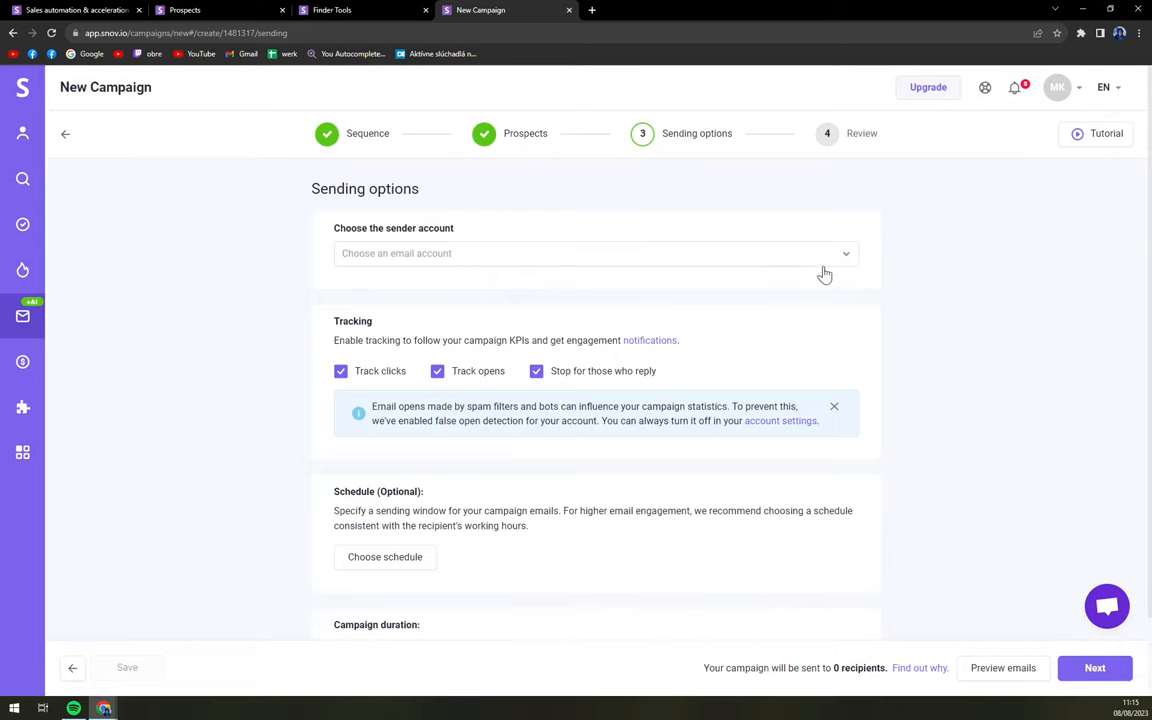
{"action": "scroll", "scroll_direction": "down", "scroll_amount": 3}
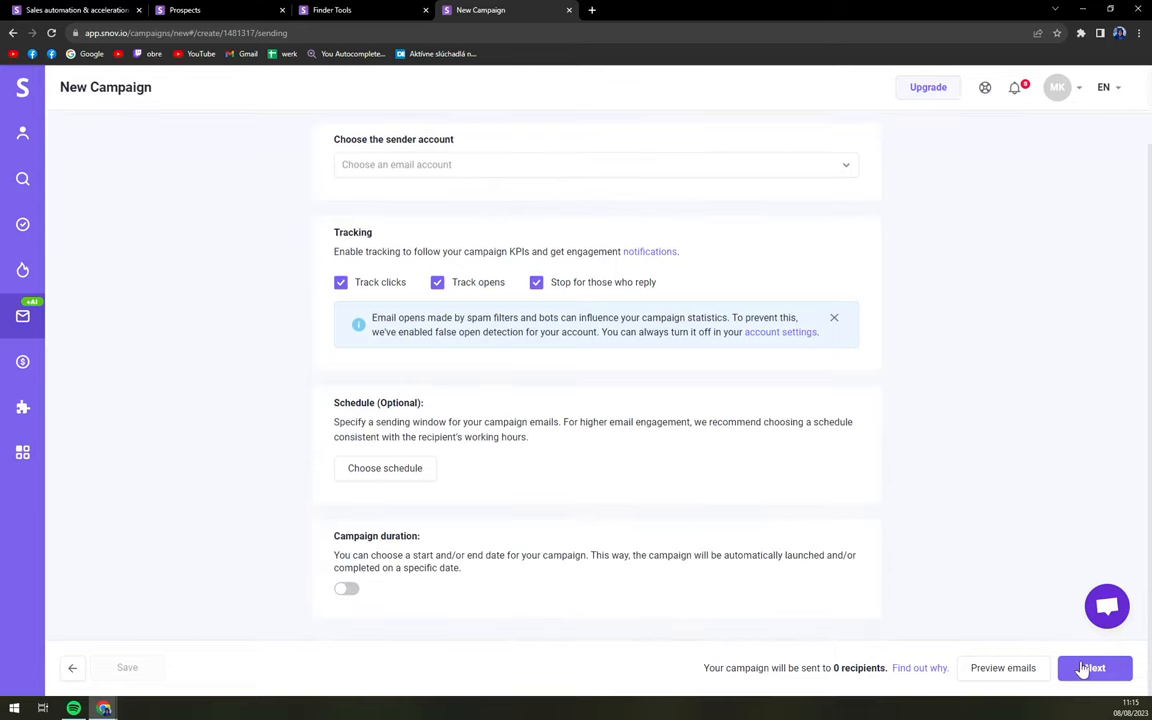
- Advance from Sending options to the campaign Review step
{"action": "left_click", "coordinate": [1094, 668]}
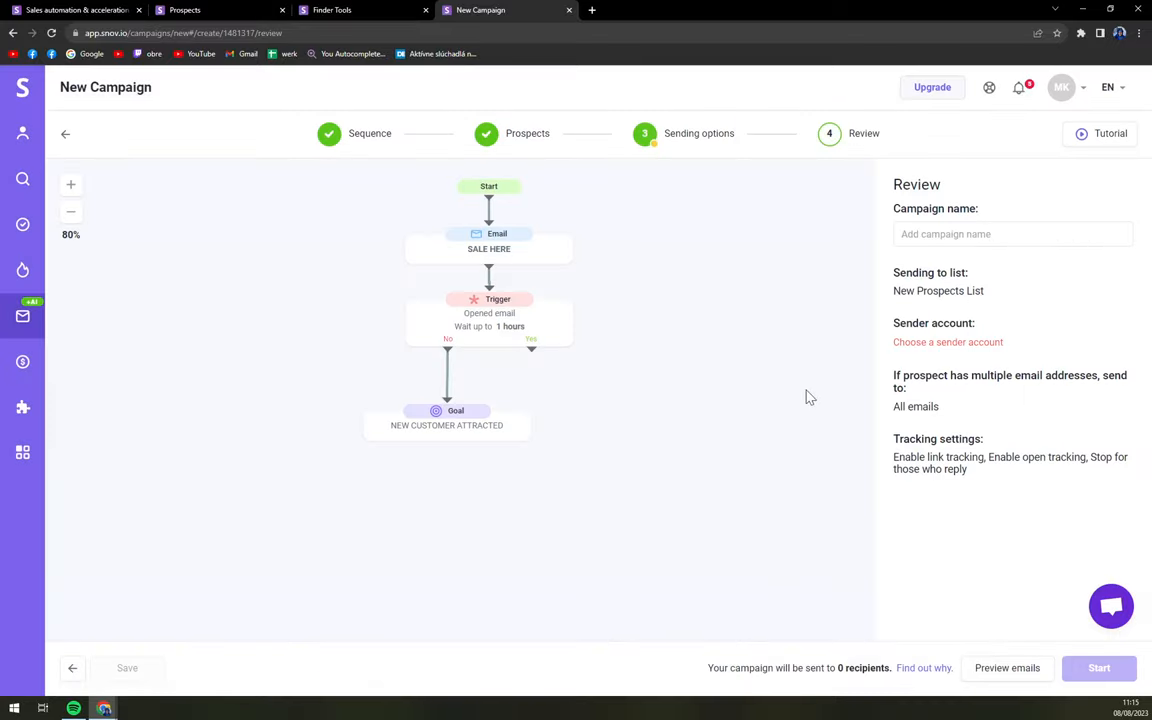
{"action": "mouse_move", "coordinate": [820, 312]}
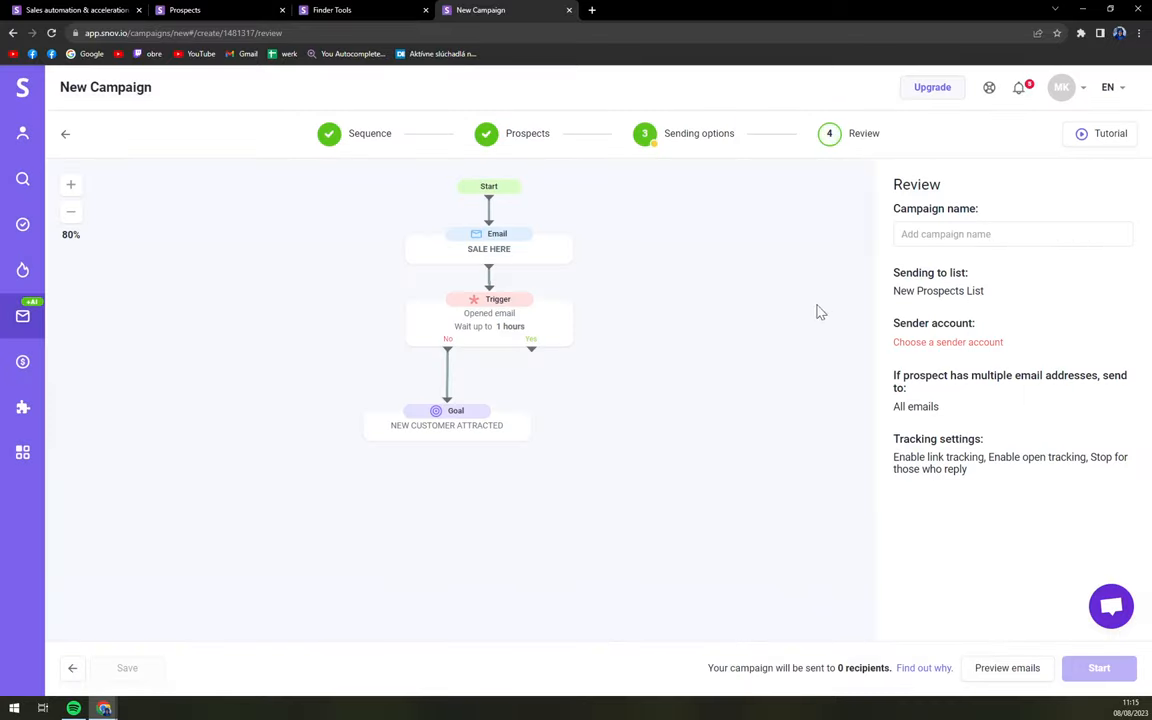
{"action": "mouse_move", "coordinate": [1046, 674]}
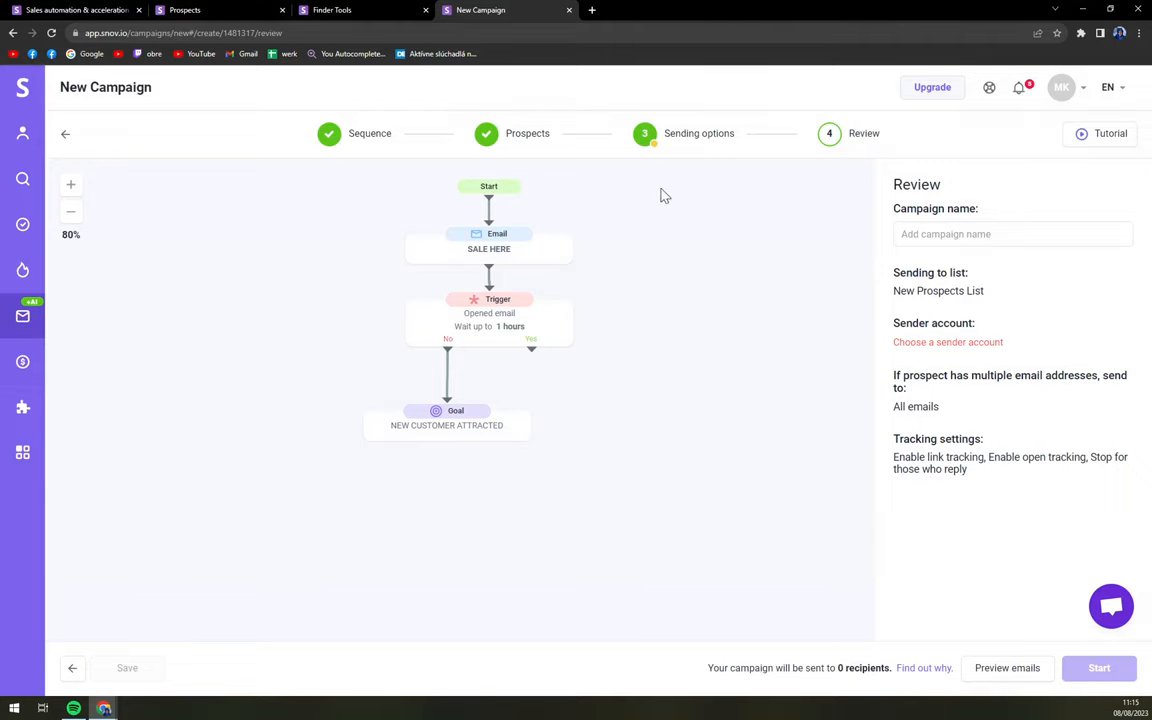
{"action": "mouse_move", "coordinate": [656, 250]}
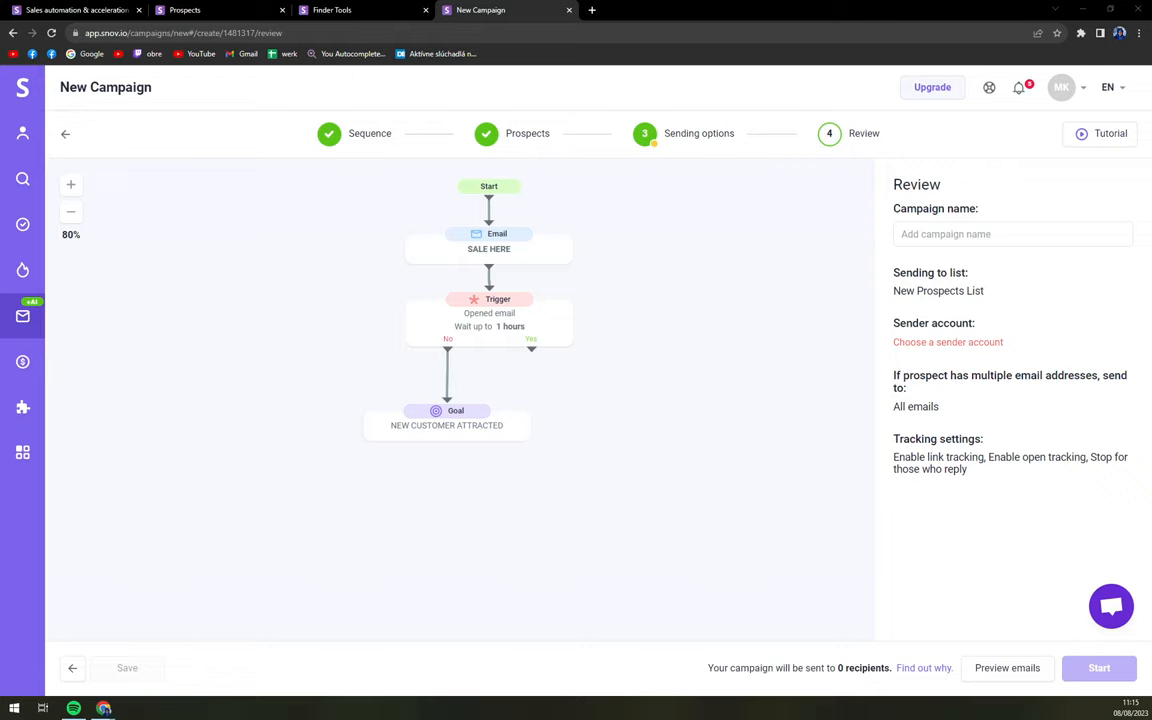
{"action": "mouse_move", "coordinate": [564, 436]}
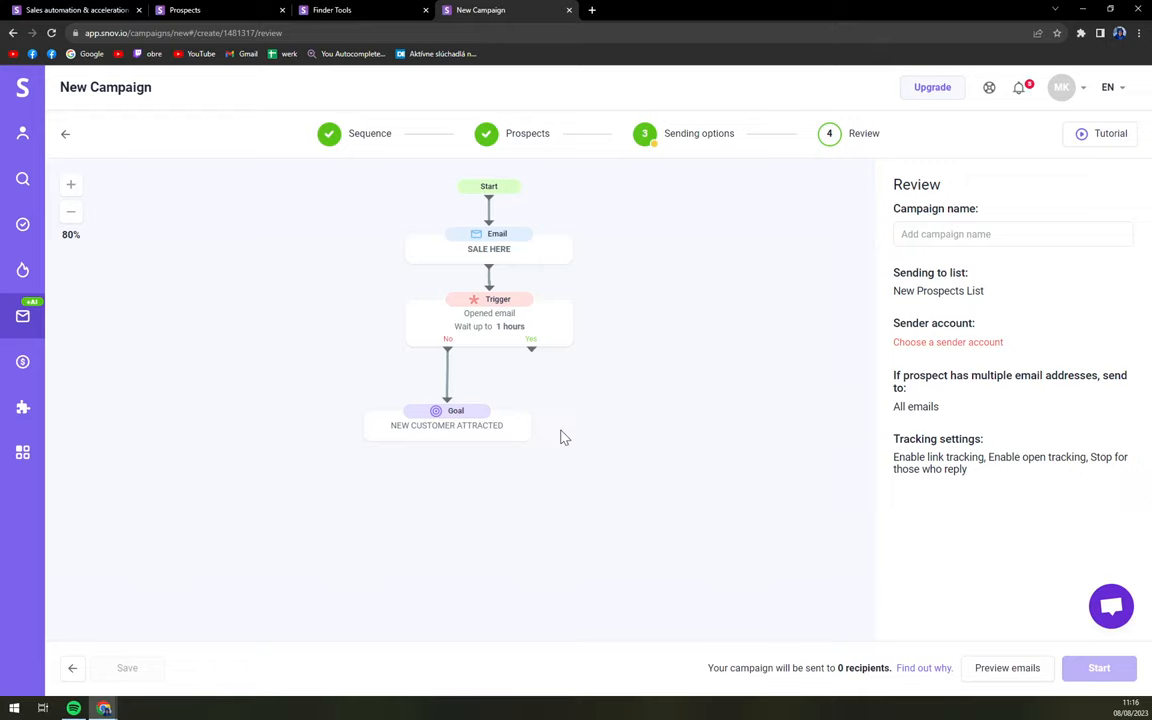
- Open CRM Deals and start the empty pipeline board, Lead in through Negotiations
{"action": "left_click", "coordinate": [24, 362]}
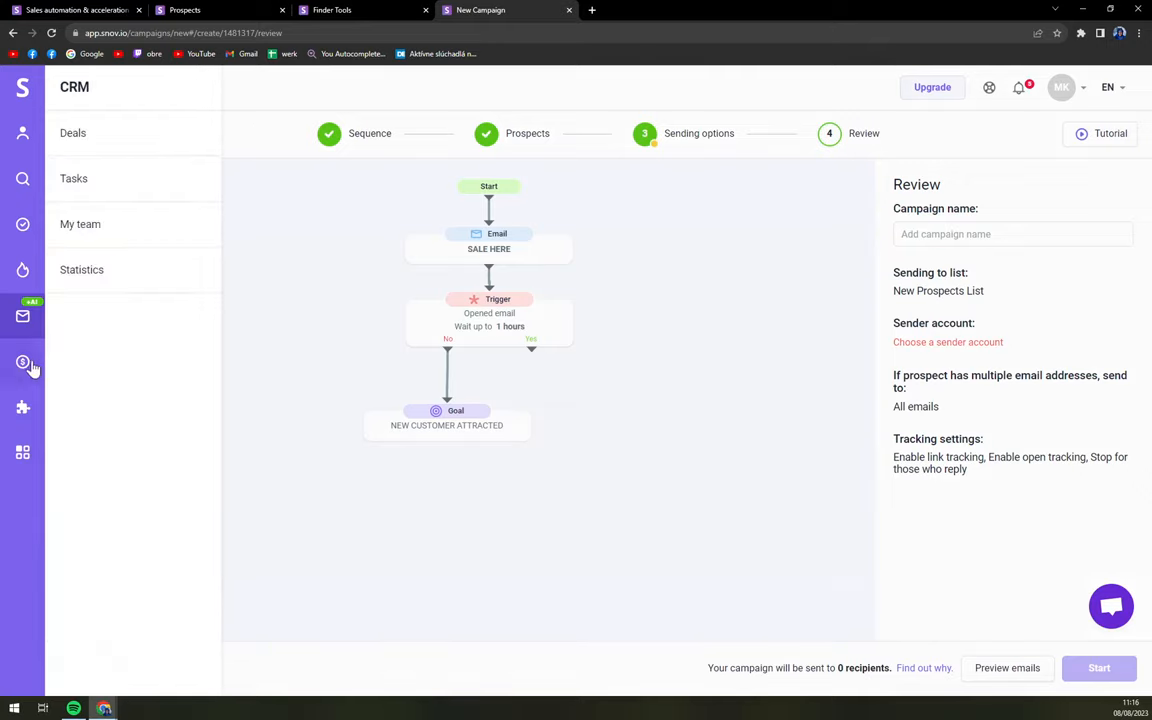
{"action": "left_click", "coordinate": [22, 362]}
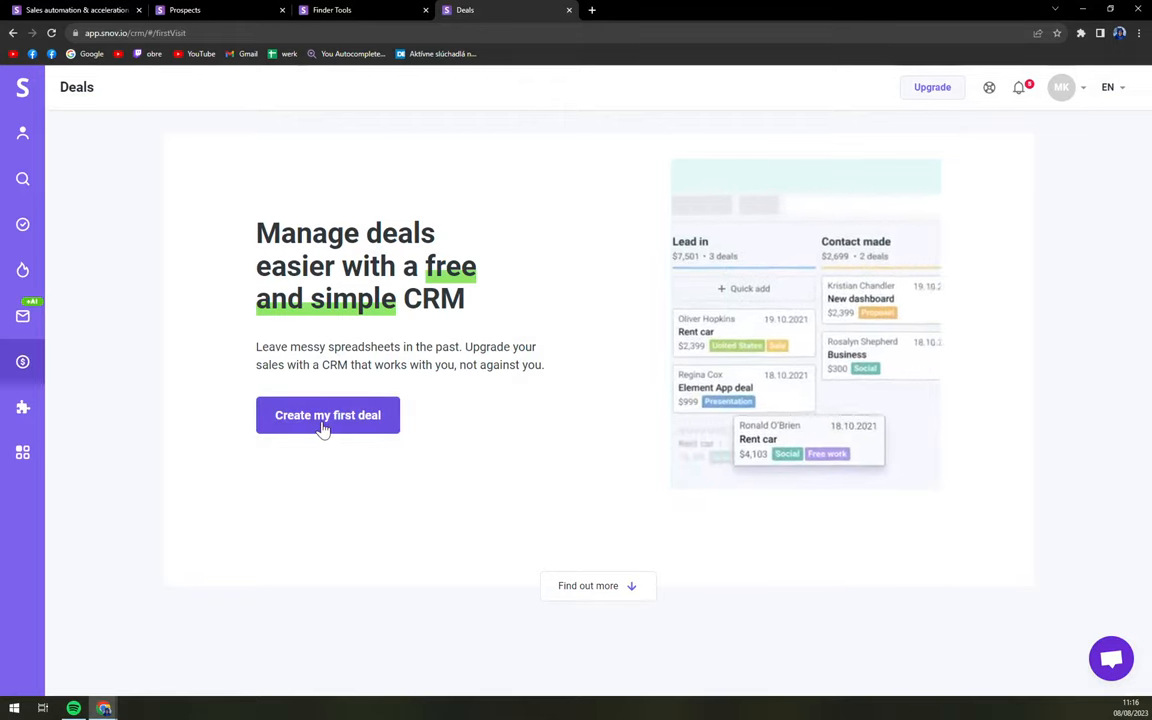
{"action": "left_click", "coordinate": [328, 414]}
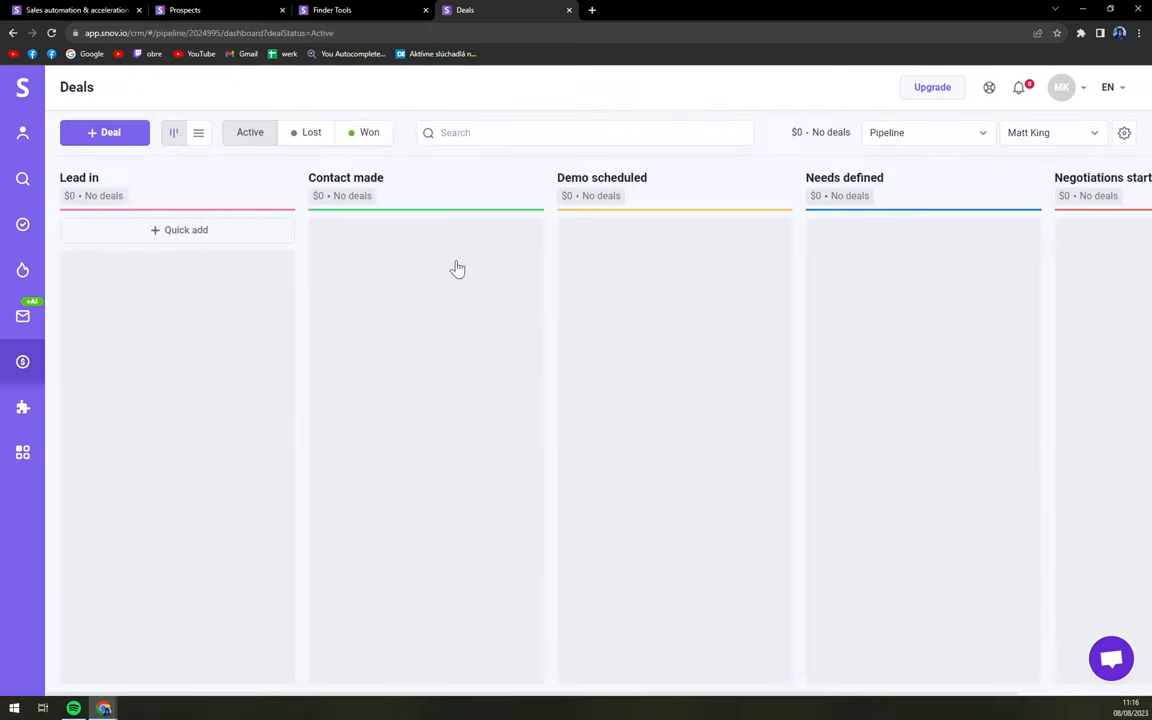
{"action": "mouse_move", "coordinate": [628, 298]}
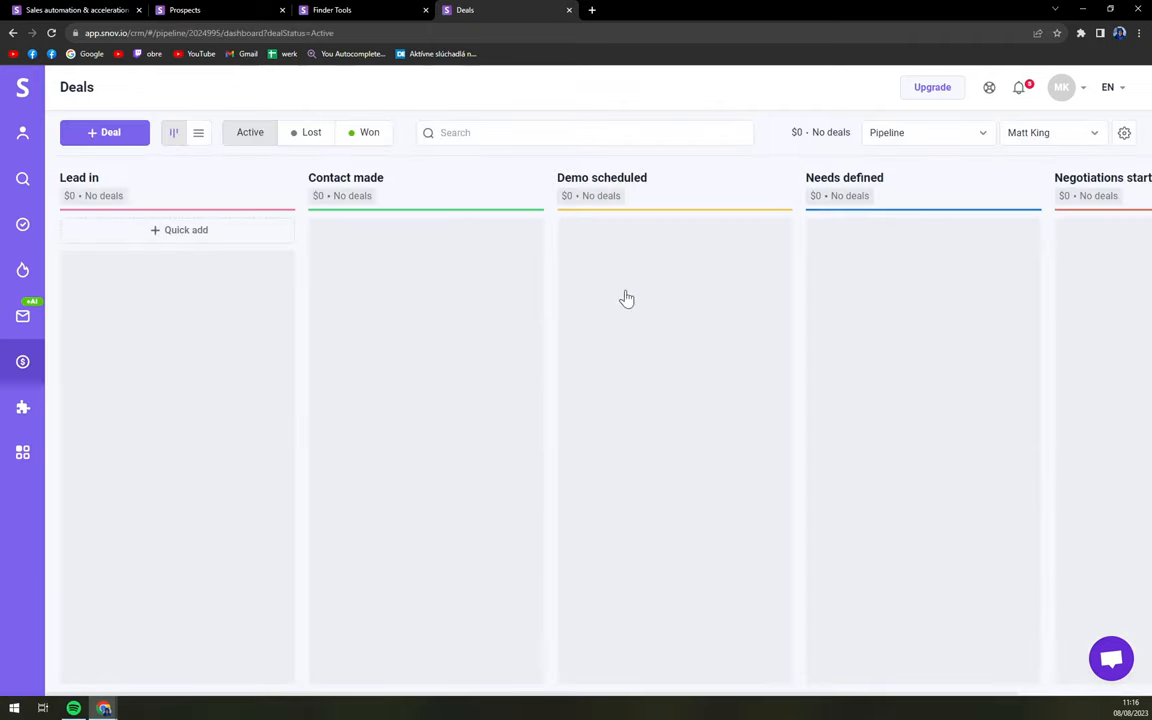
{"action": "mouse_move", "coordinate": [572, 360]}
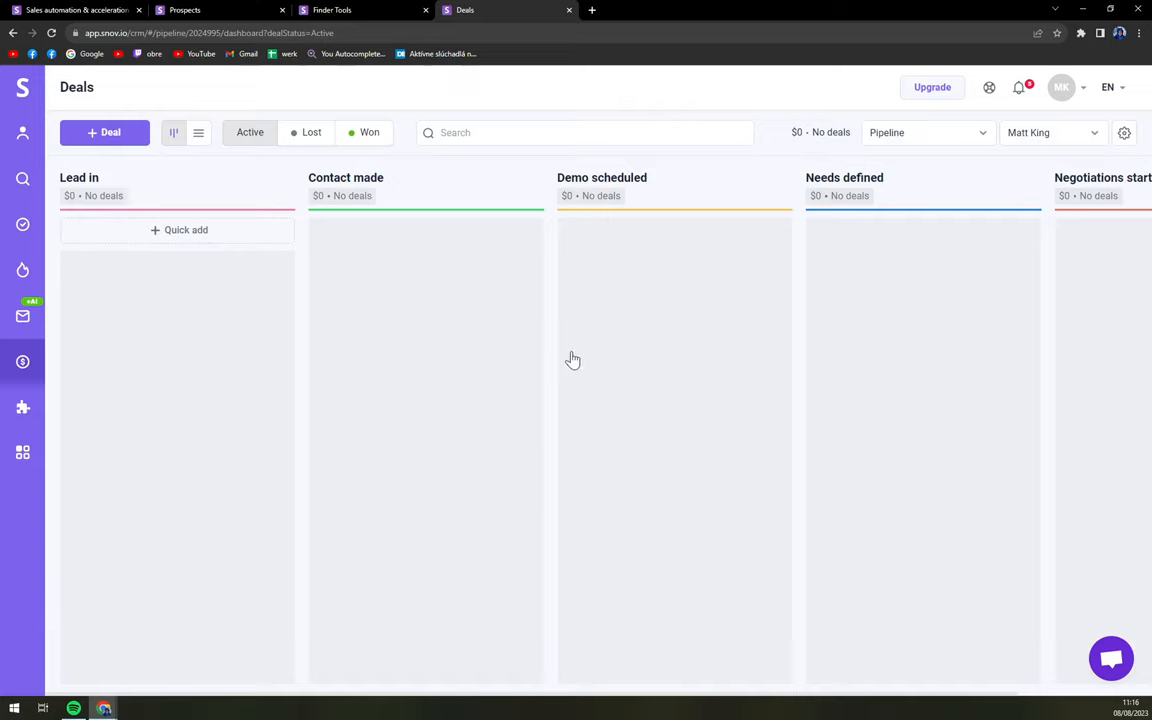
{"action": "mouse_move", "coordinate": [244, 342]}
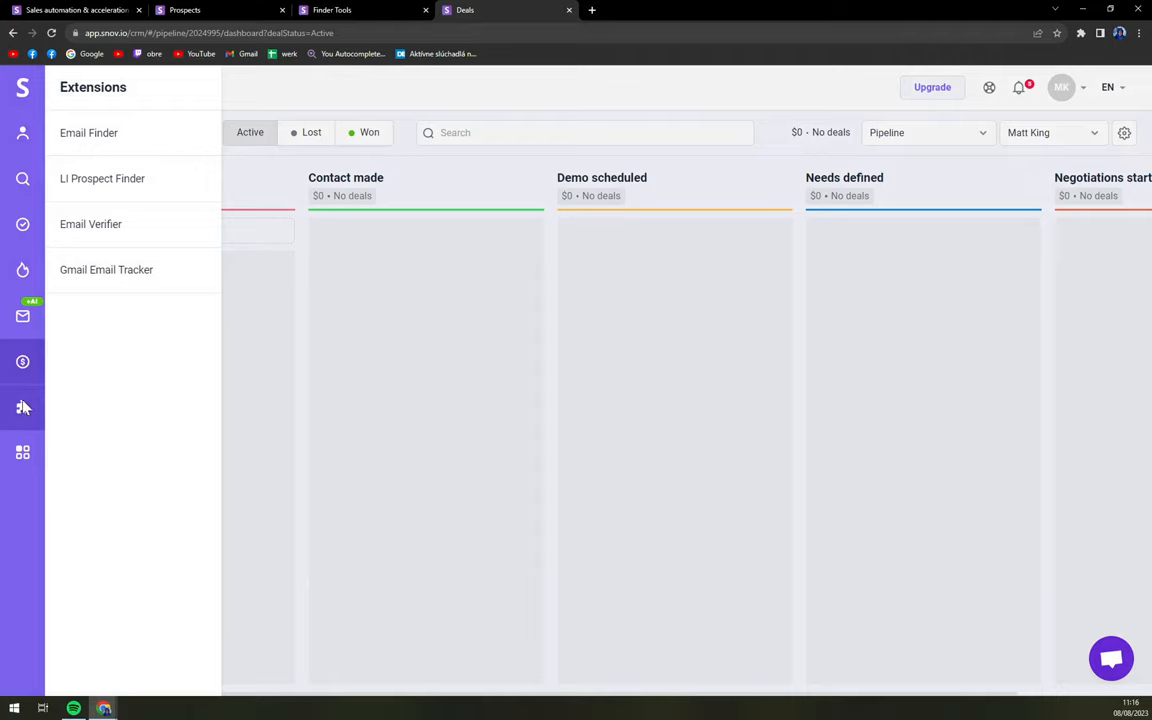
- View the Integrations list and the Zapier integration, dismissing its upgrade offer
{"action": "left_click", "coordinate": [22, 452]}
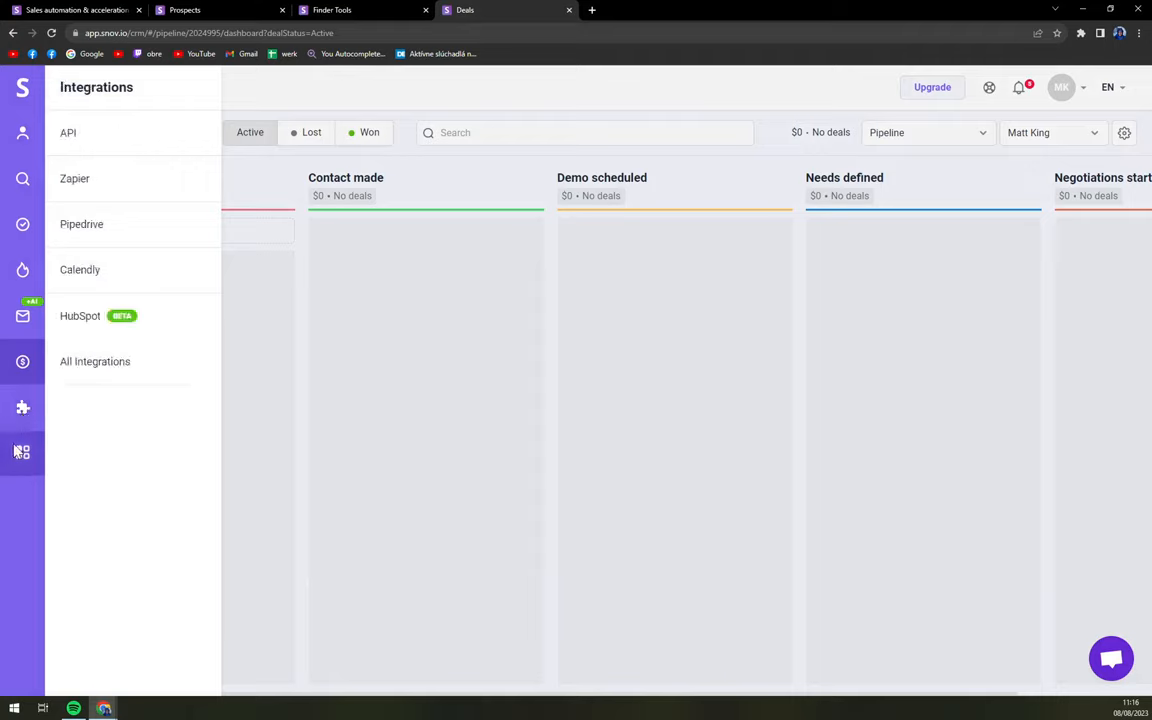
{"action": "mouse_move", "coordinate": [74, 184]}
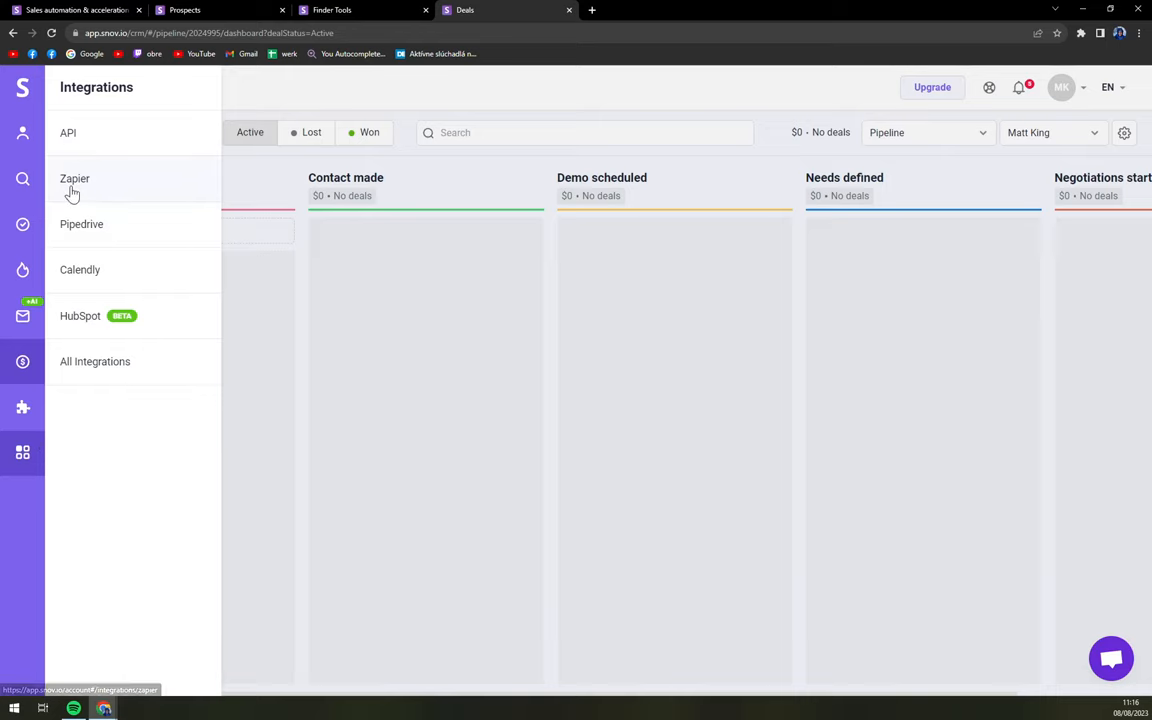
{"action": "left_click", "coordinate": [74, 178]}
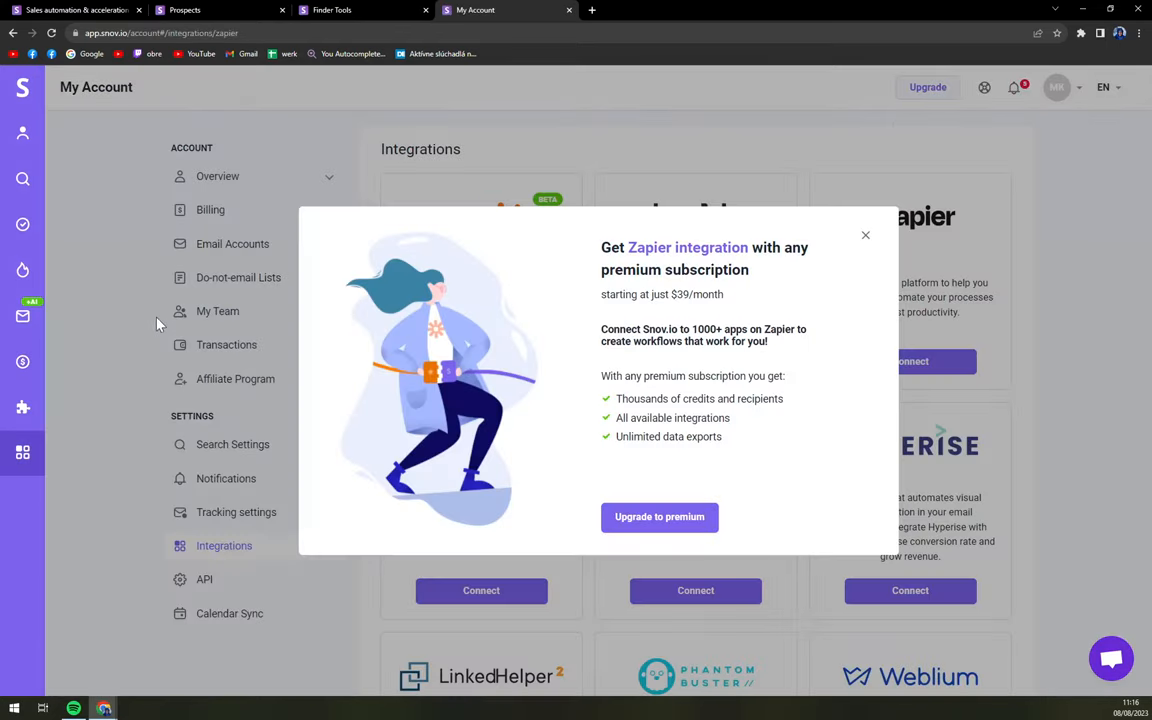
{"action": "left_click", "coordinate": [864, 236]}
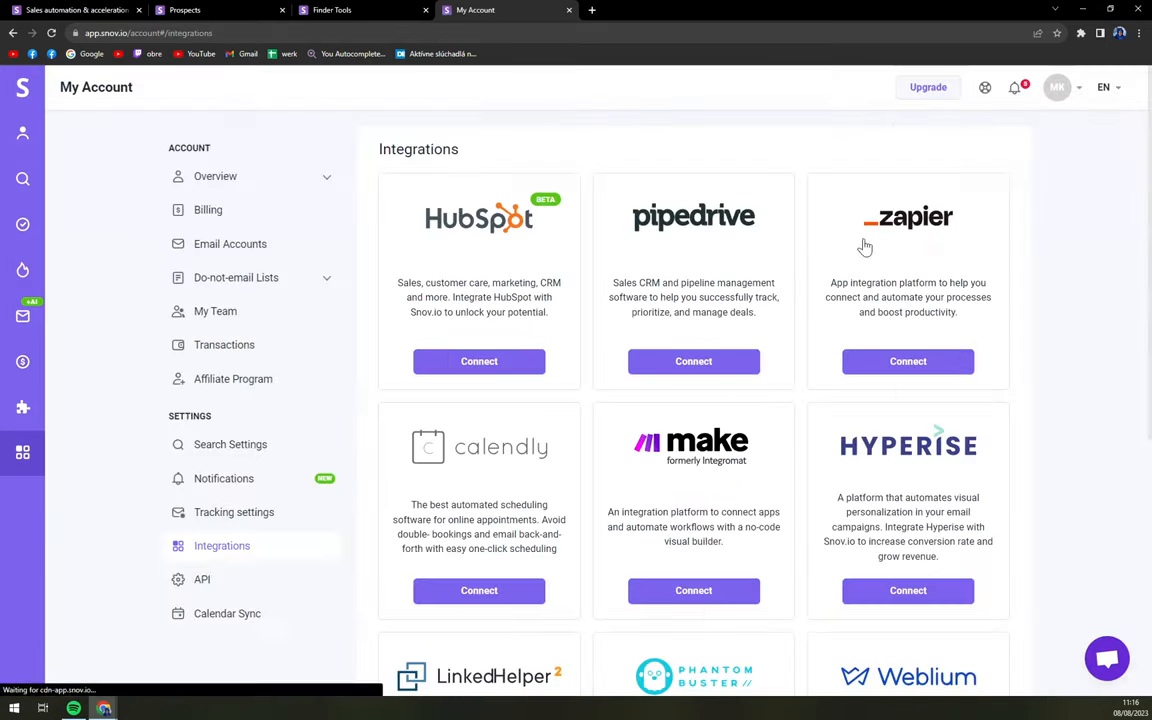
- Try connecting HubSpot and dismiss the feedback prompts on the Integrations page
{"action": "left_click", "coordinate": [1108, 658]}
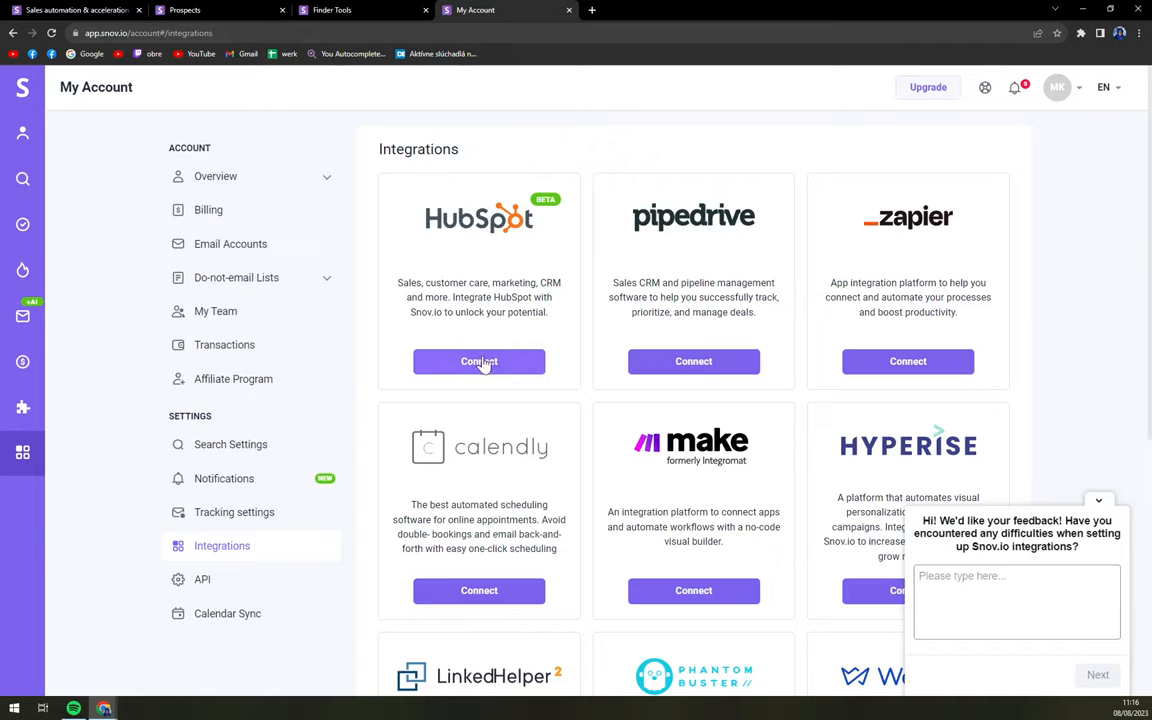
{"action": "left_click", "coordinate": [478, 360]}
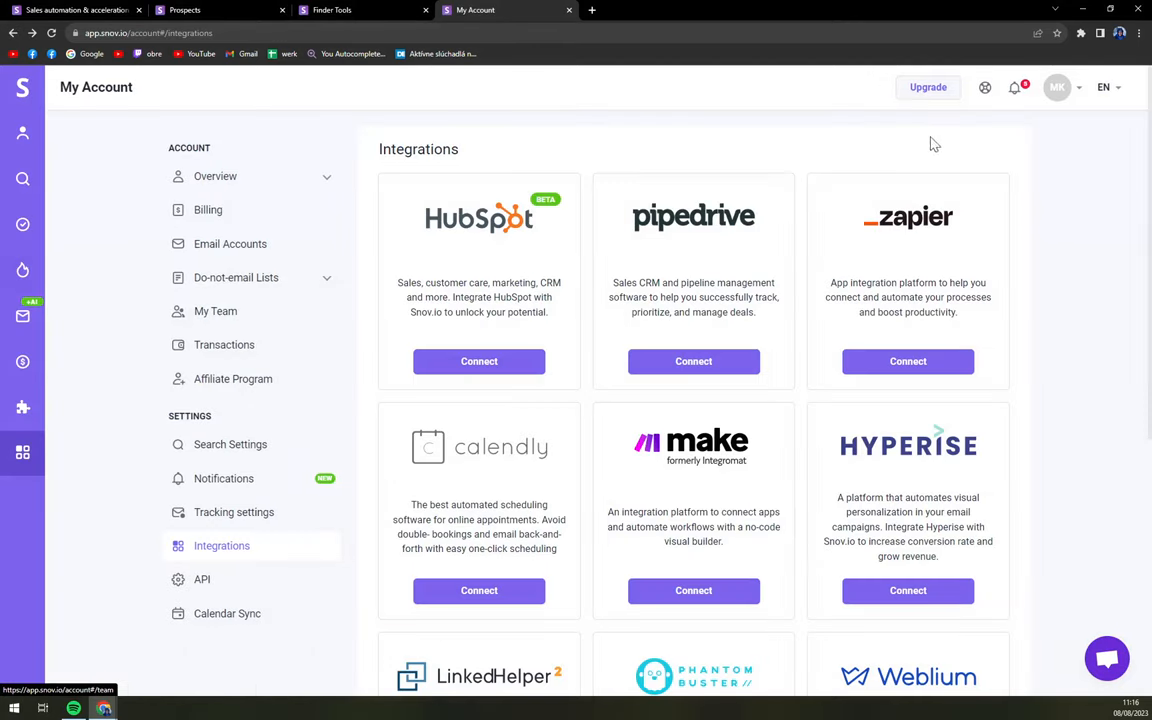
{"action": "left_click", "coordinate": [1138, 32]}
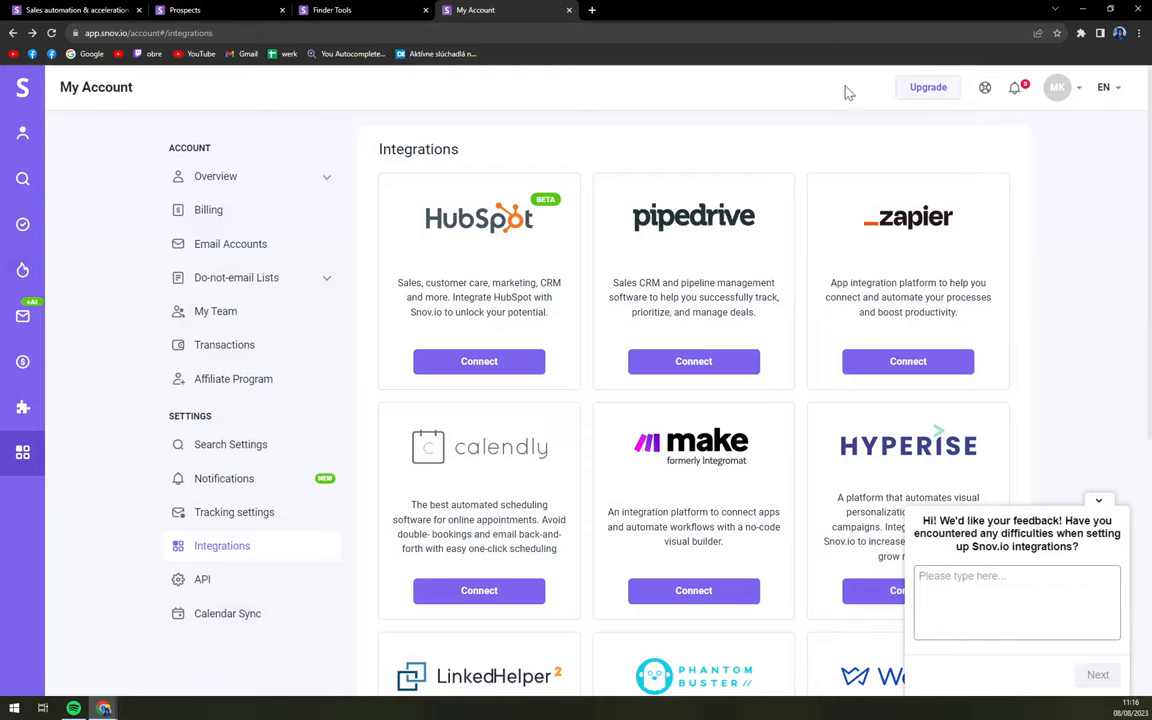
{"action": "mouse_move", "coordinate": [1056, 520]}
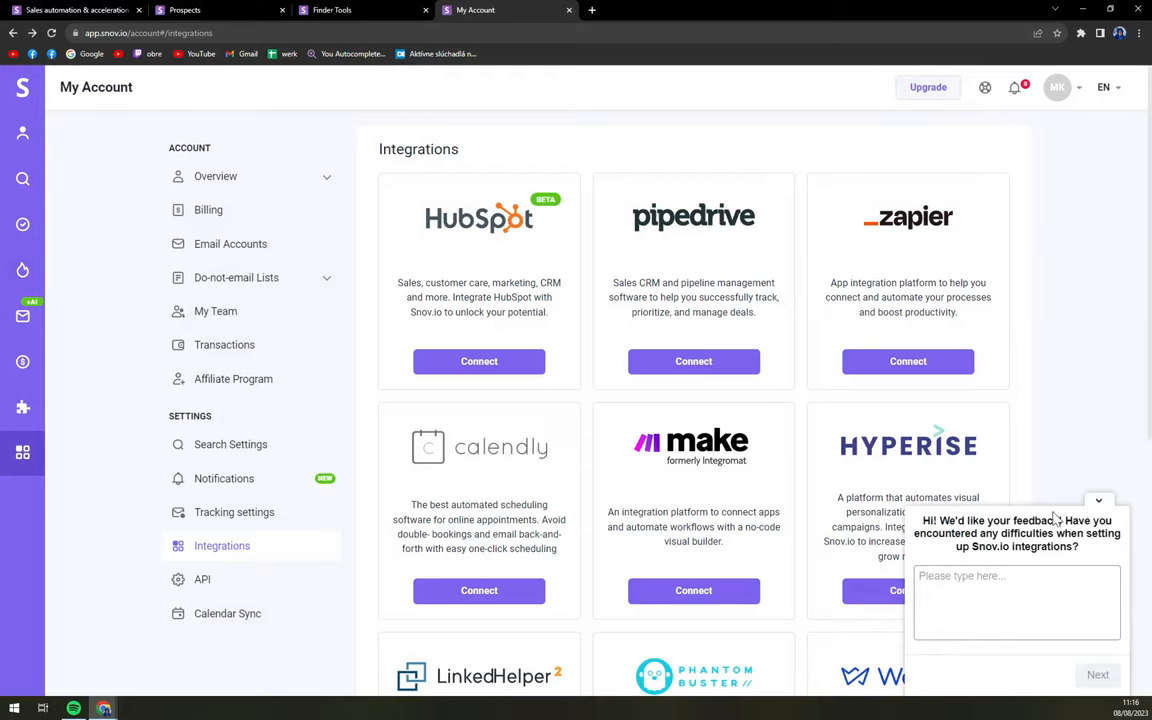
{"action": "left_click", "coordinate": [1100, 500]}
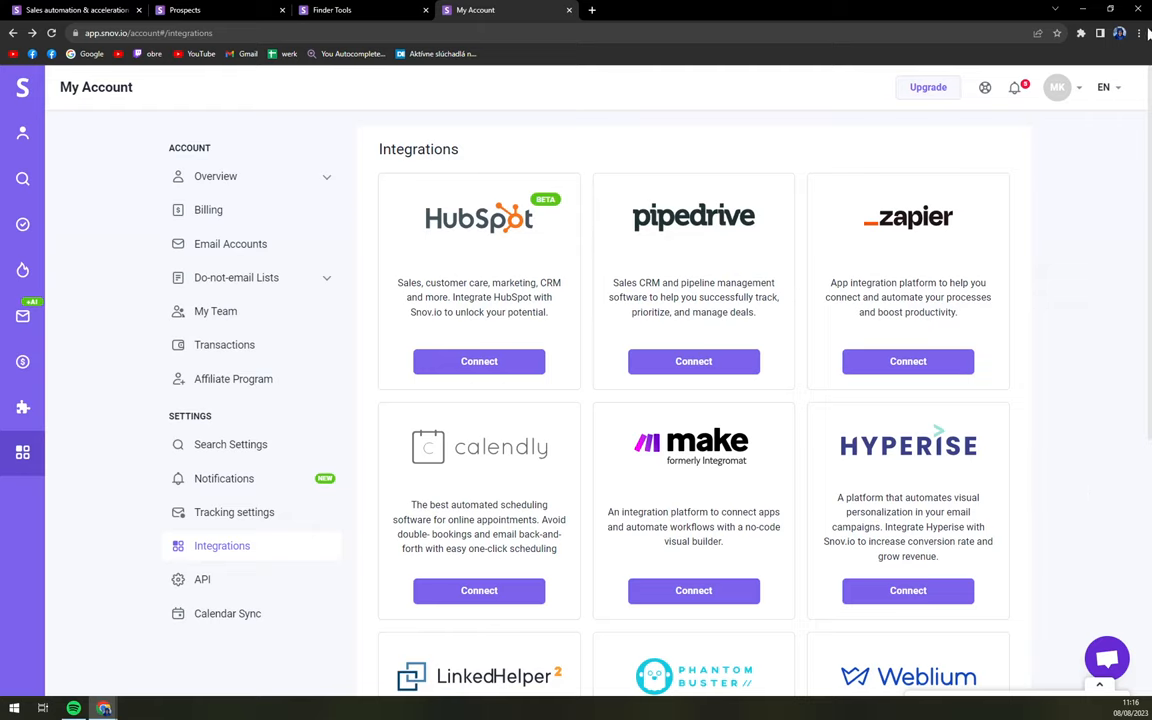
- Reach Chrome's Manage Extensions page and highlight the Email Finder by Snov.io name
{"action": "left_click", "coordinate": [1140, 32]}
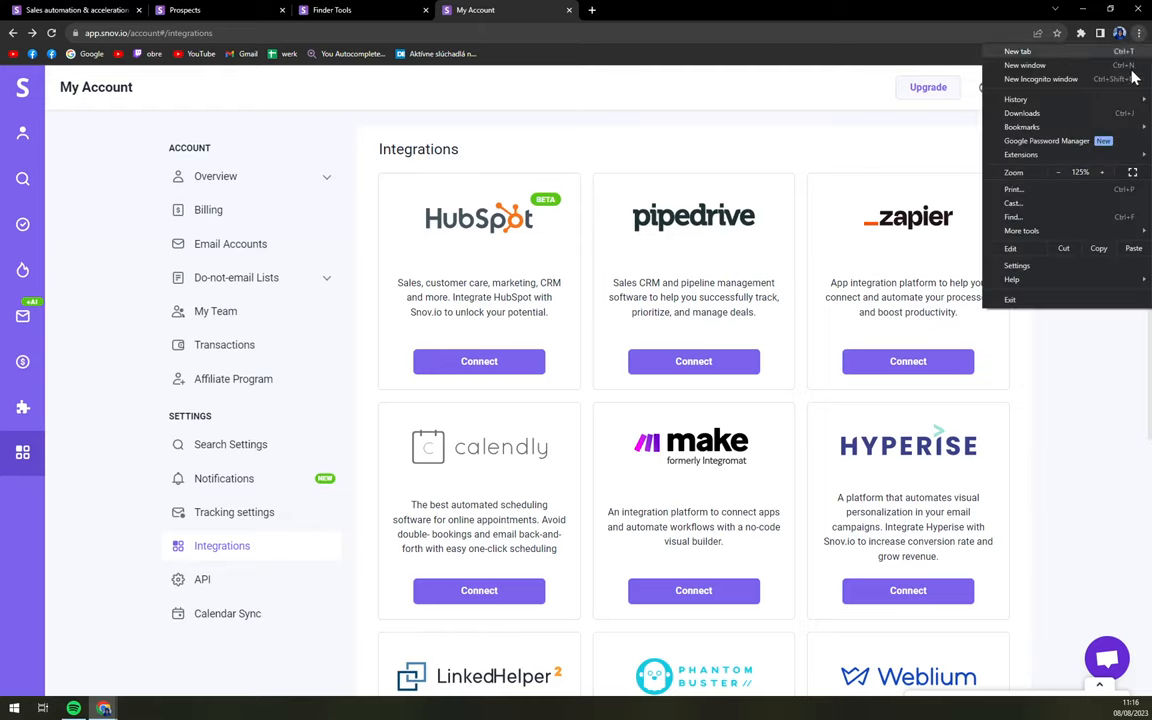
{"action": "mouse_move", "coordinate": [1020, 154]}
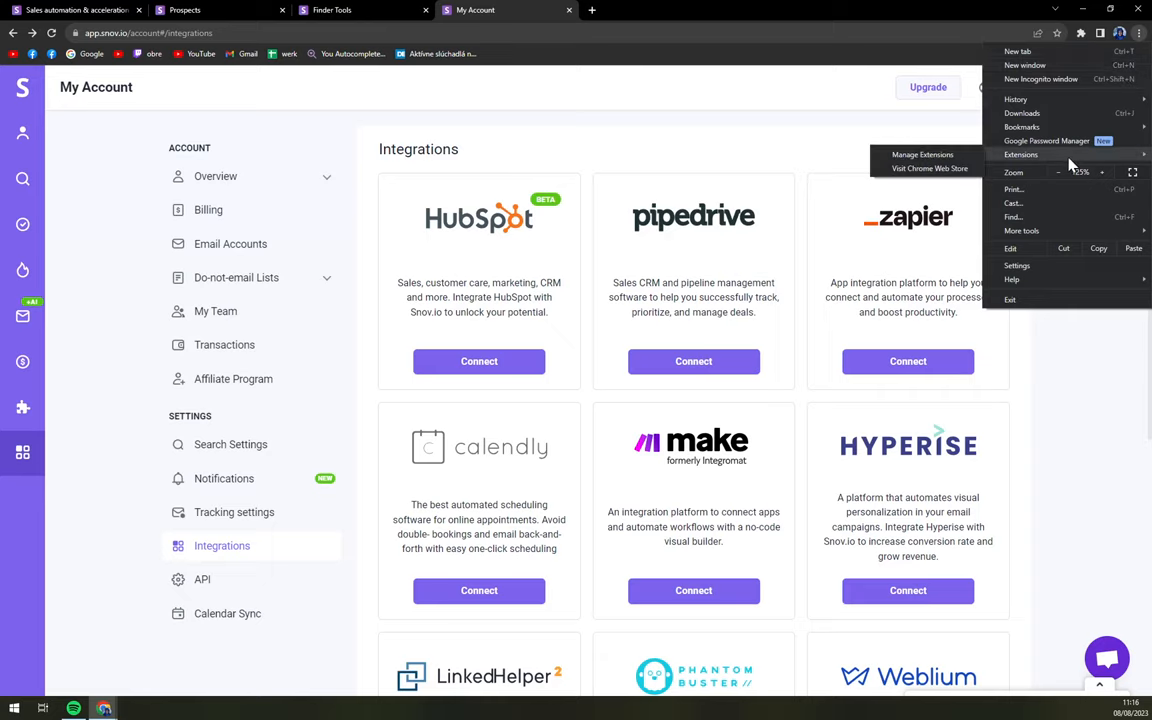
{"action": "mouse_move", "coordinate": [910, 158]}
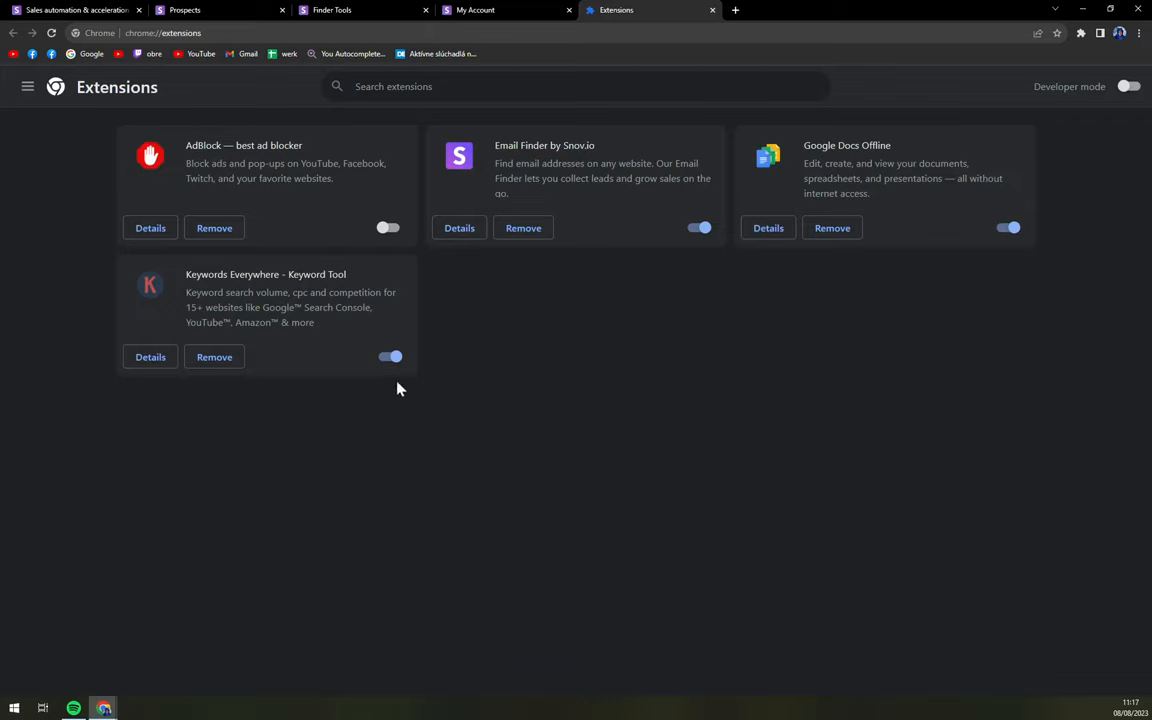
{"action": "mouse_move", "coordinate": [678, 396]}
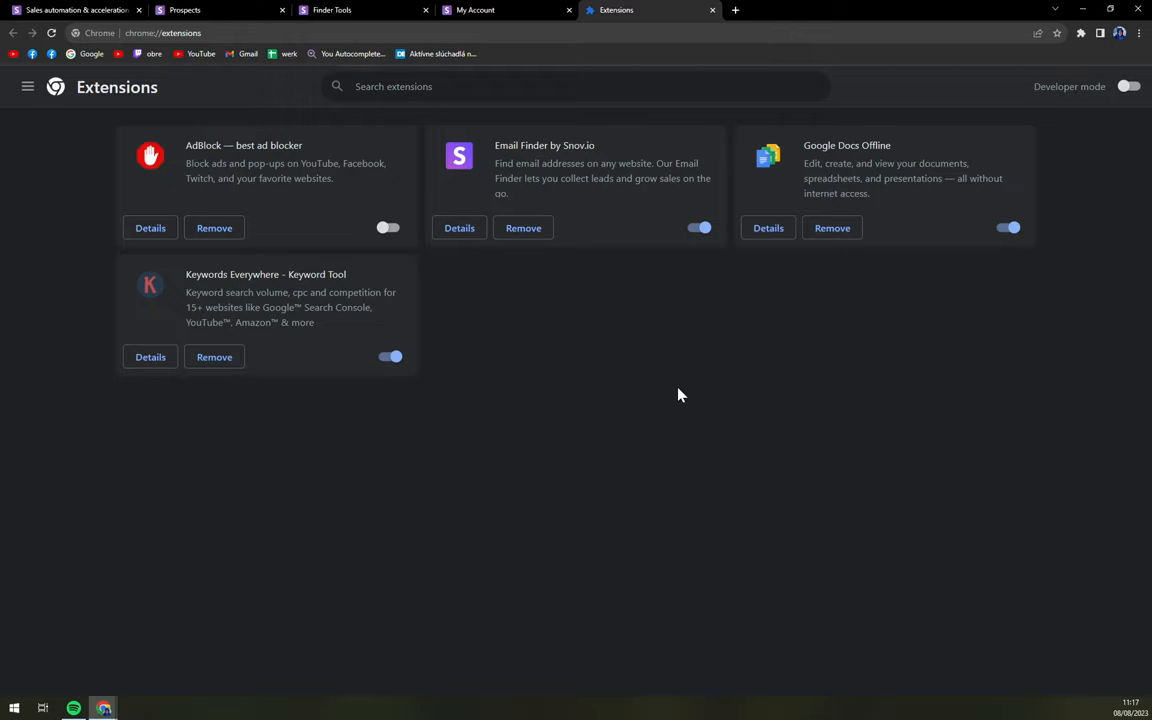
{"action": "mouse_move", "coordinate": [530, 160]}
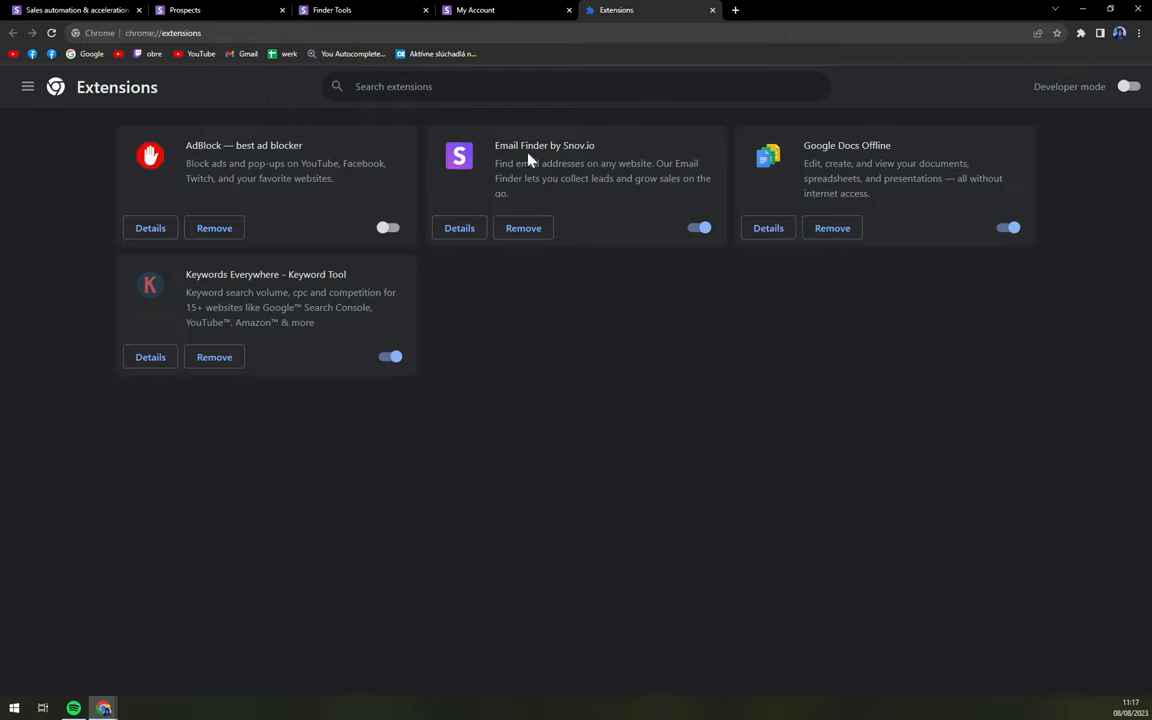
{"action": "double_click", "coordinate": [544, 144]}
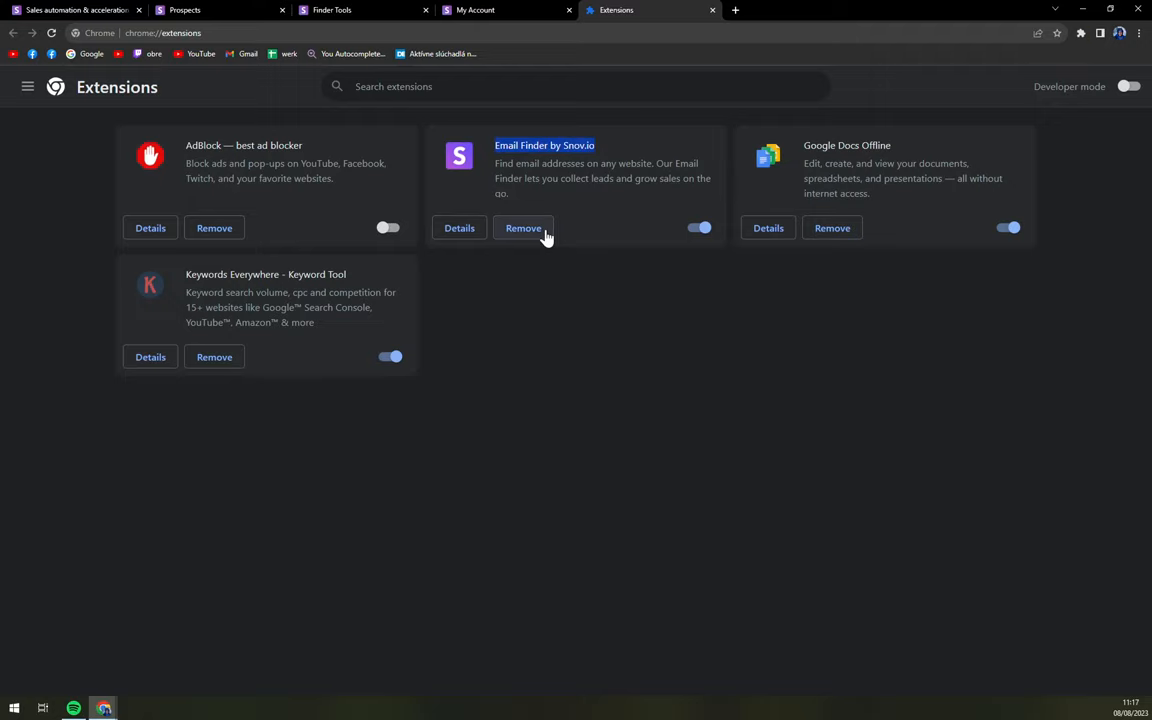
- Remove the Email Finder by Snov.io extension, landing on its uninstall survey page
{"action": "left_click", "coordinate": [524, 228]}
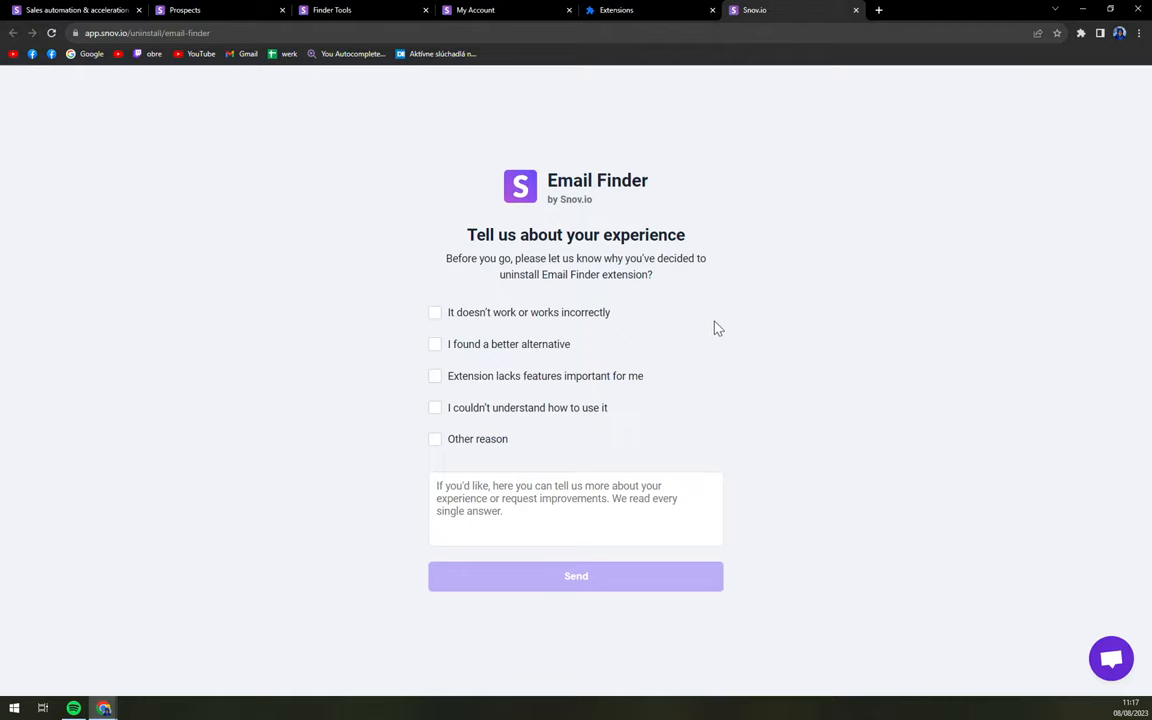
{"action": "mouse_move", "coordinate": [724, 348]}
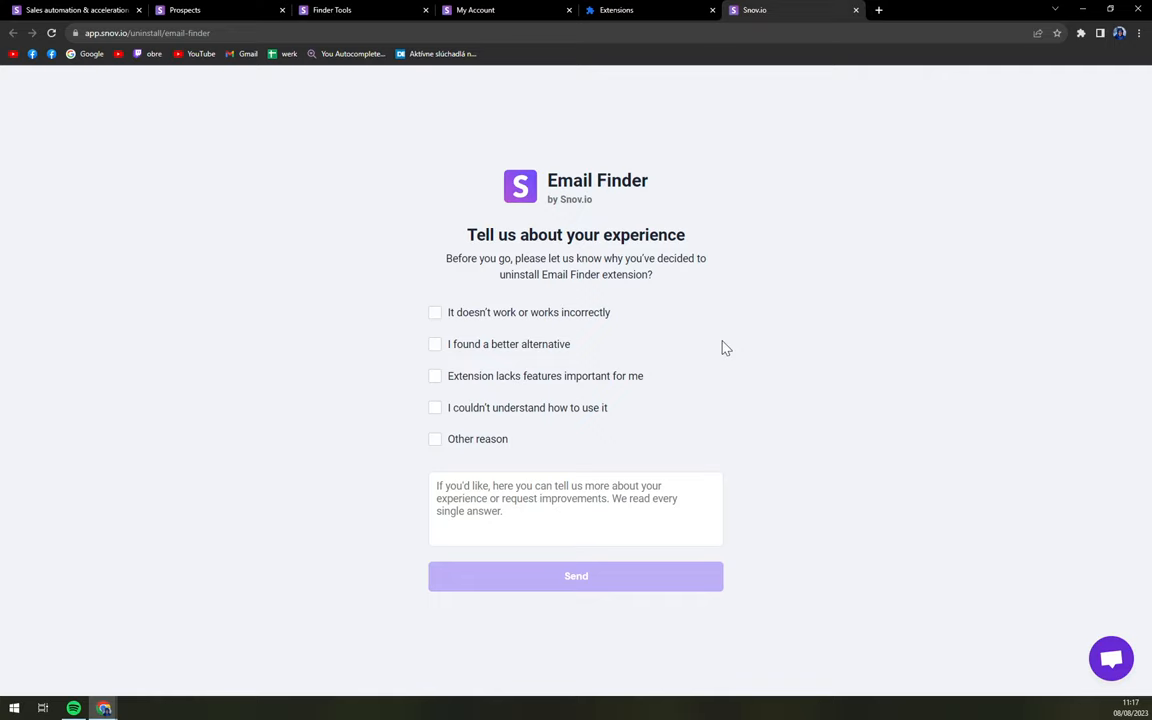
{"action": "mouse_move", "coordinate": [628, 136]}
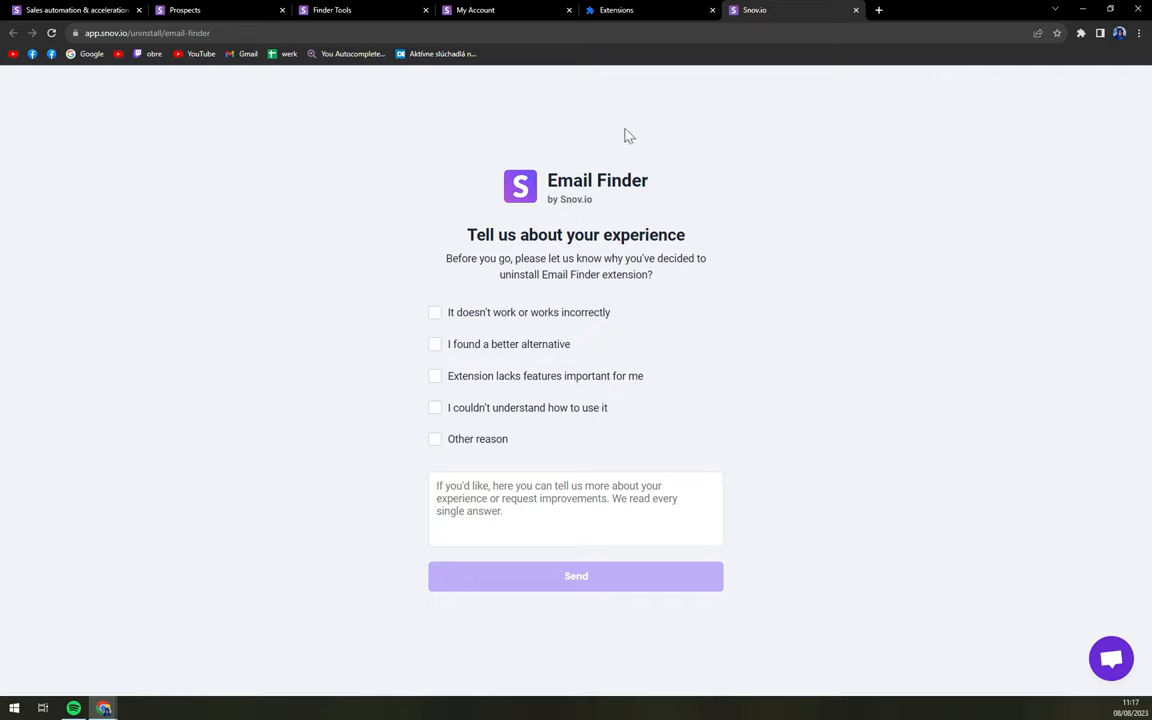
{"action": "mouse_move", "coordinate": [648, 158]}
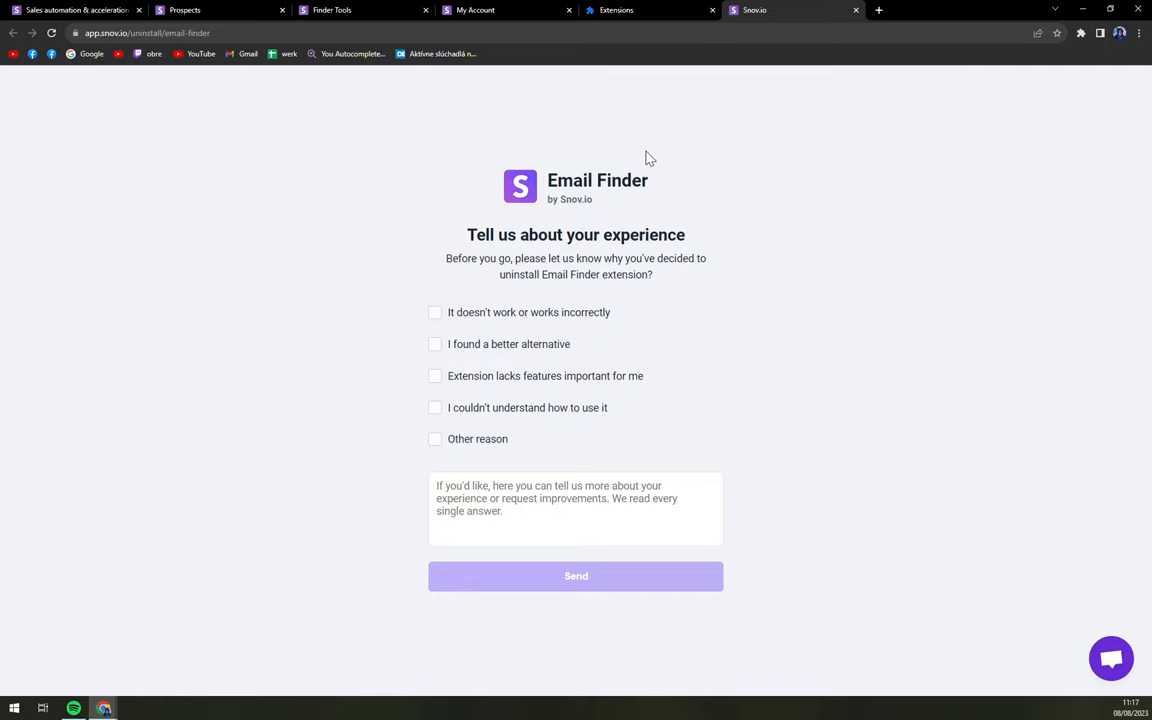
{"action": "mouse_move", "coordinate": [714, 150]}
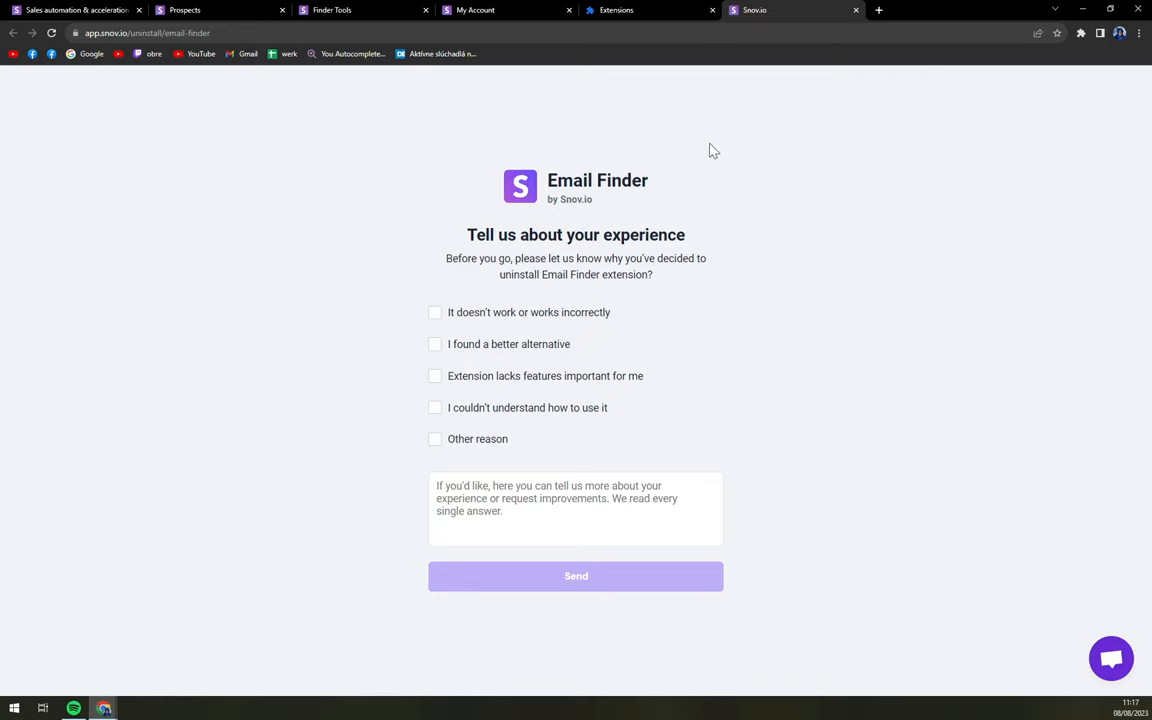
{"action": "mouse_move", "coordinate": [730, 158]}
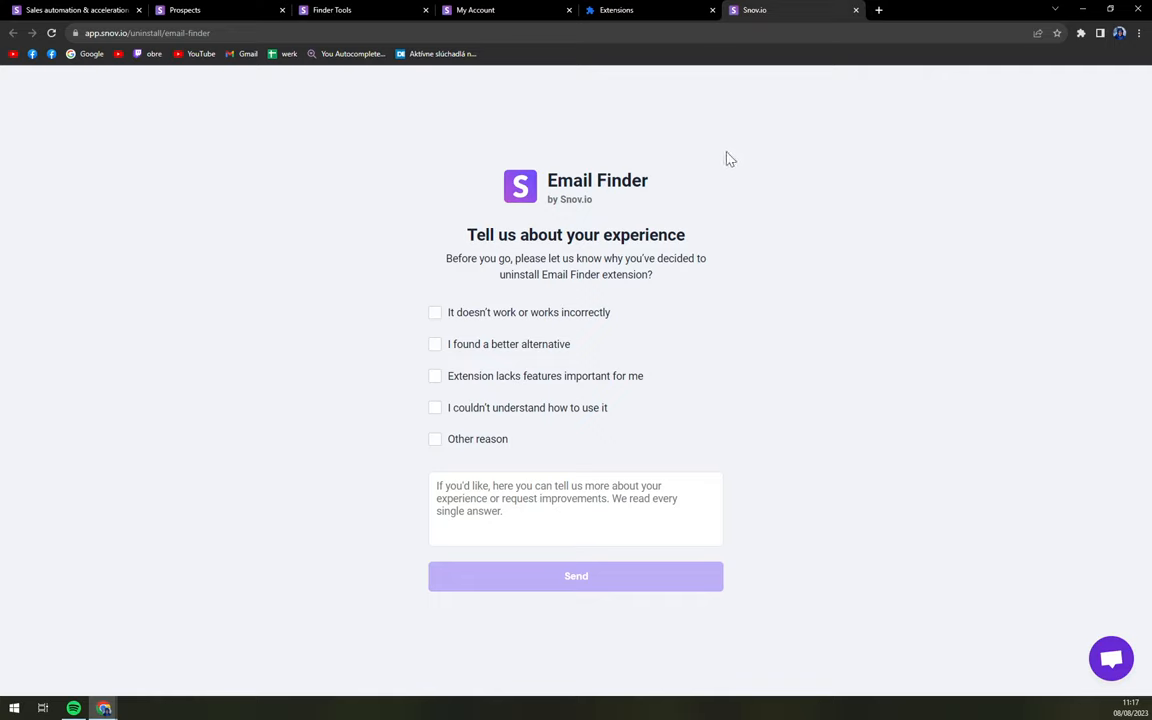
{"action": "mouse_move", "coordinate": [664, 166]}
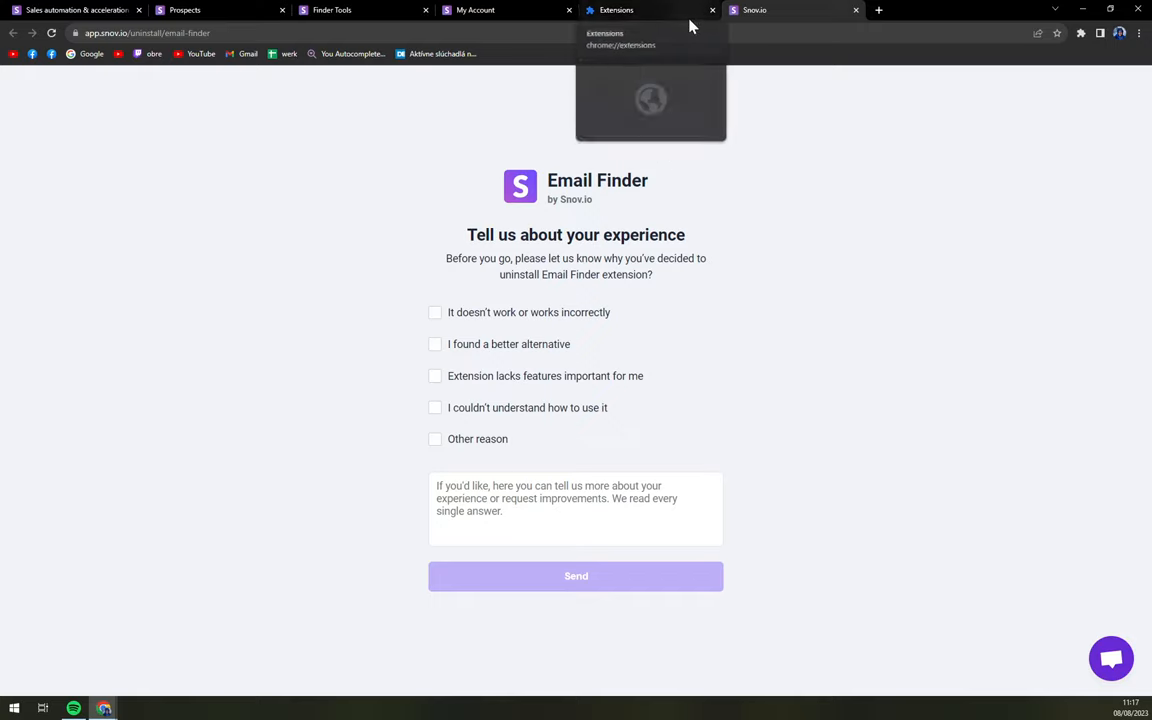
{"action": "mouse_move", "coordinate": [780, 148]}
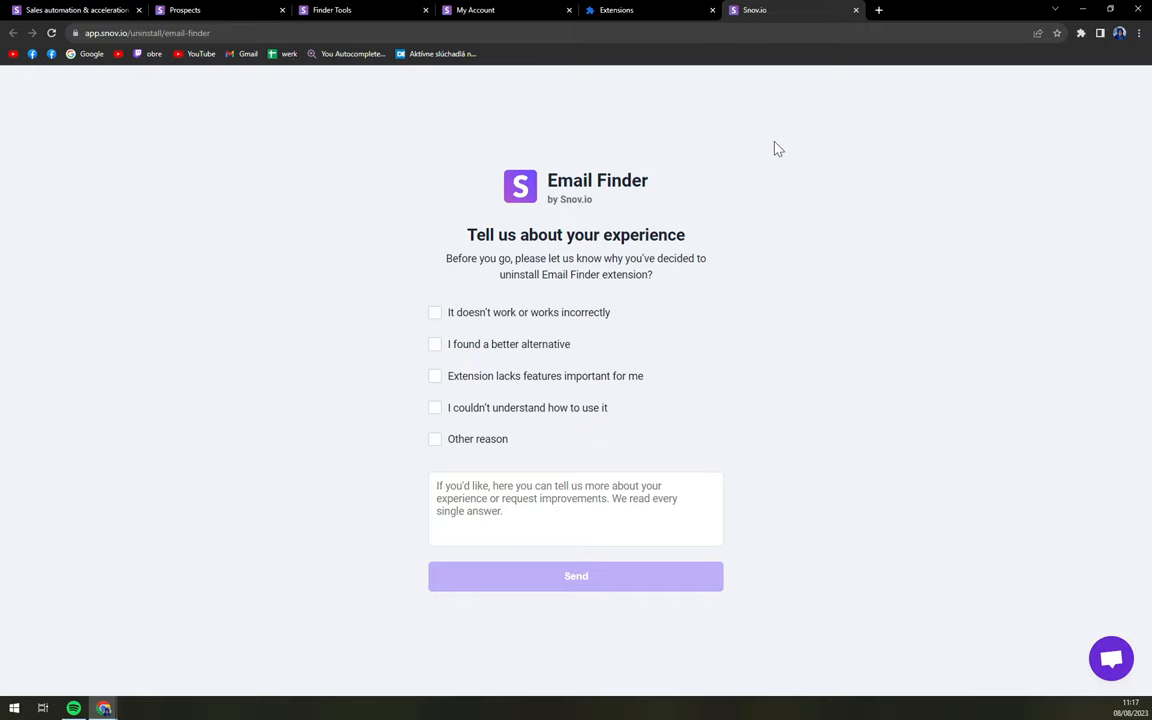